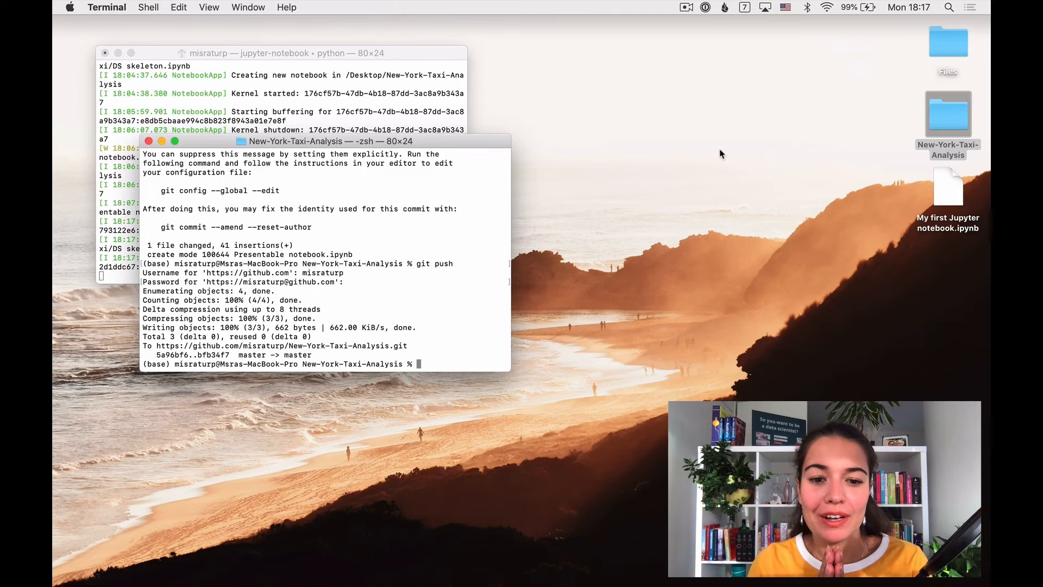
Create a new folder named 'data' inside the New-York-Taxi-Analysis project folder
click(947, 113)
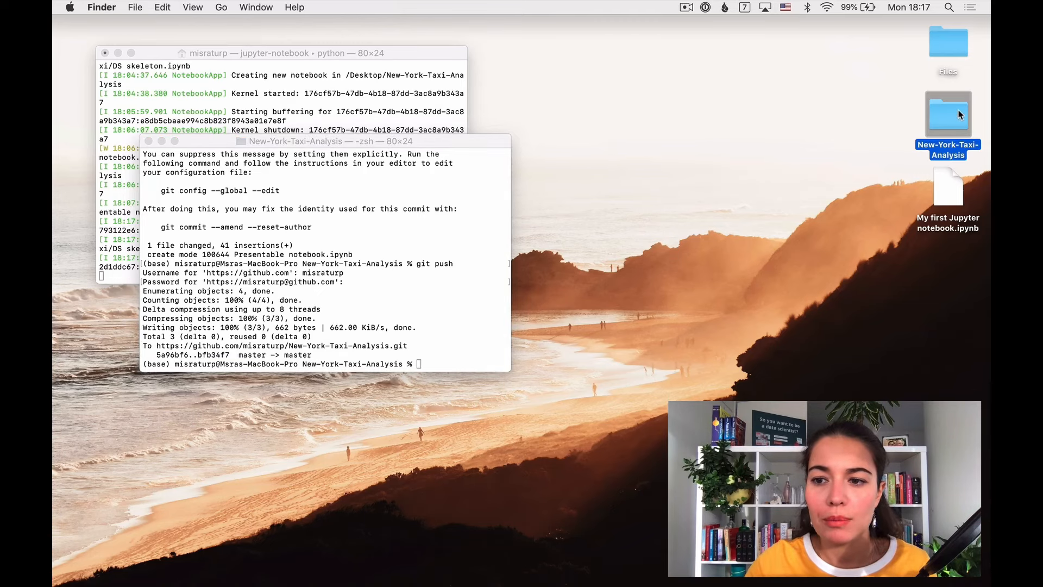
double_click(947, 114)
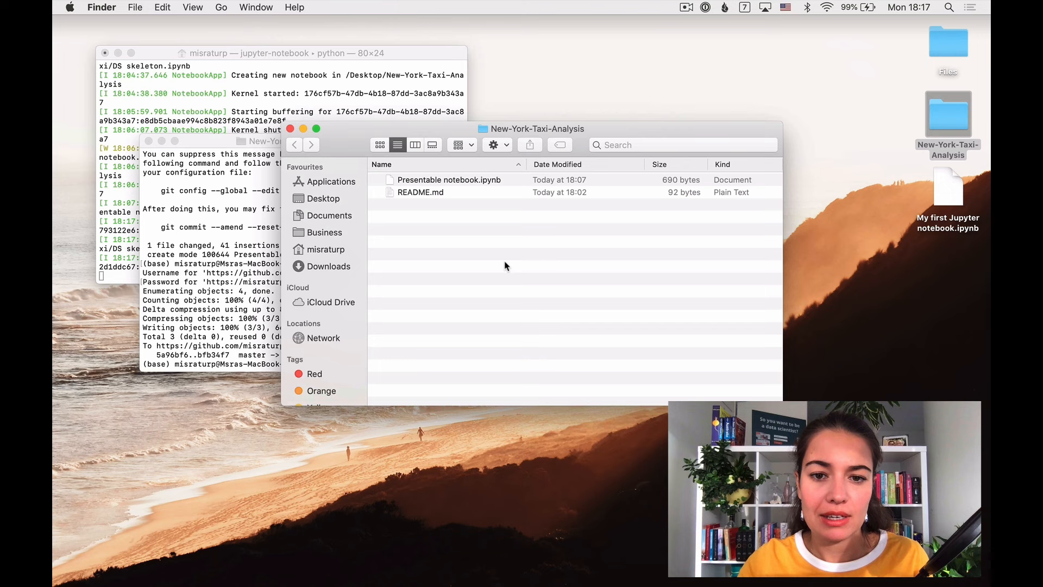
right_click(506, 266)
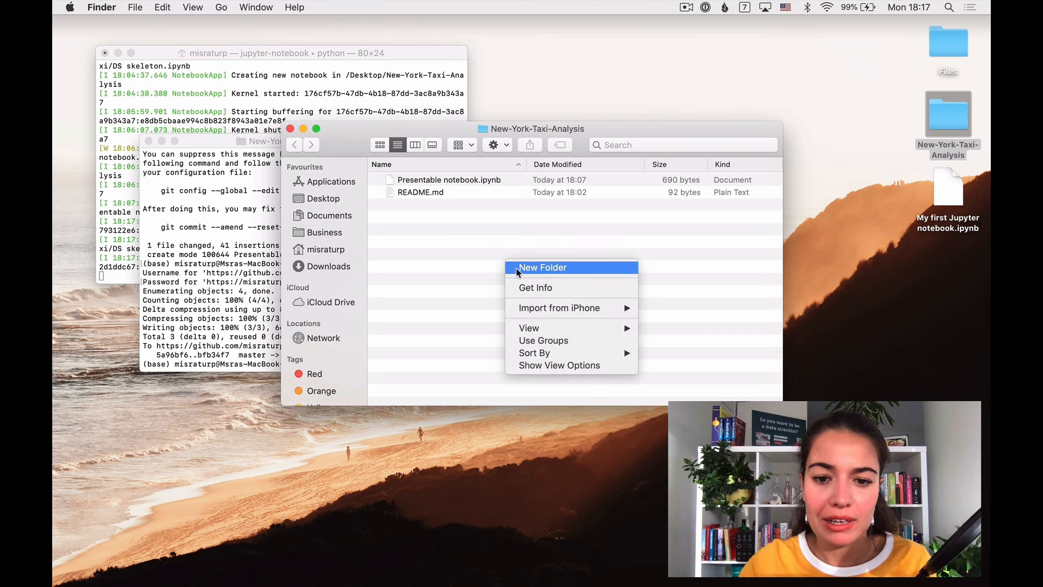
click(542, 267)
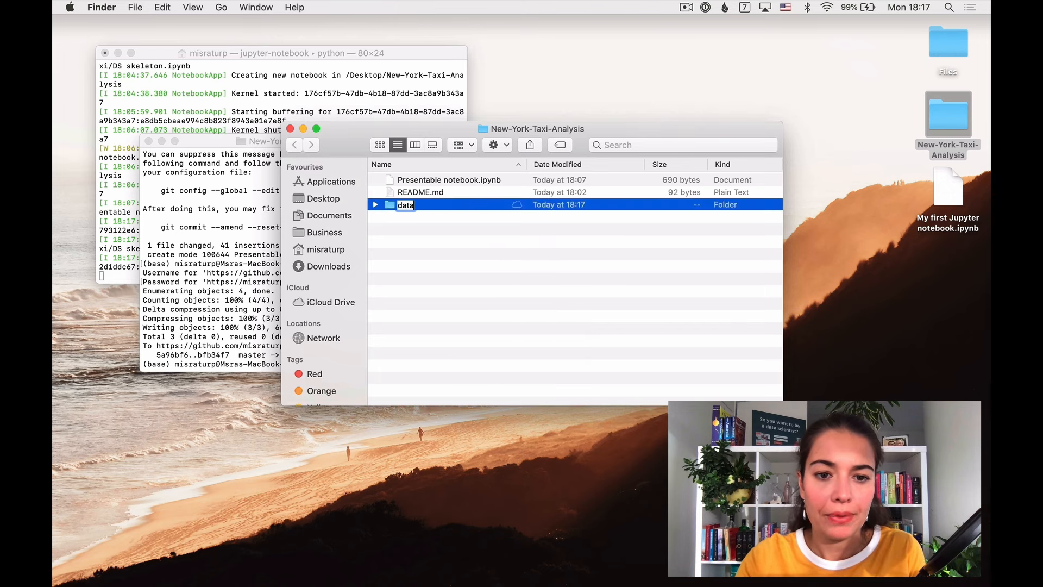
key(Return)
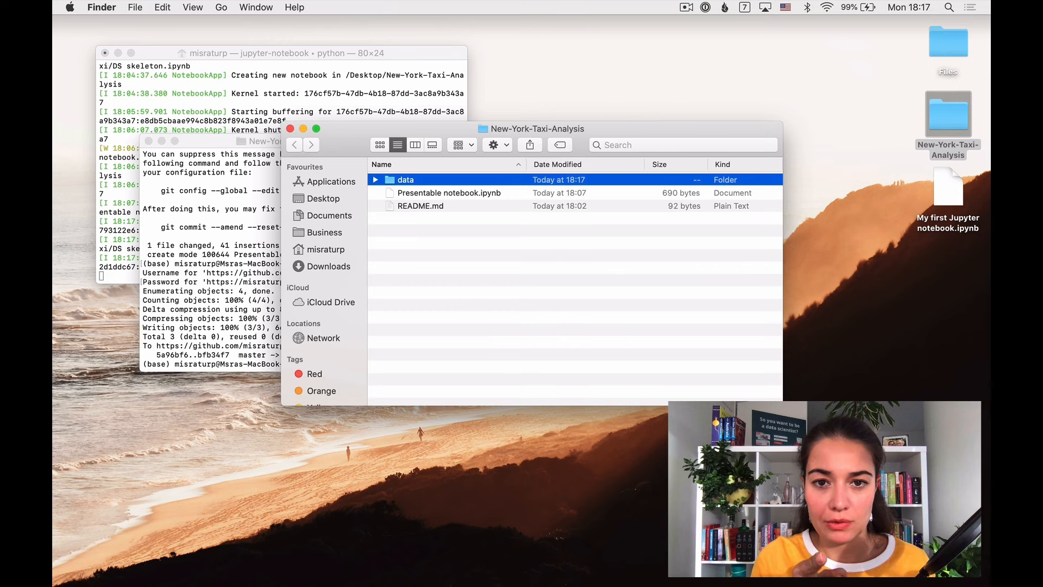
mouse_move(537, 345)
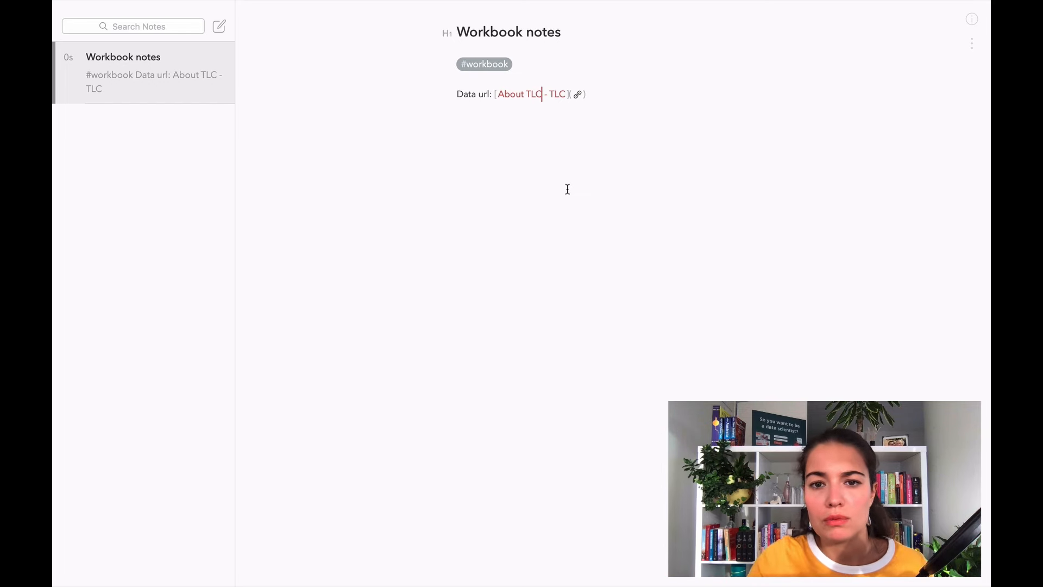
mouse_move(531, 98)
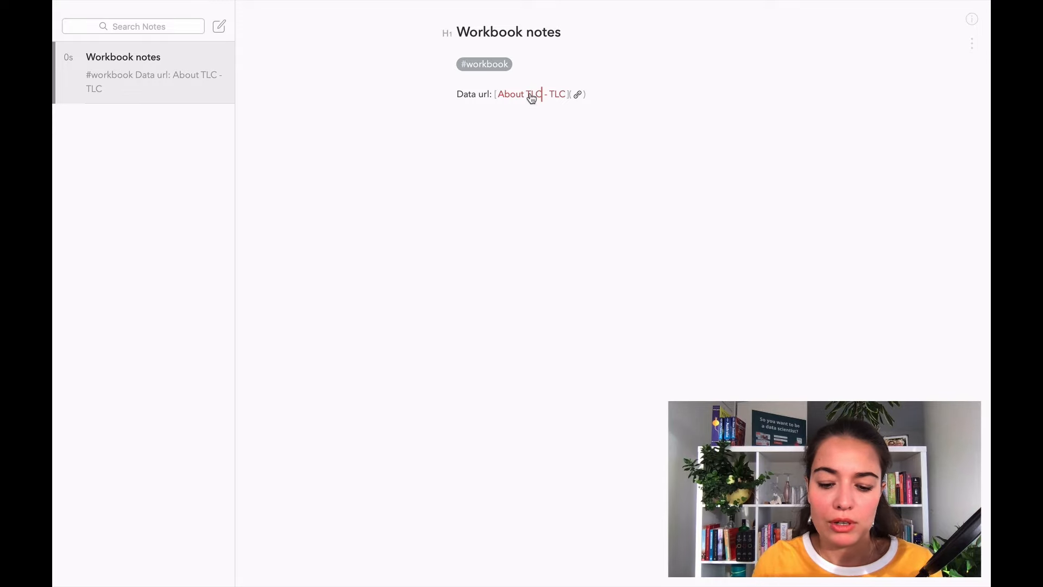
Open the TLC Trip Record Data page and browse the 2020 and 2019 listings down to Data Dictionaries
click(510, 94)
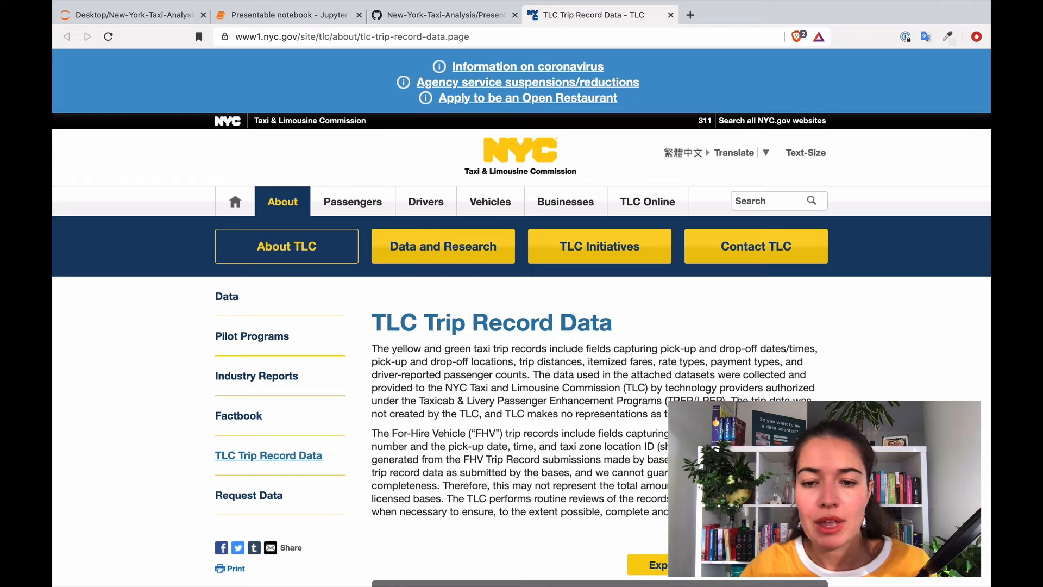
scroll(down, 3)
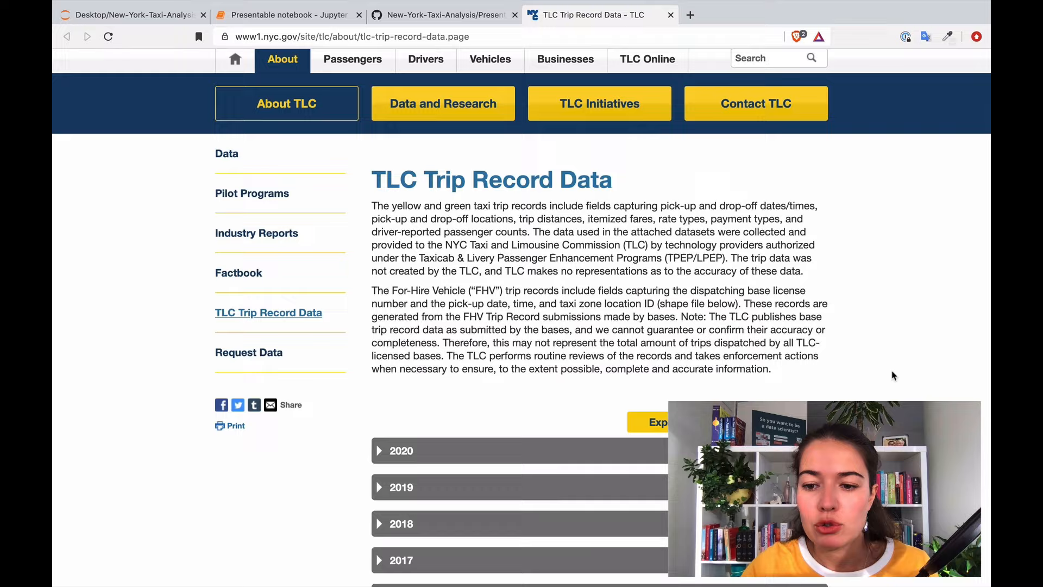
scroll(down, 3)
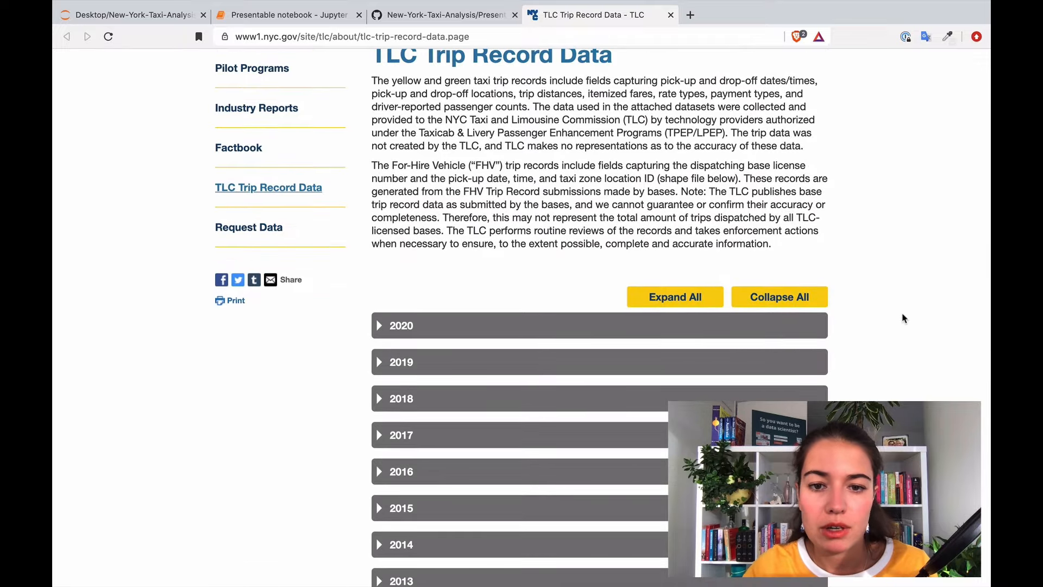
scroll(down, 3)
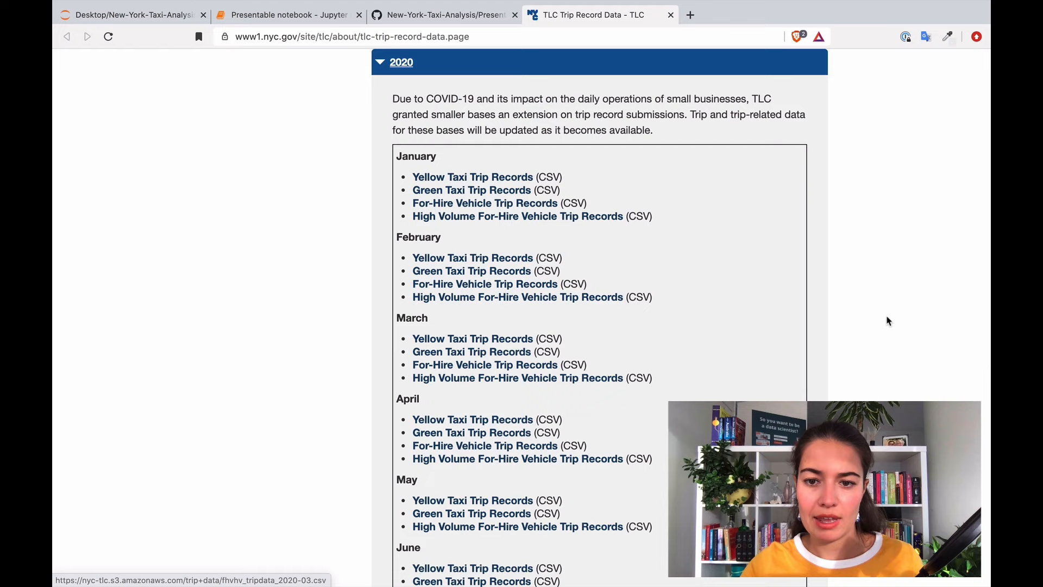
scroll(up, 3)
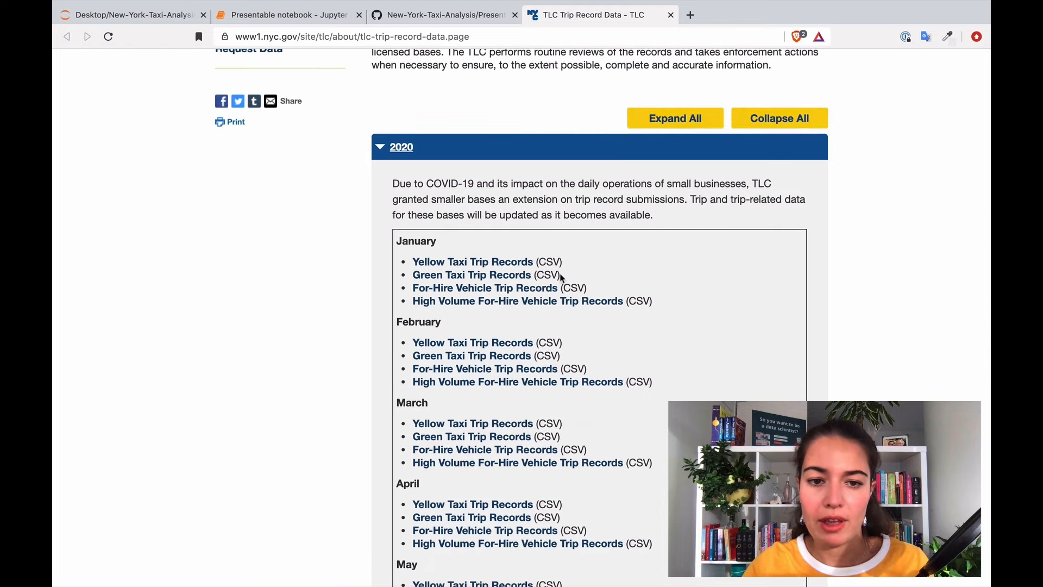
mouse_move(379, 147)
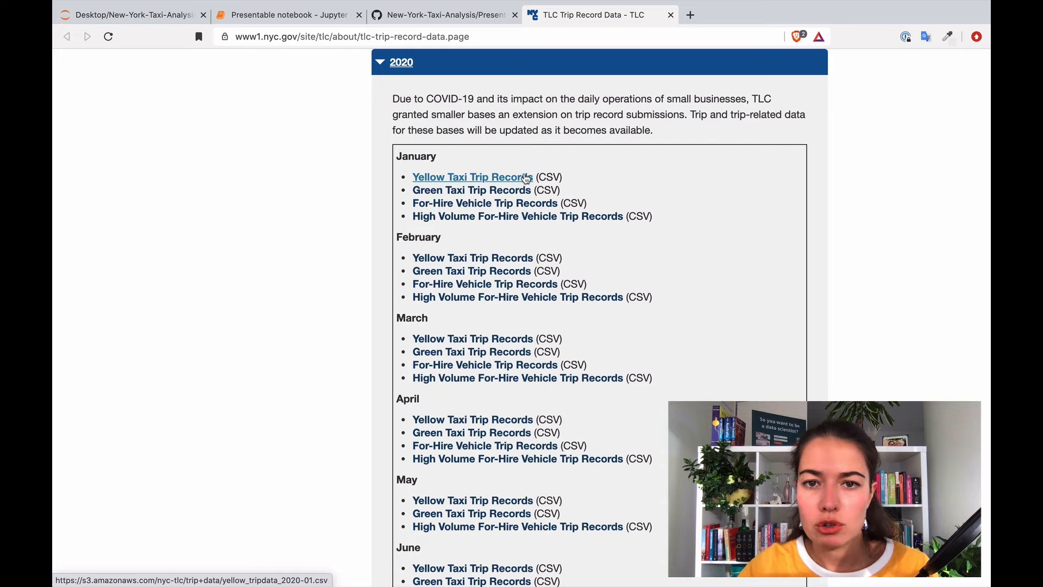
scroll(down, 3)
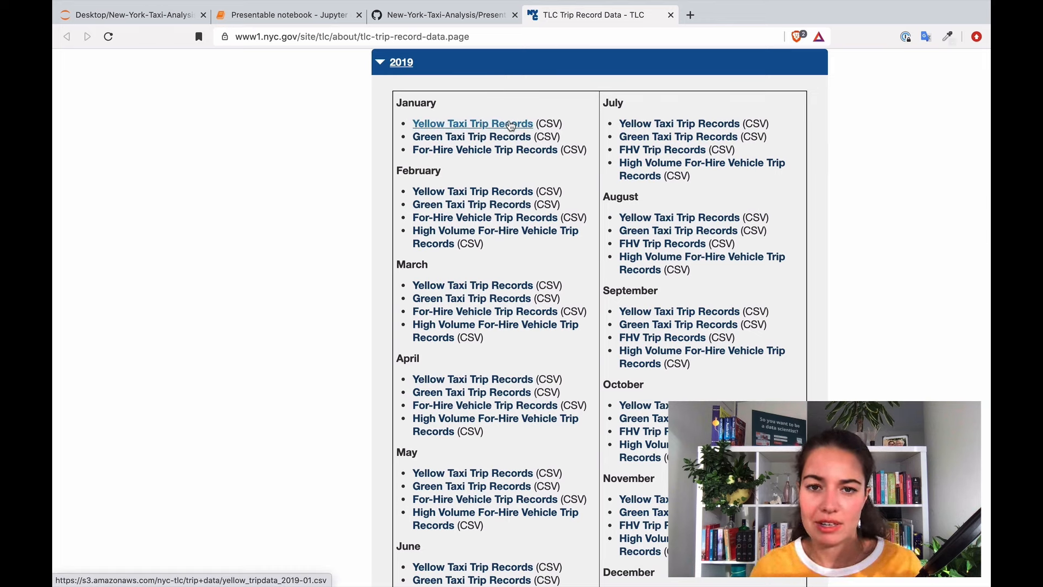
mouse_move(488, 110)
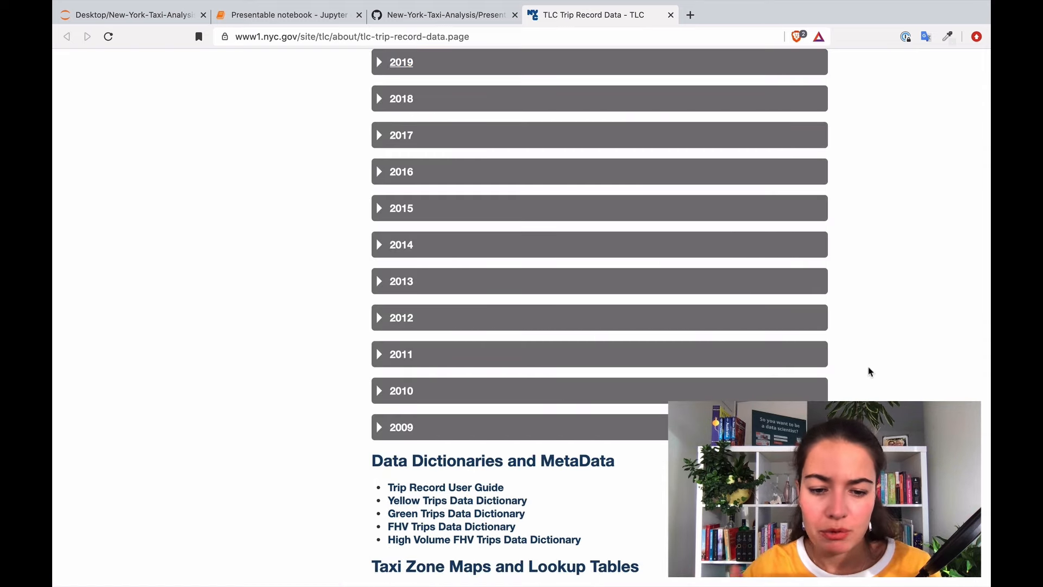
scroll(down, 3)
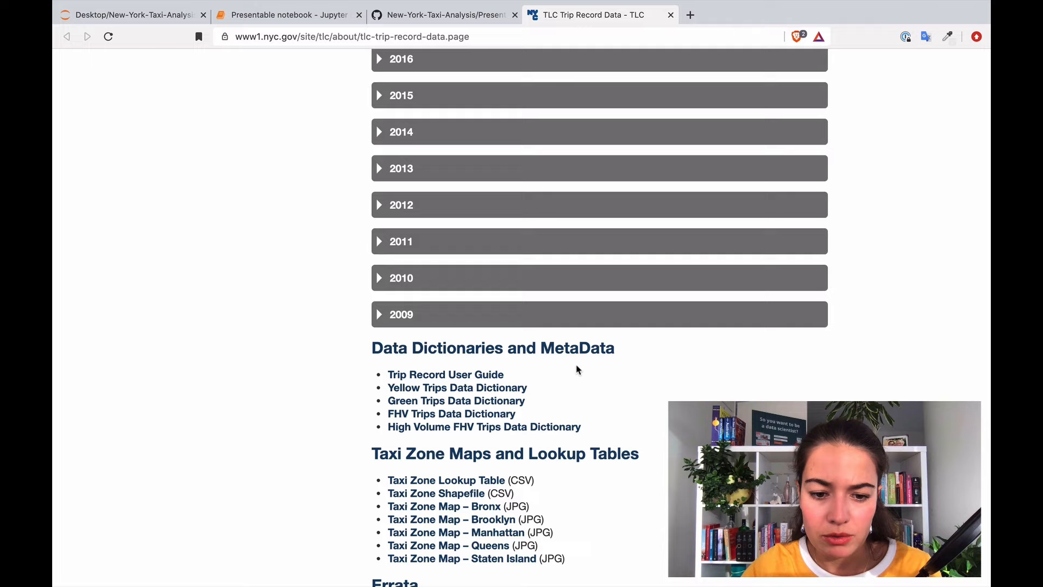
scroll(down, 3)
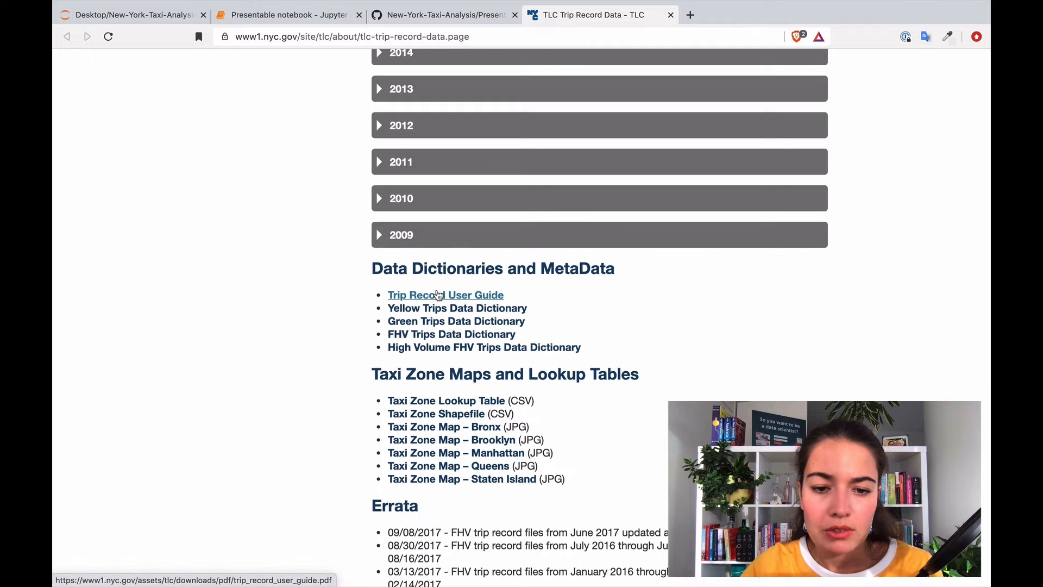
Open the Trip Record User Guide PDF and read down to the page 4 HVFHS base table
click(445, 294)
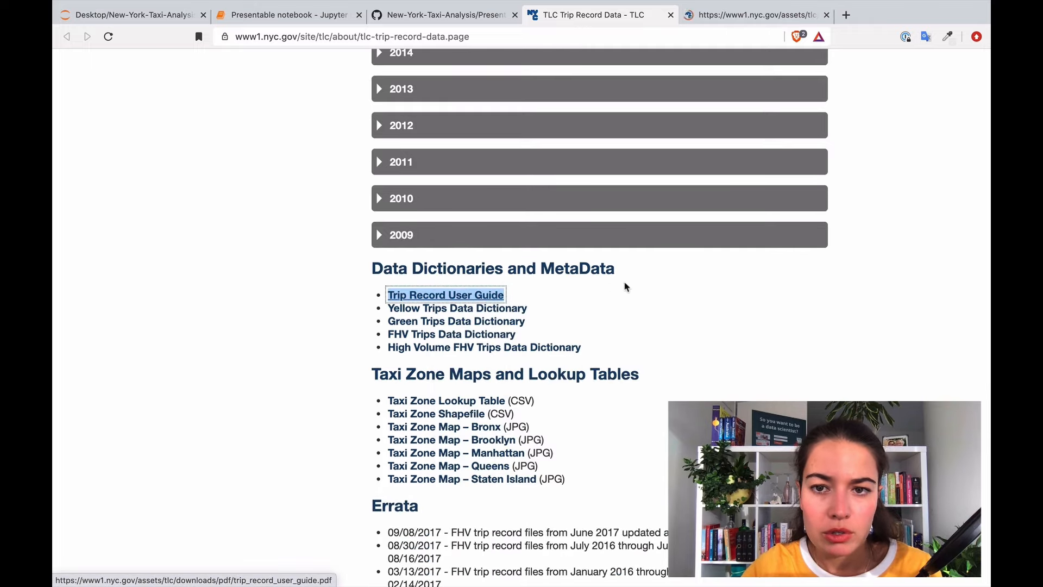
click(445, 294)
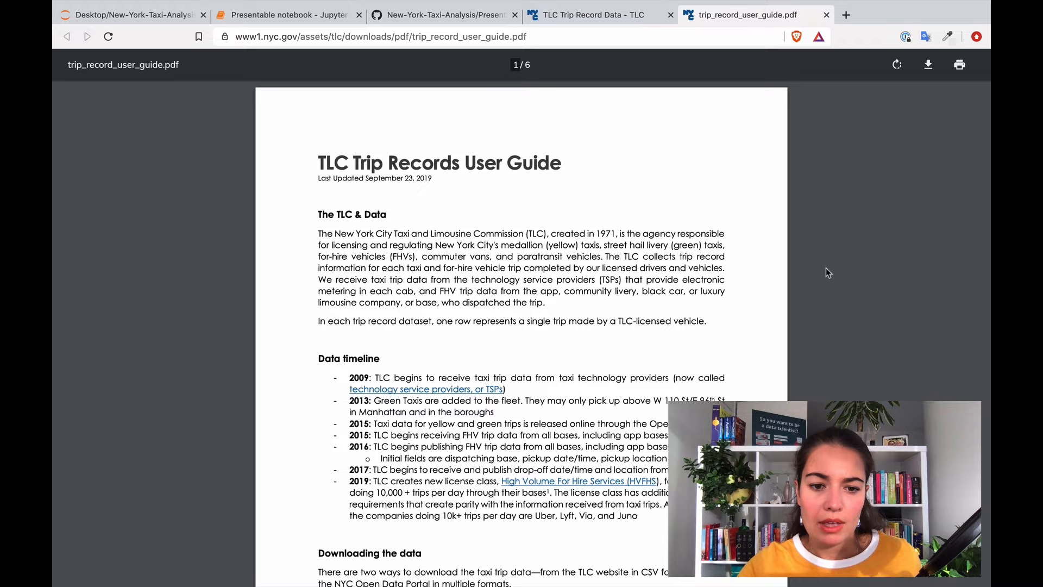
scroll(down, 3)
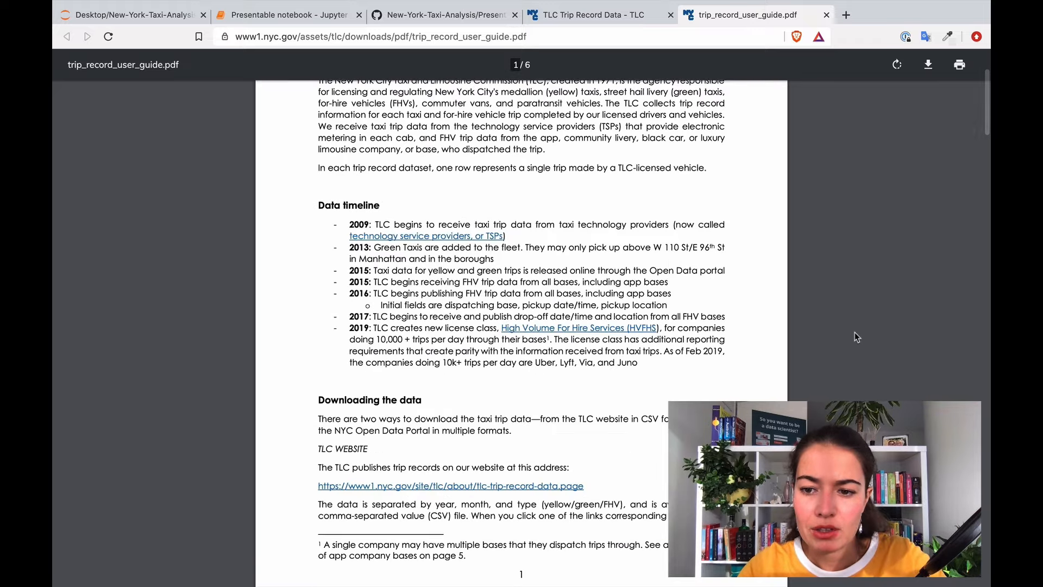
scroll(down, 3)
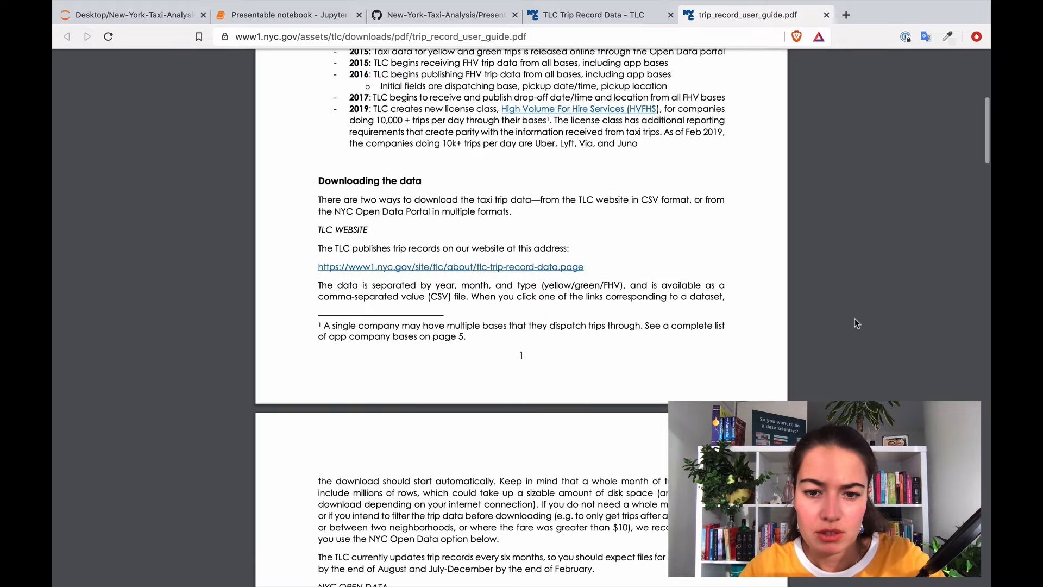
scroll(up, 3)
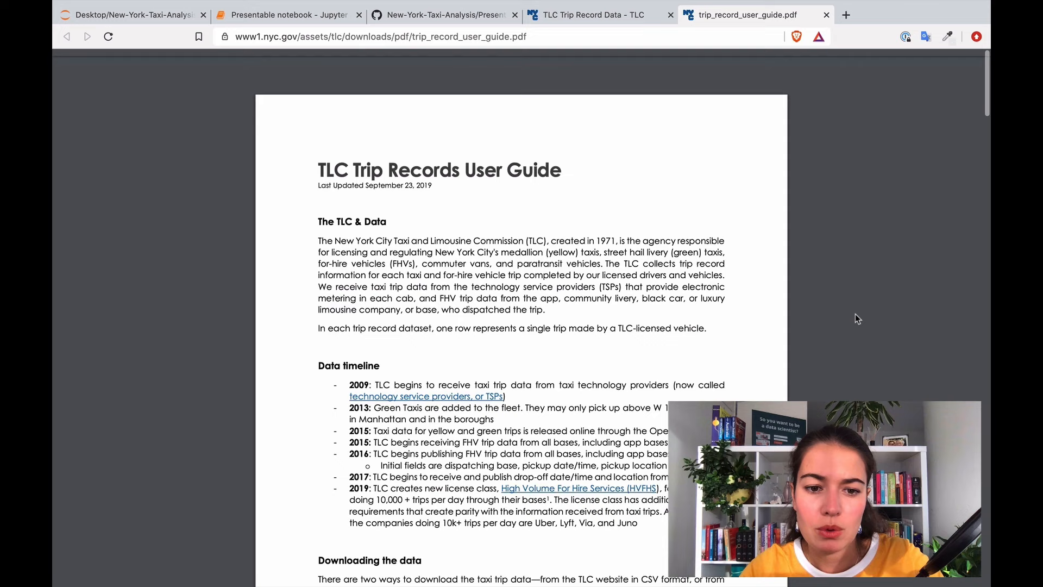
scroll(down, 3)
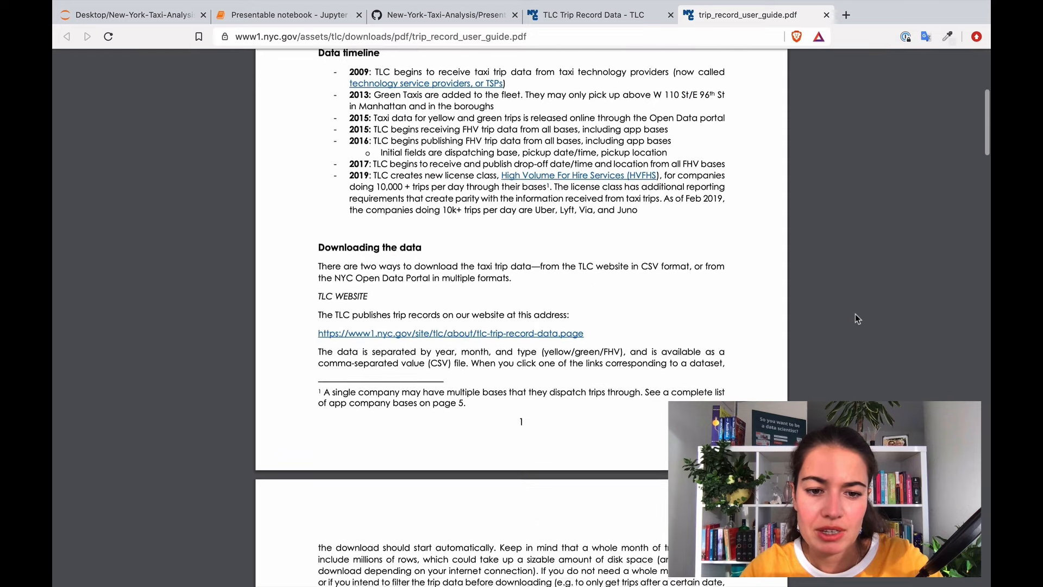
scroll(down, 3)
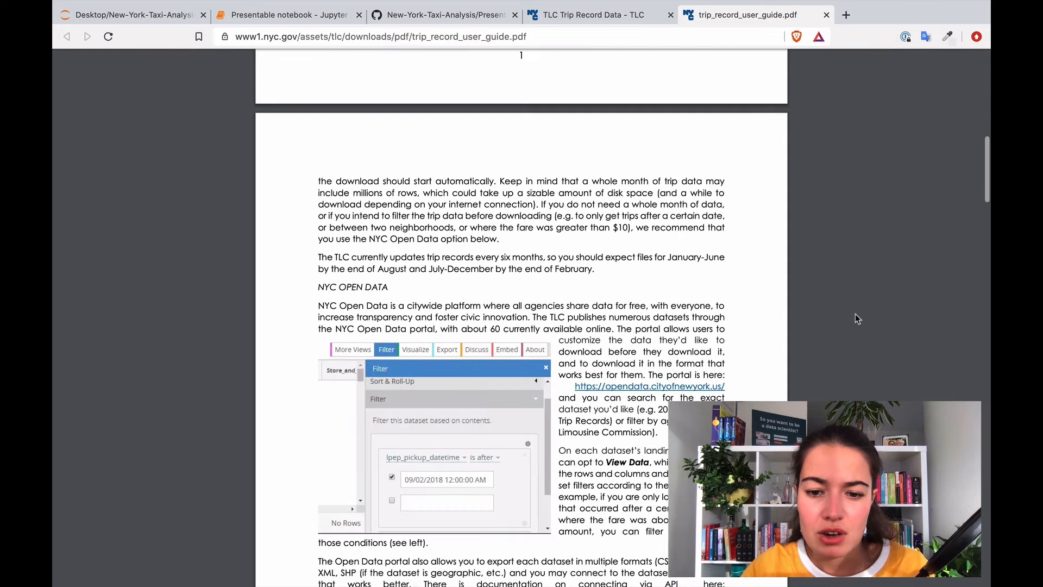
scroll(down, 3)
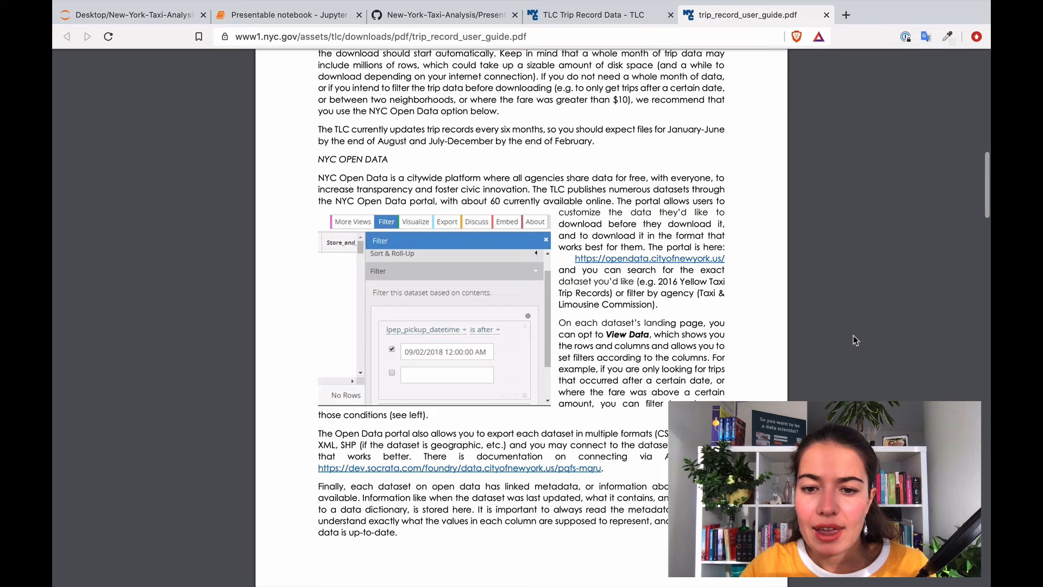
mouse_move(648, 263)
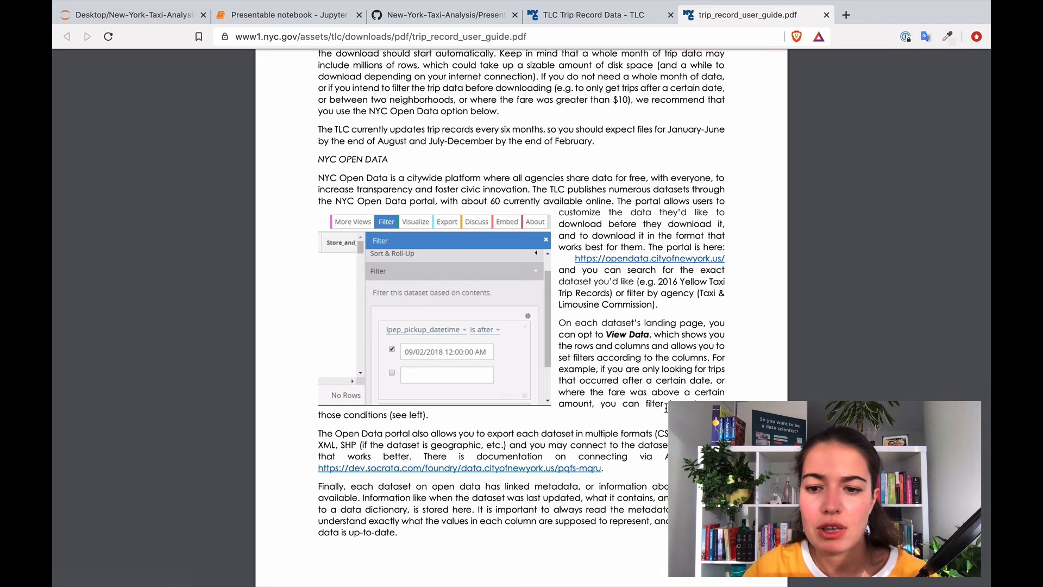
mouse_move(883, 270)
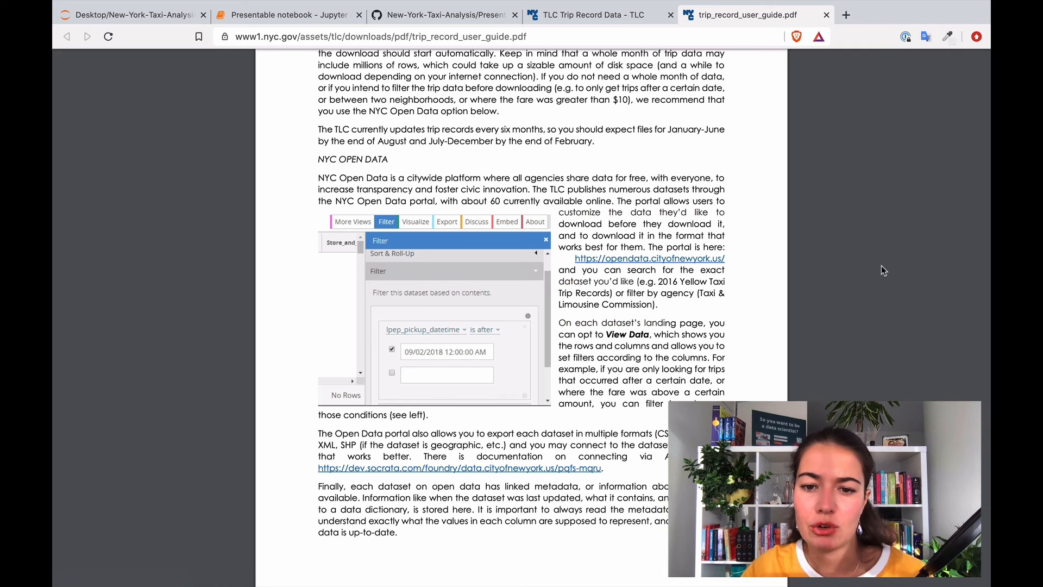
scroll(down, 3)
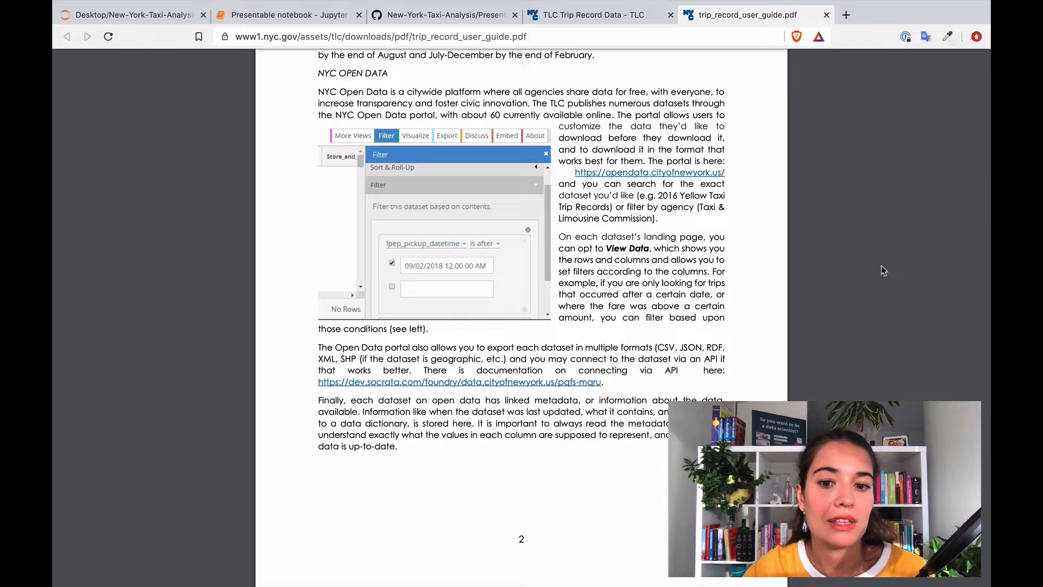
scroll(down, 3)
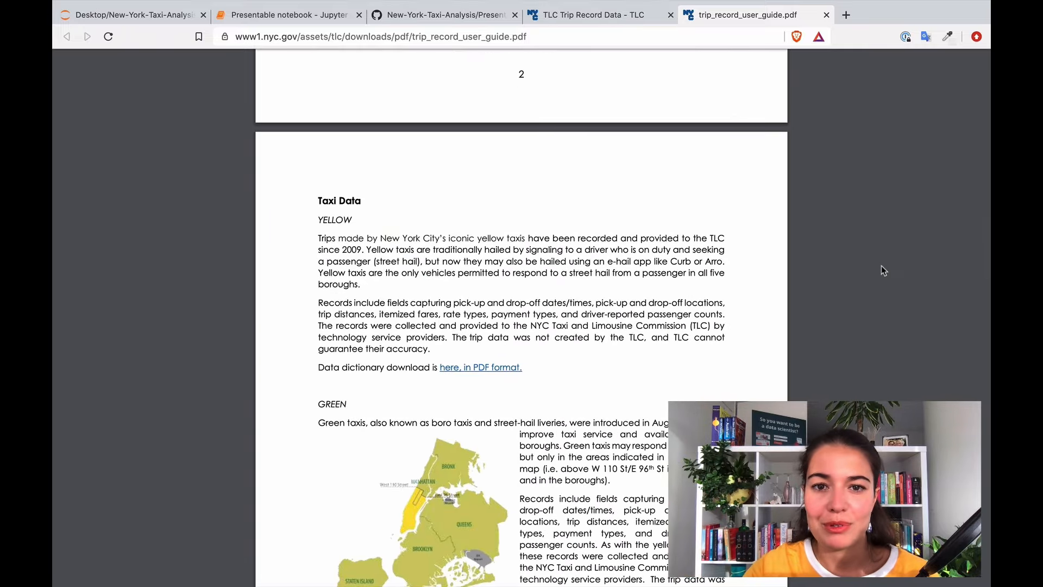
scroll(down, 3)
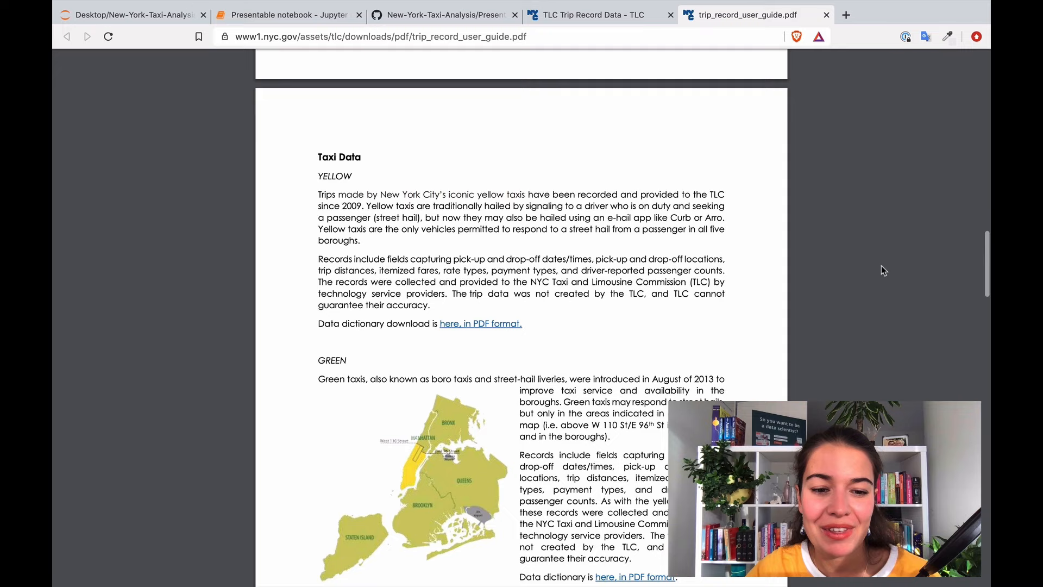
scroll(down, 3)
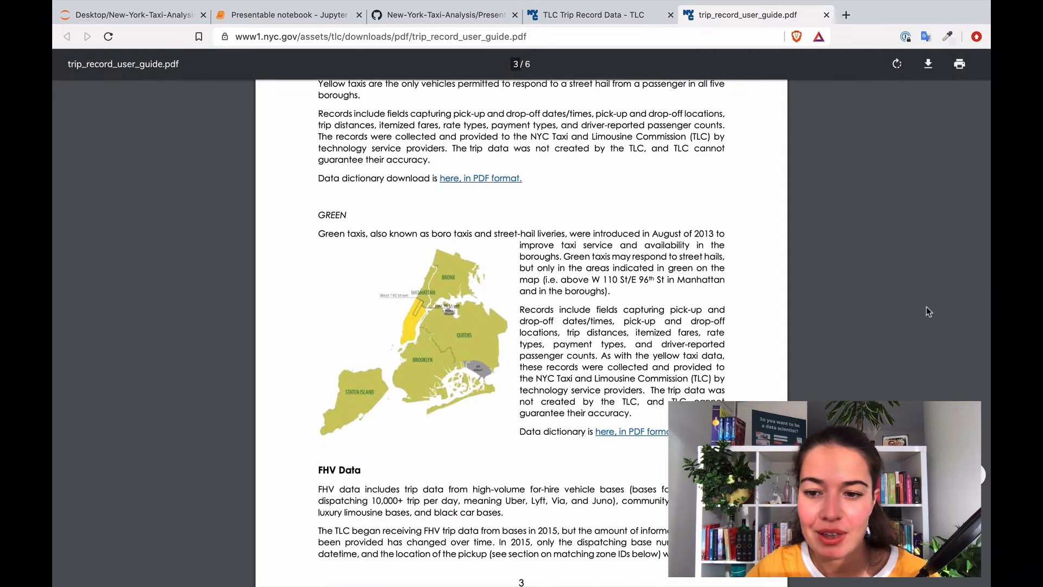
scroll(down, 3)
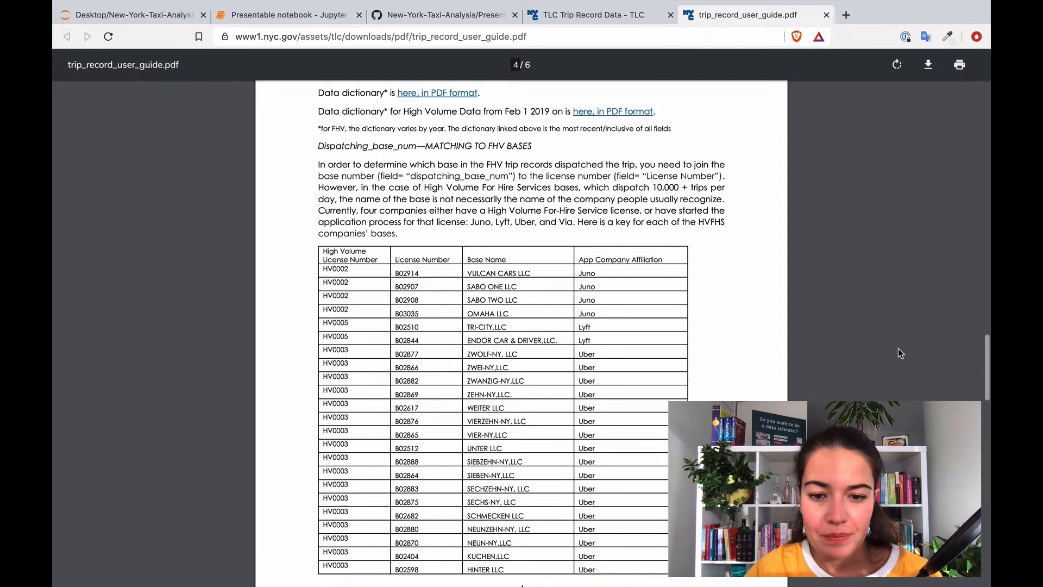
Close the user guide and browse the Yellow Trips Data Dictionary PDF in a new tab
click(826, 14)
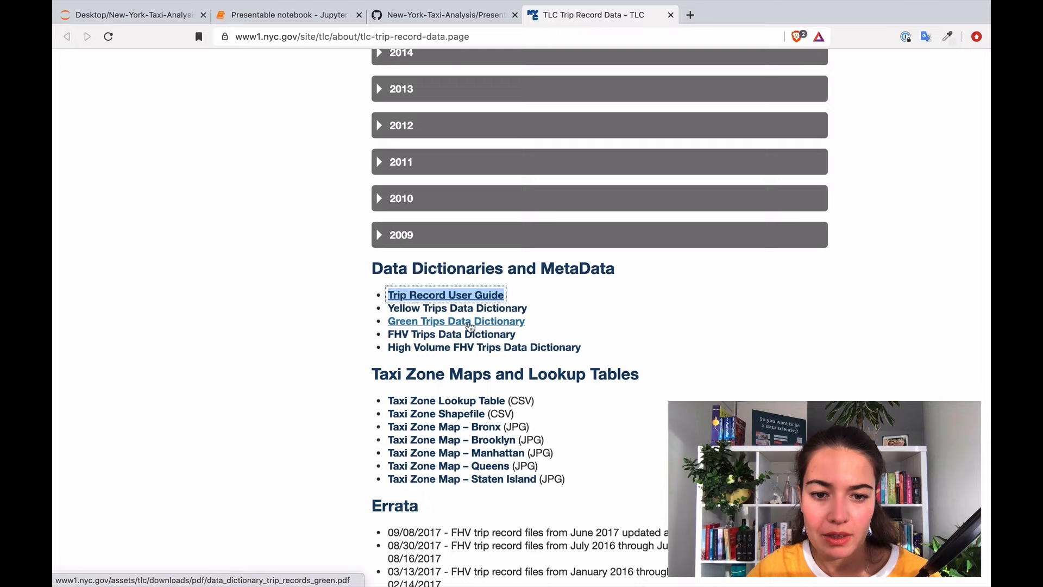
right_click(456, 307)
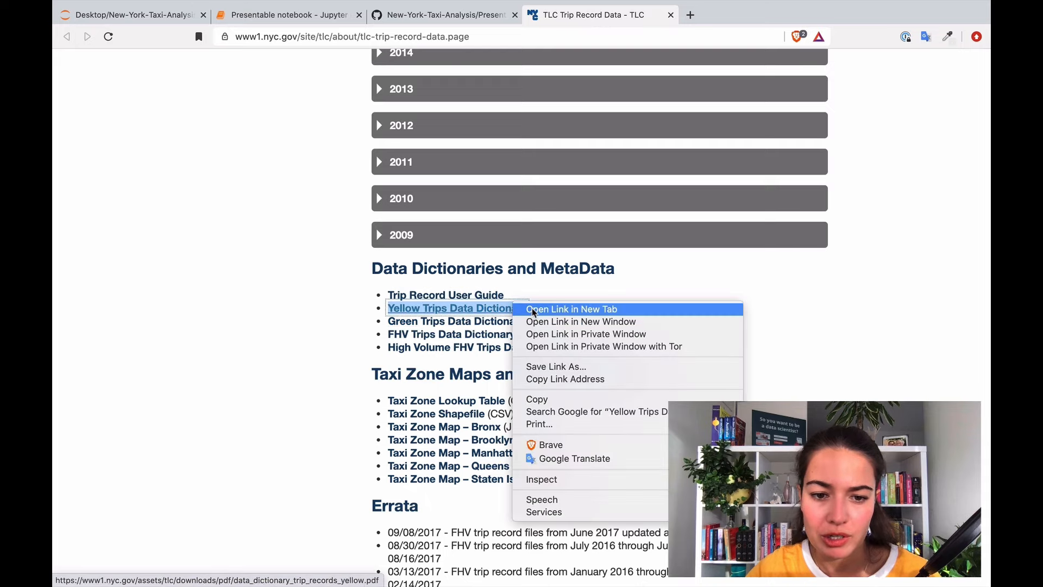
click(570, 308)
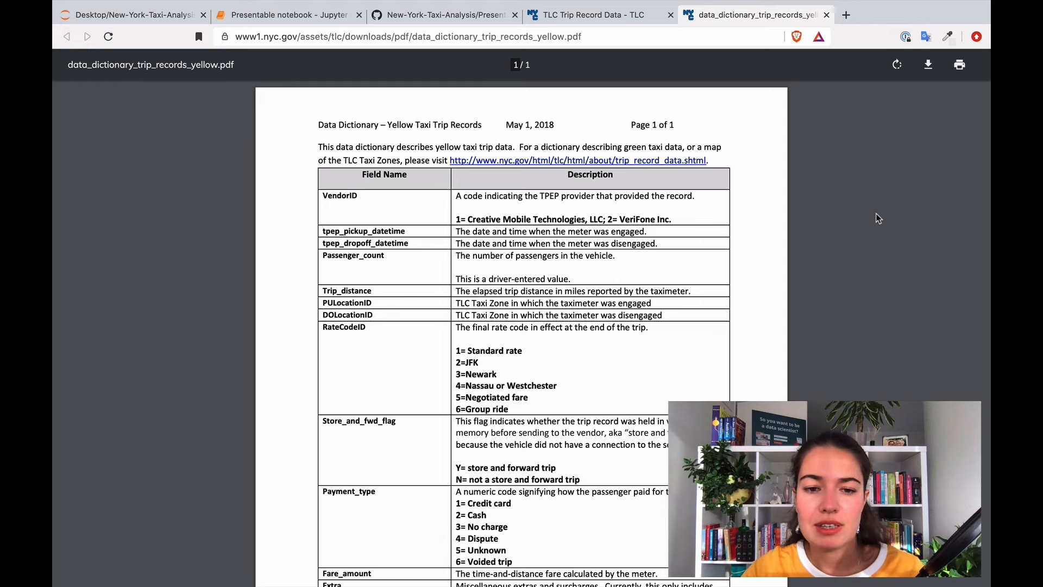
scroll(down, 3)
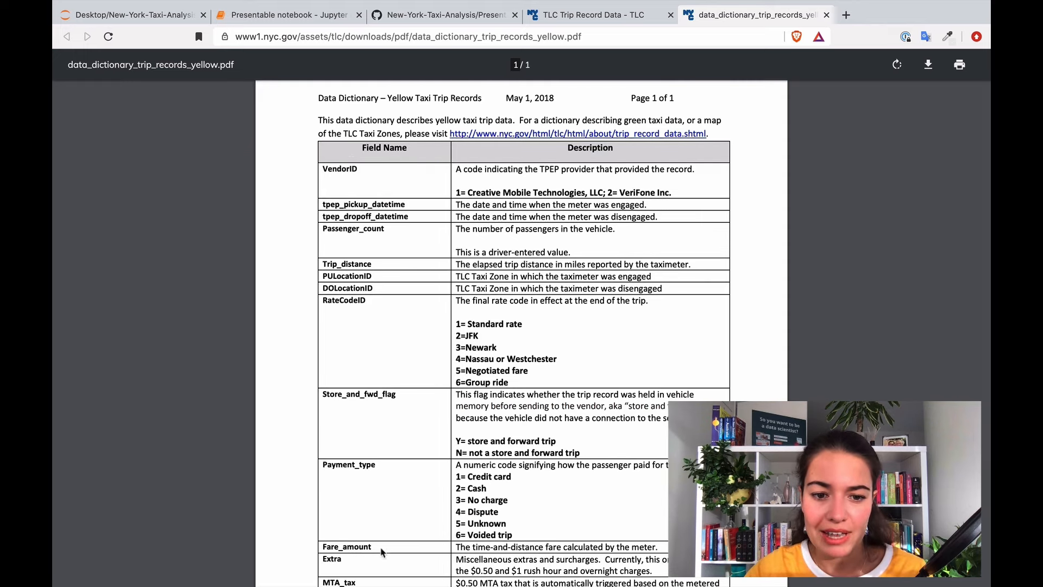
mouse_move(635, 371)
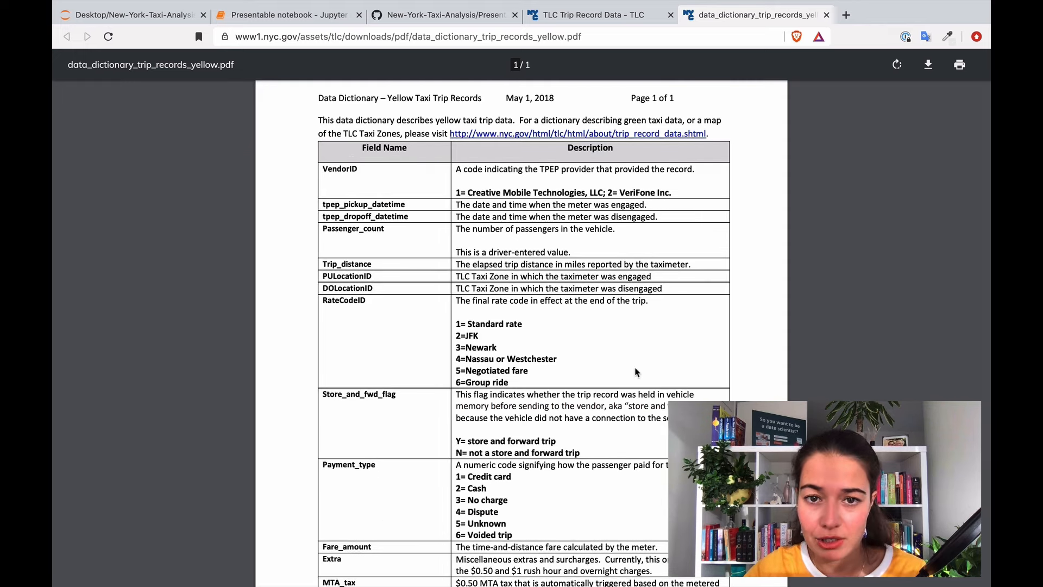
mouse_move(831, 346)
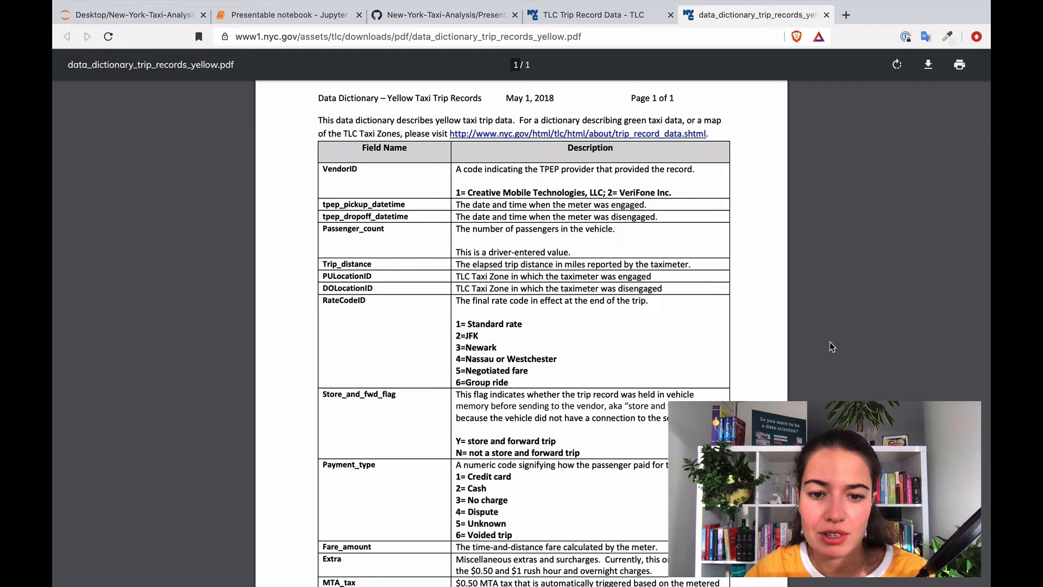
scroll(down, 3)
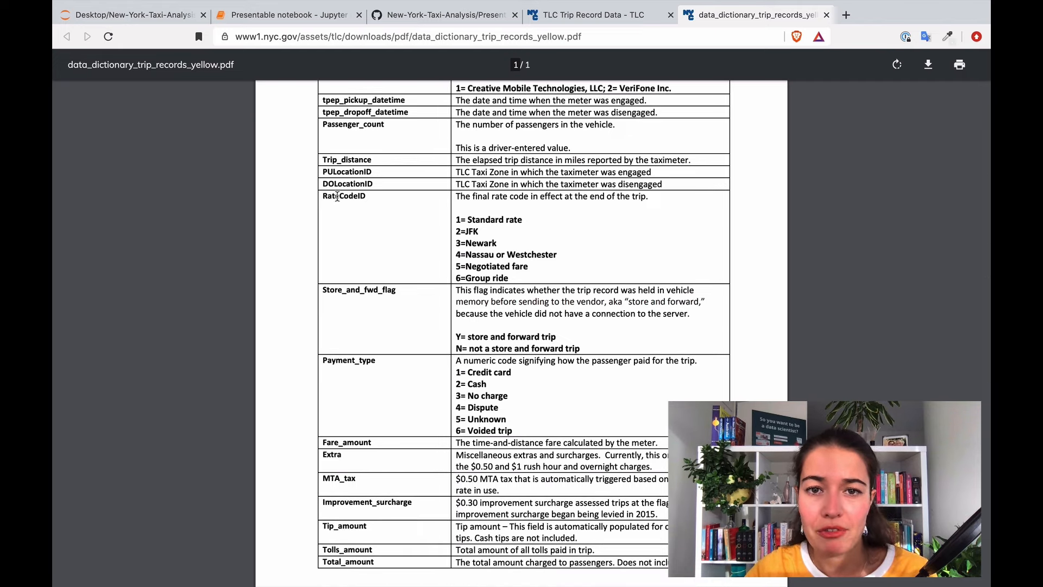
mouse_move(491, 230)
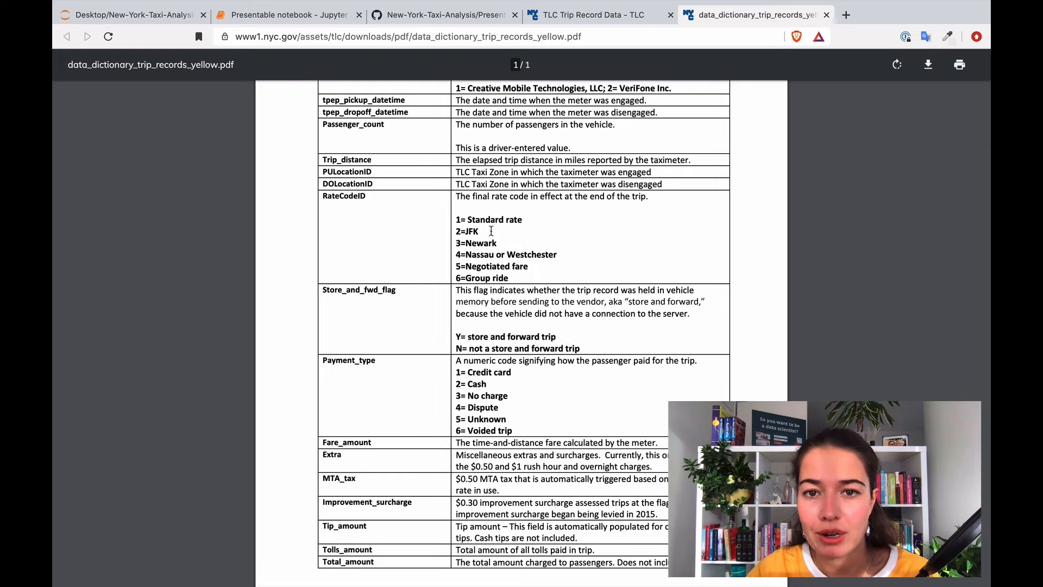
Add a 'Metadata:' line with the yellow trip records data dictionary URL to the Bear notes
click(406, 36)
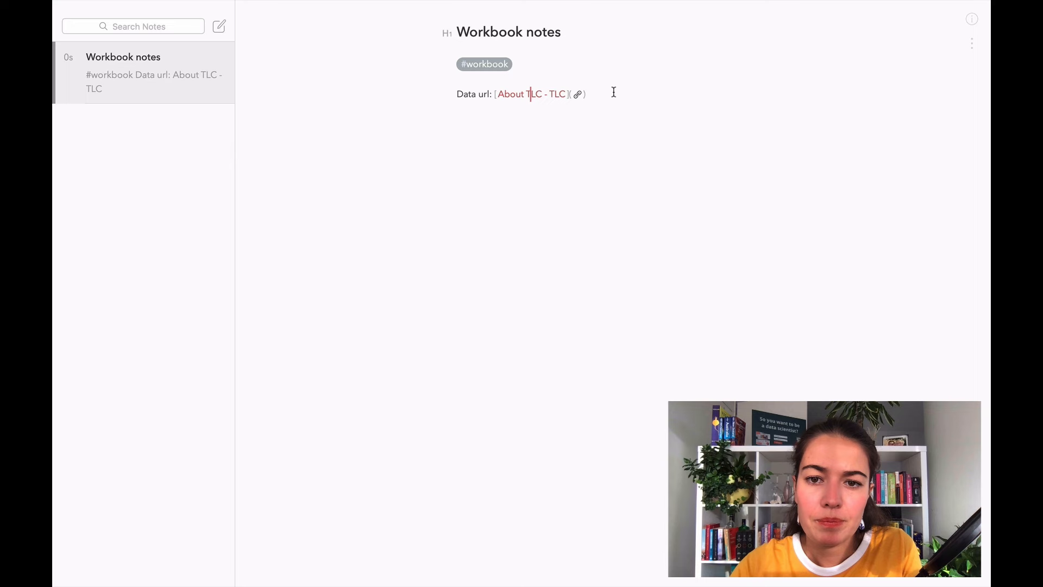
text(Meta)
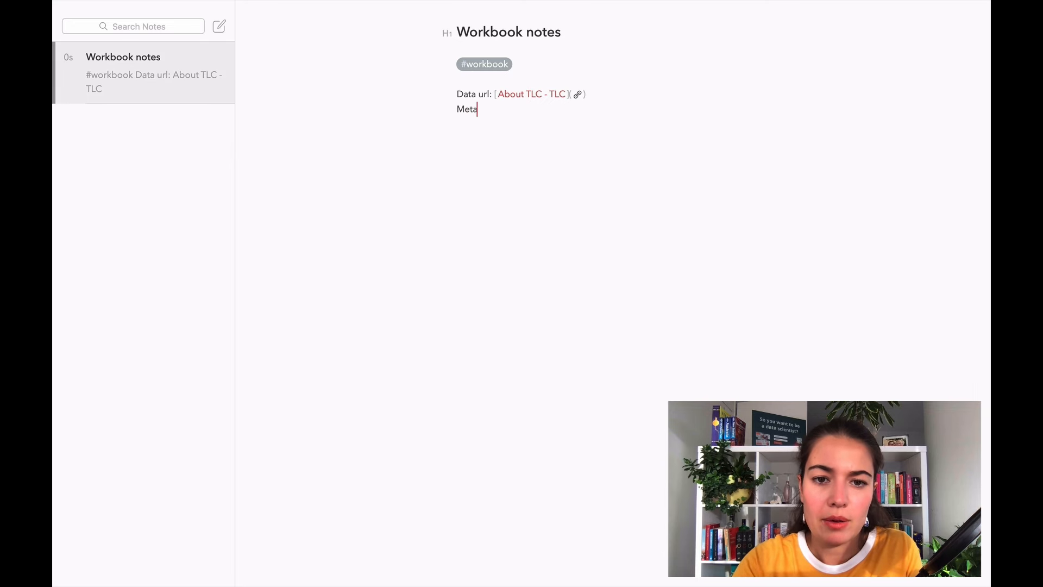
text(data: https://www1.nyc.gov/assets/tlc/downloads/pdf/data_dictionary_trip_records_yellow.pdf)
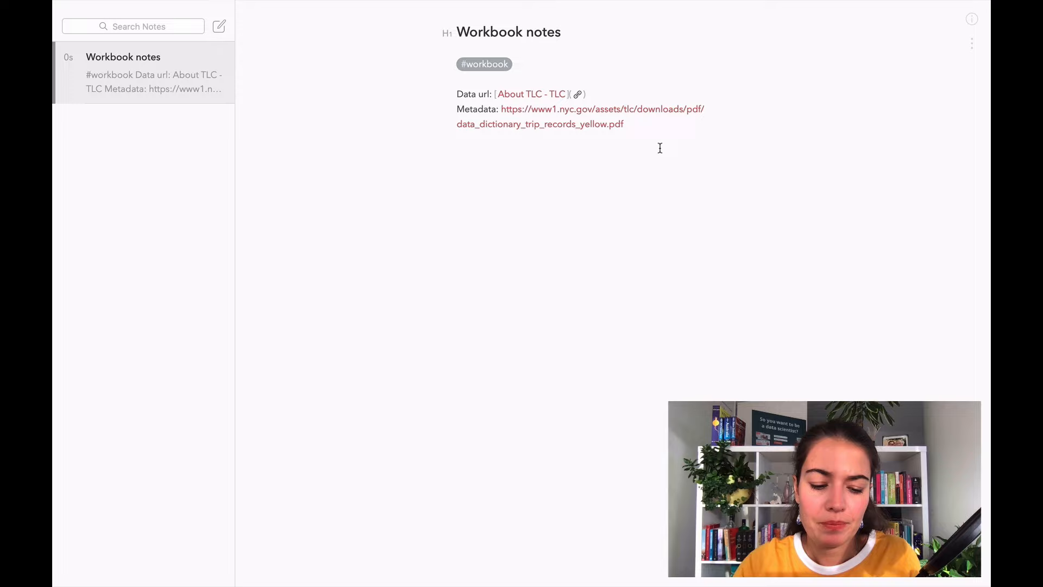
click(540, 117)
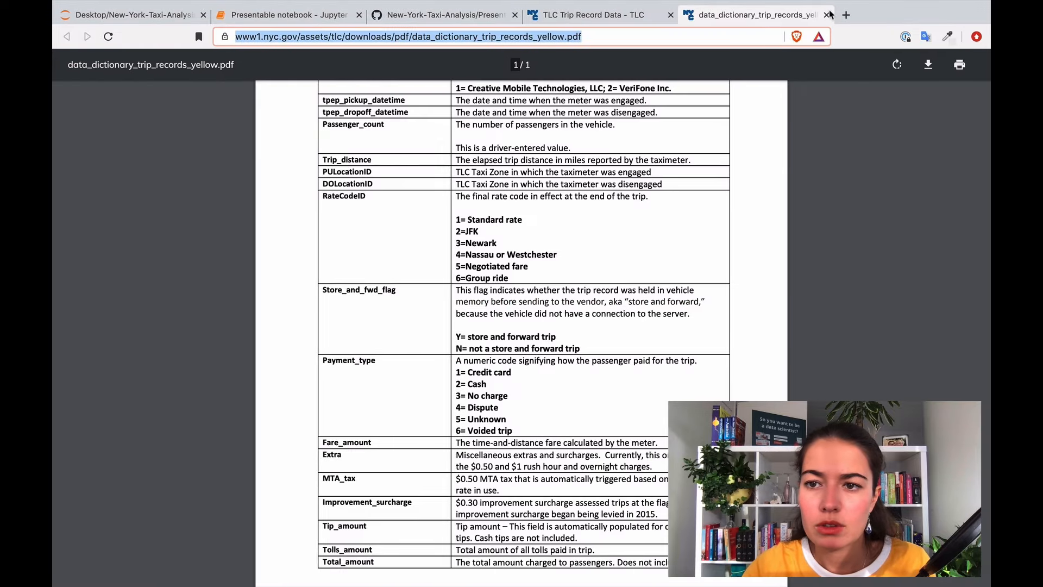
Close the dictionary tab and save the Taxi Zone Lookup Table CSV to the Desktop
click(829, 14)
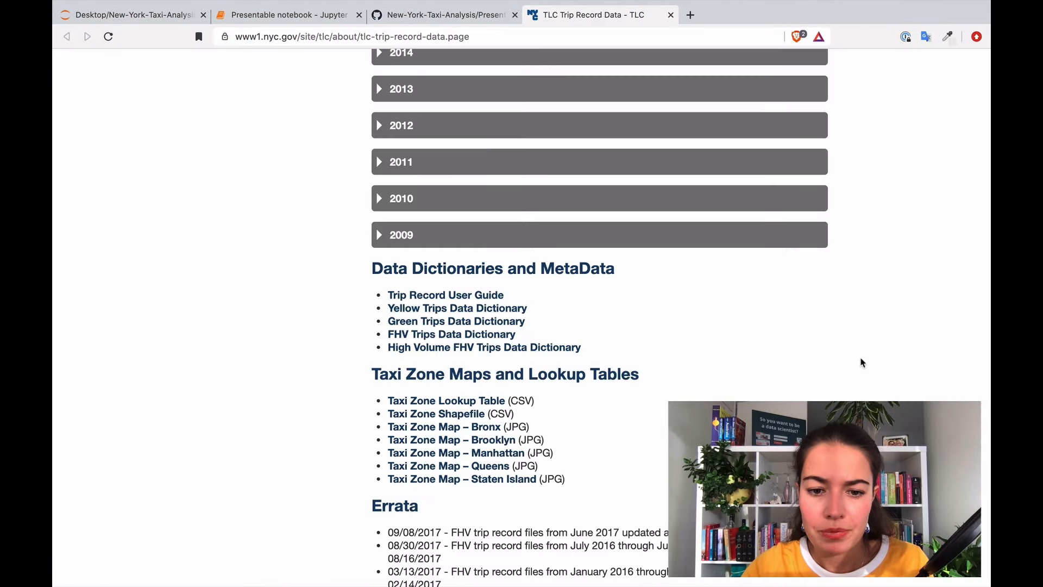
mouse_move(483, 346)
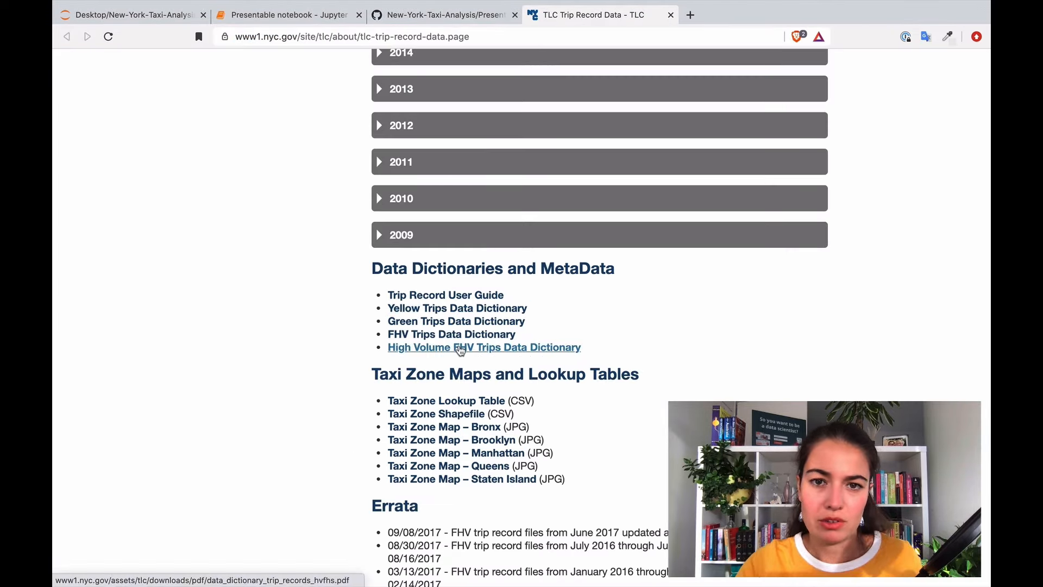
scroll(down, 3)
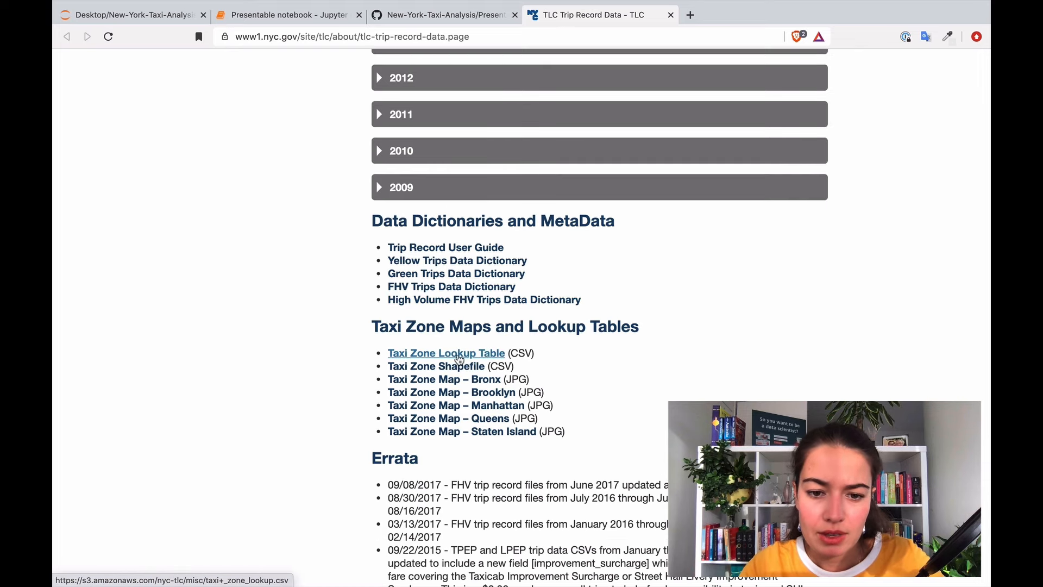
right_click(445, 352)
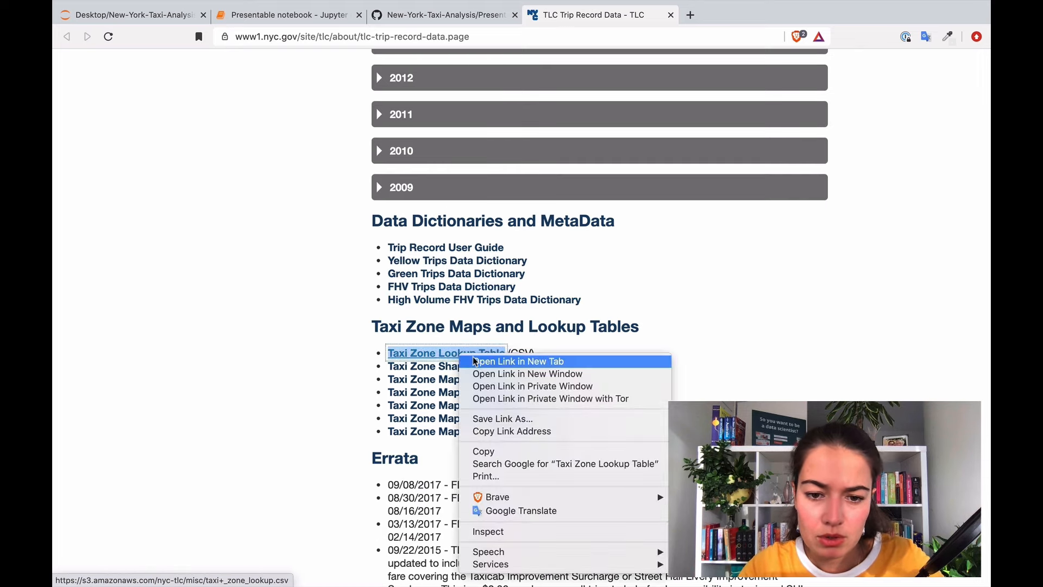
click(502, 418)
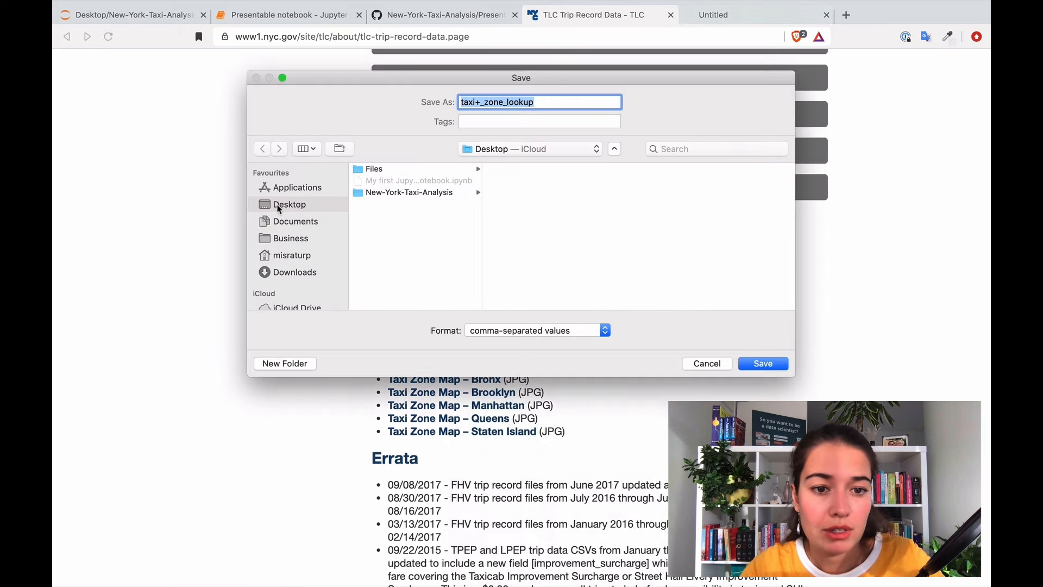
click(762, 363)
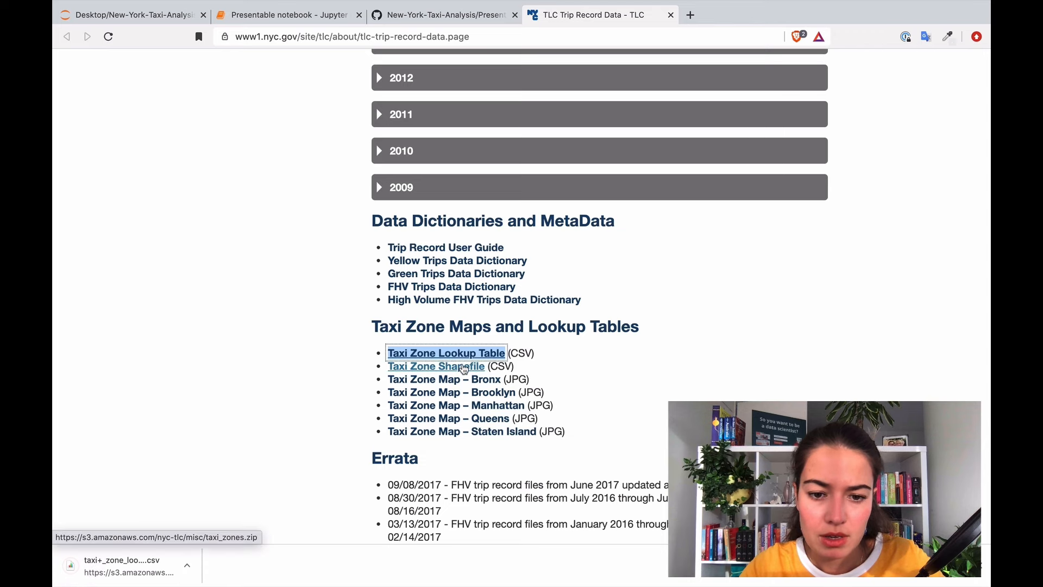
Download the taxi_zones.zip shapefile to the Desktop, allowing multiple downloads
click(435, 366)
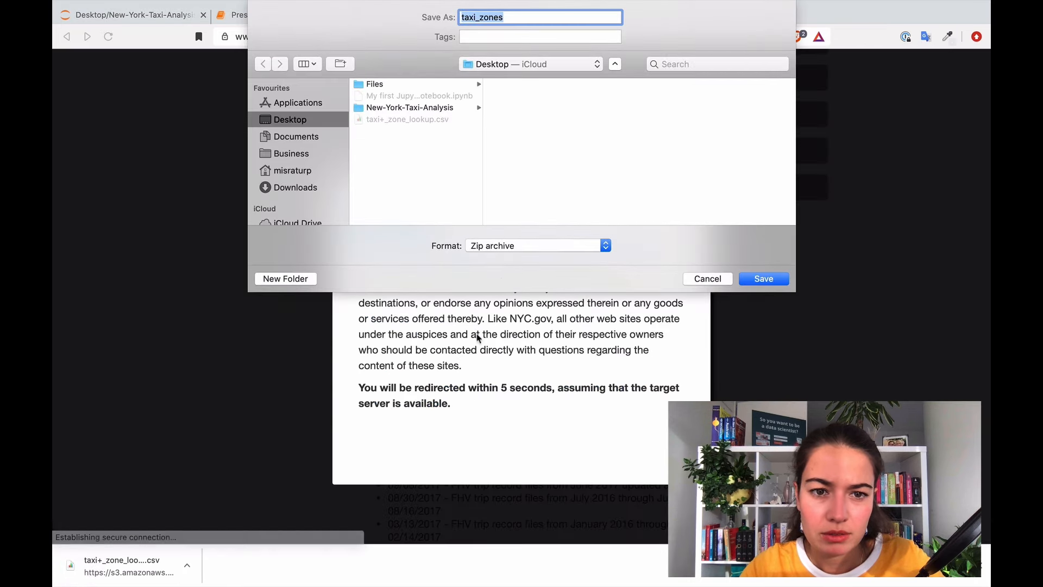
click(763, 279)
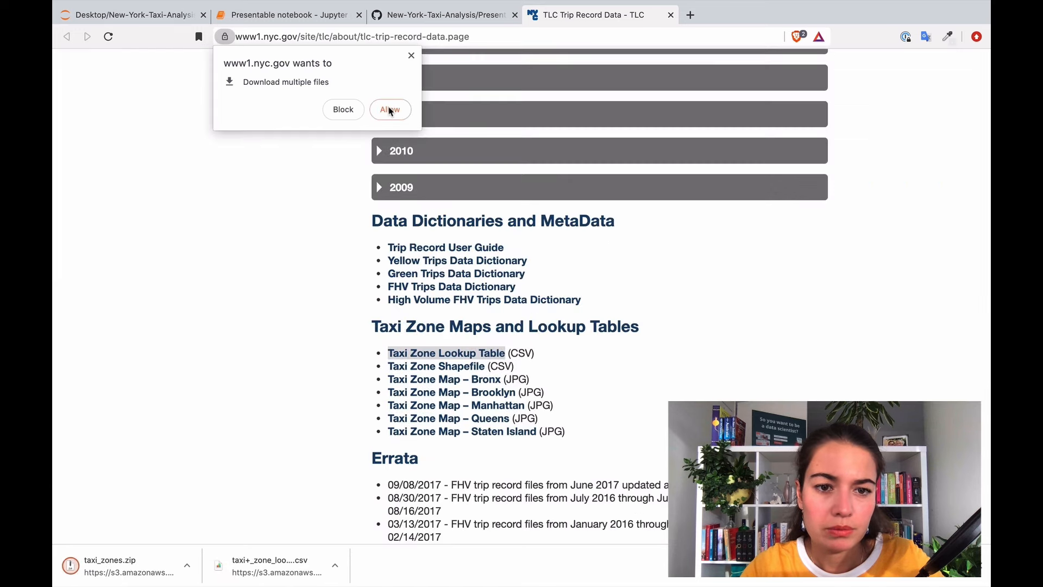
click(390, 109)
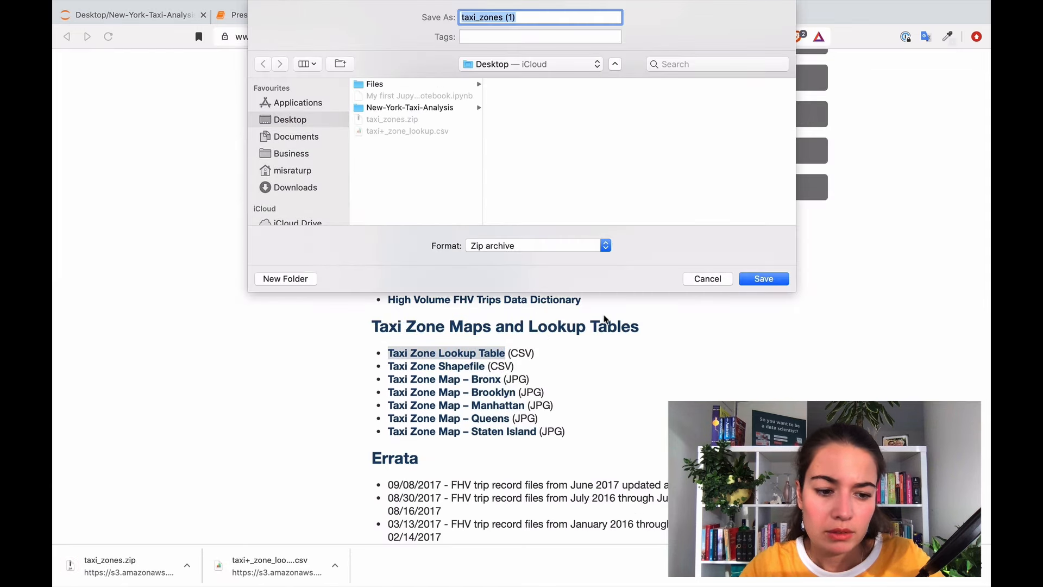
click(762, 278)
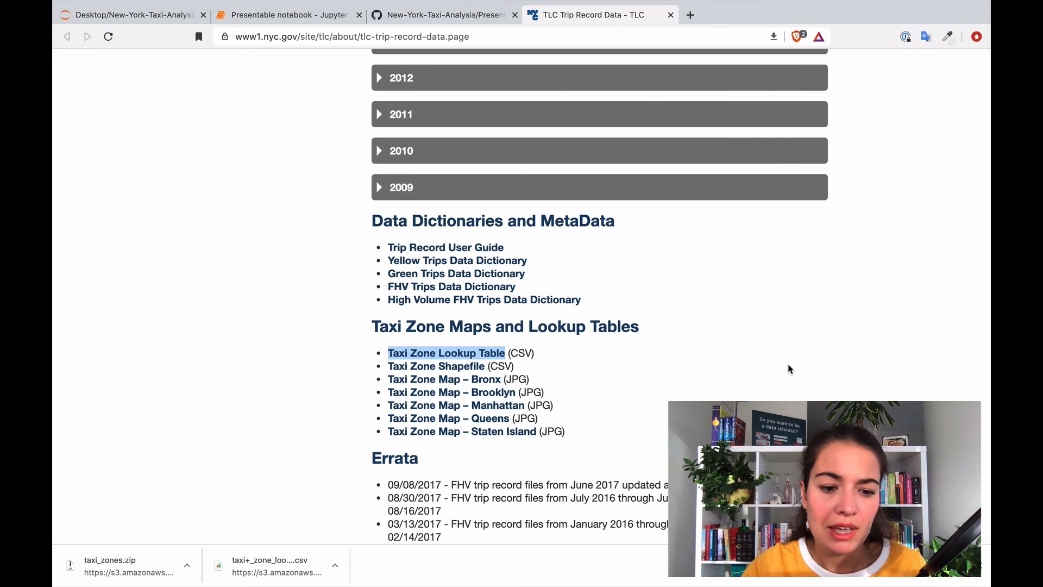
mouse_move(593, 358)
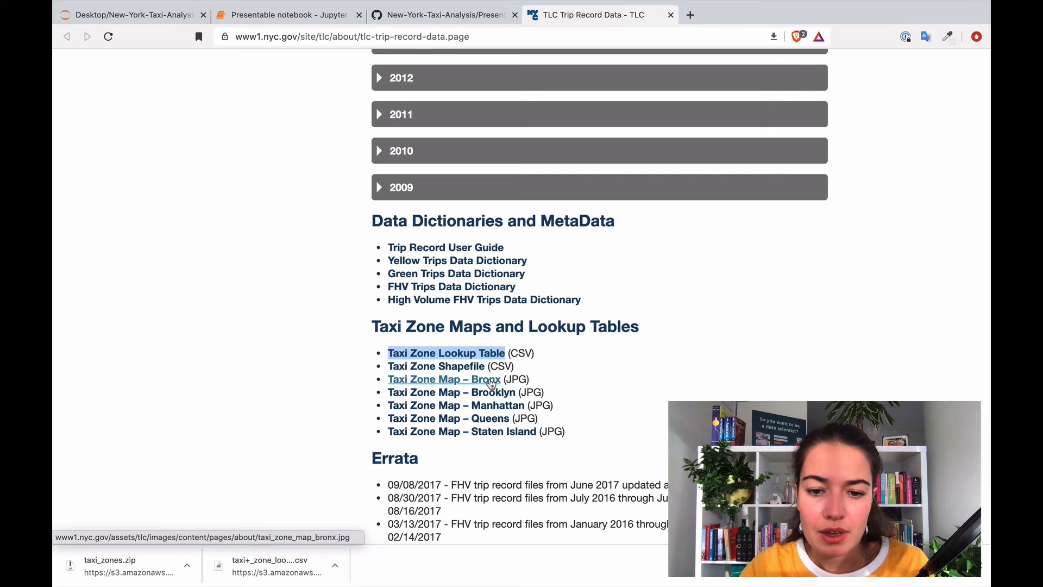
View the Bronx taxi zone map in a new tab, then return to the TLC page
click(444, 378)
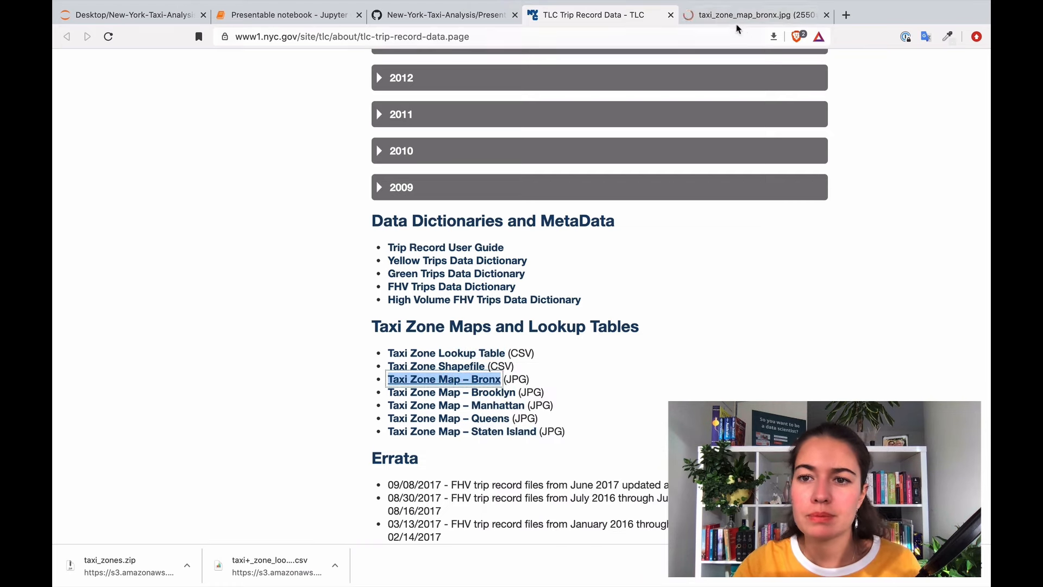
click(755, 15)
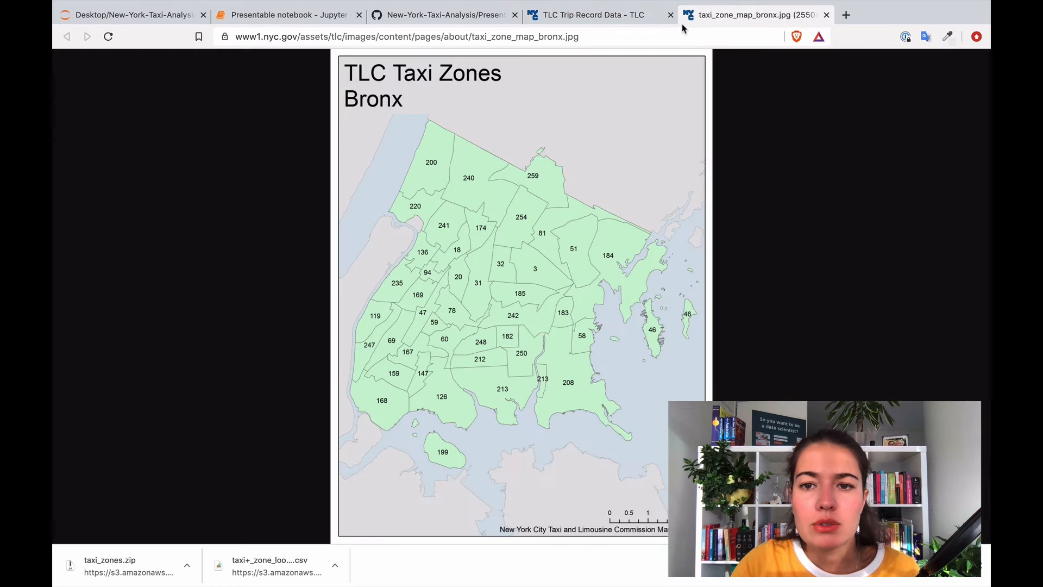
mouse_move(643, 14)
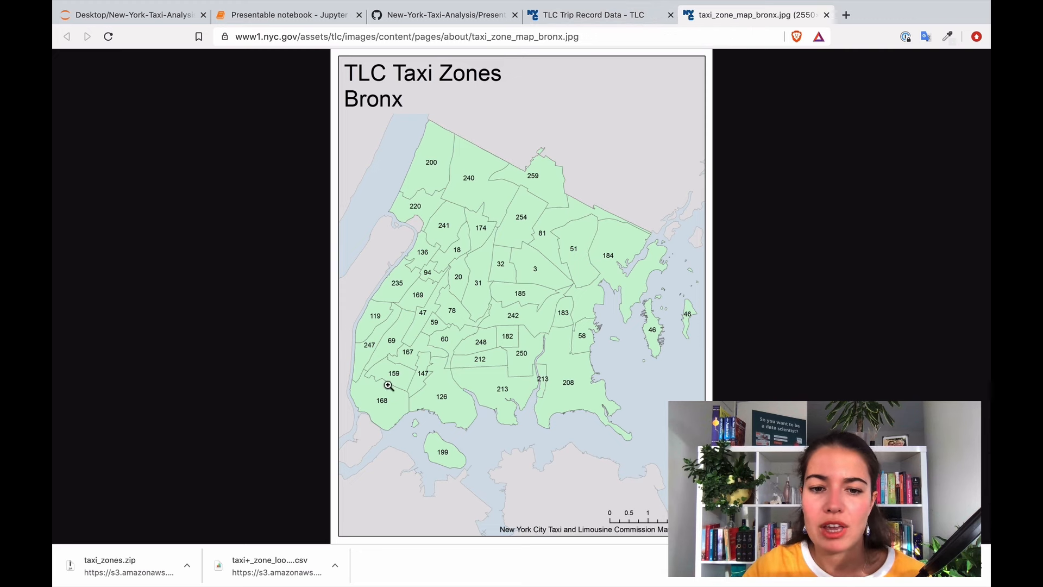
click(585, 15)
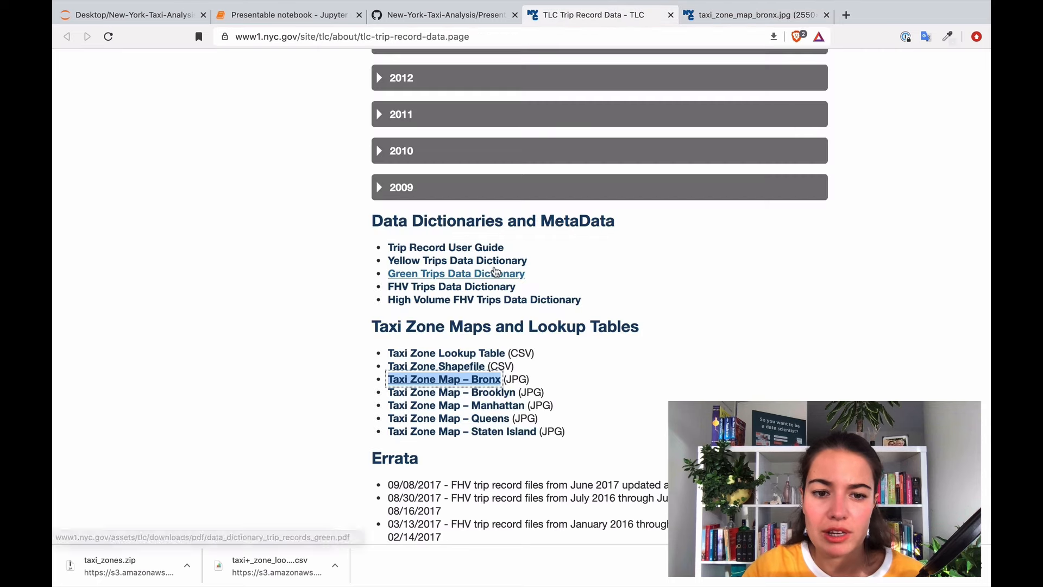
Reopen and skim the Yellow Trips Data Dictionary, then close the Bronx map tab
right_click(457, 260)
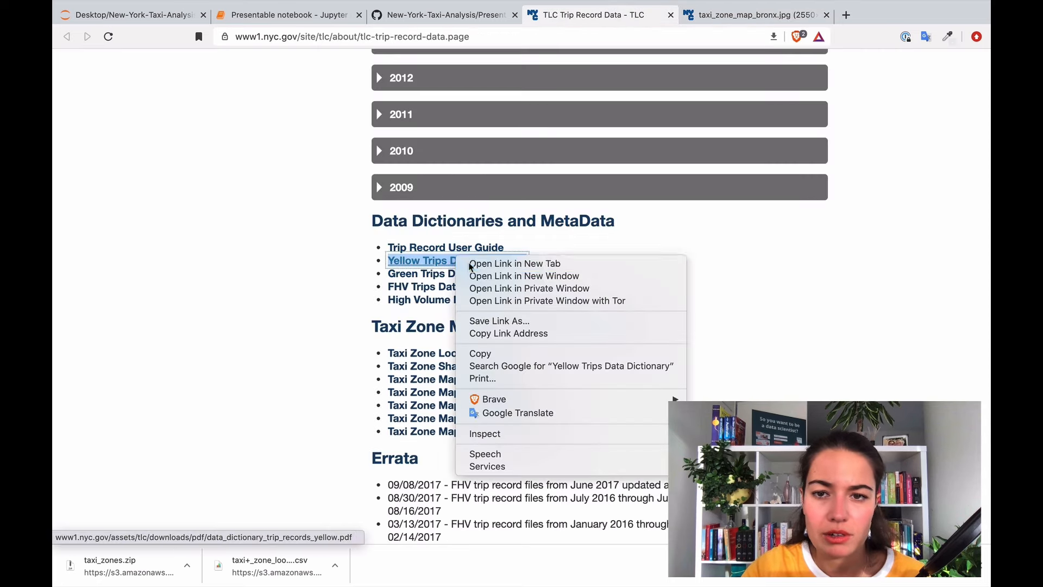
click(513, 264)
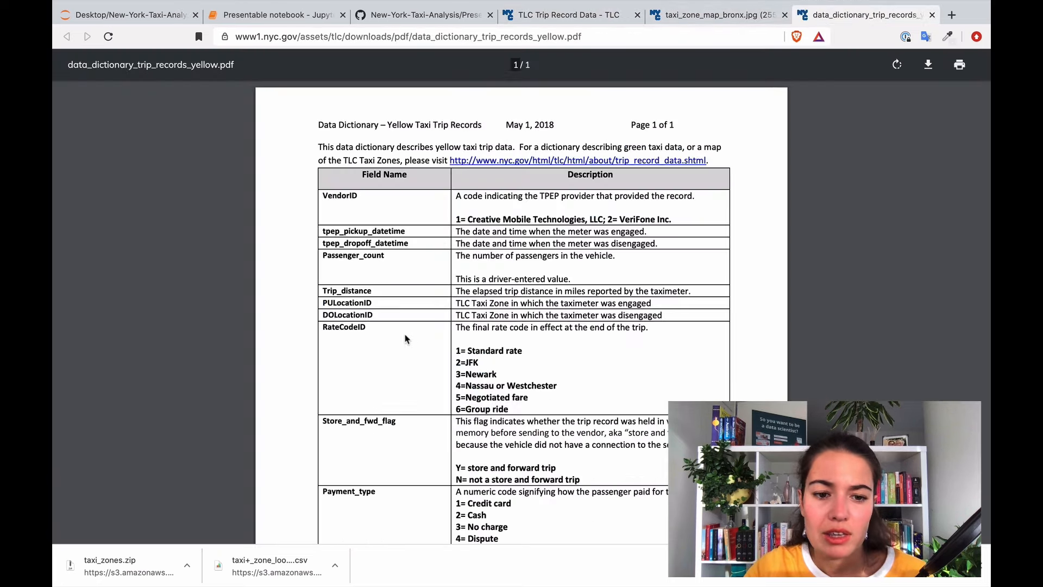
mouse_move(402, 270)
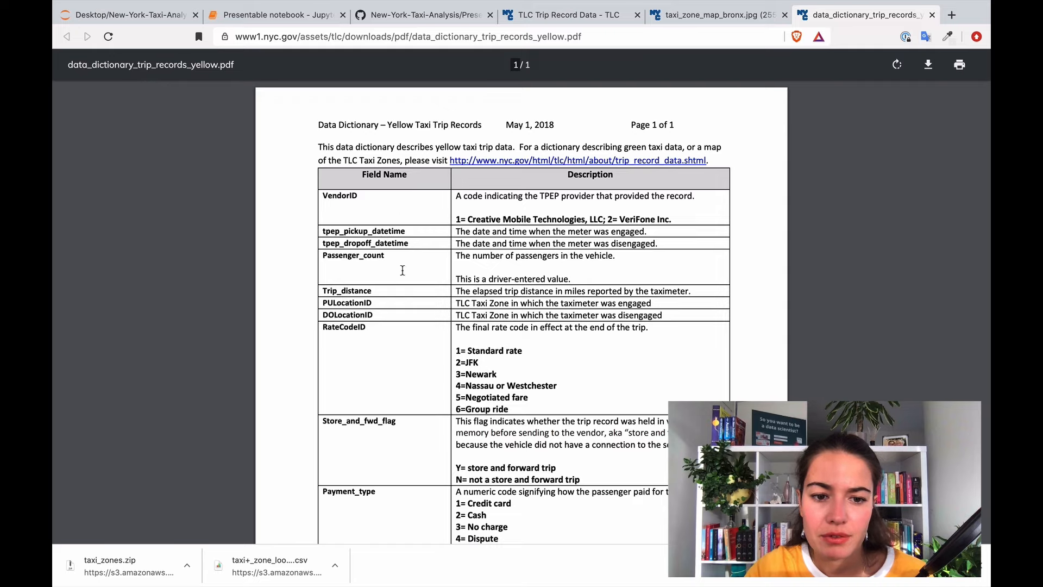
scroll(down, 3)
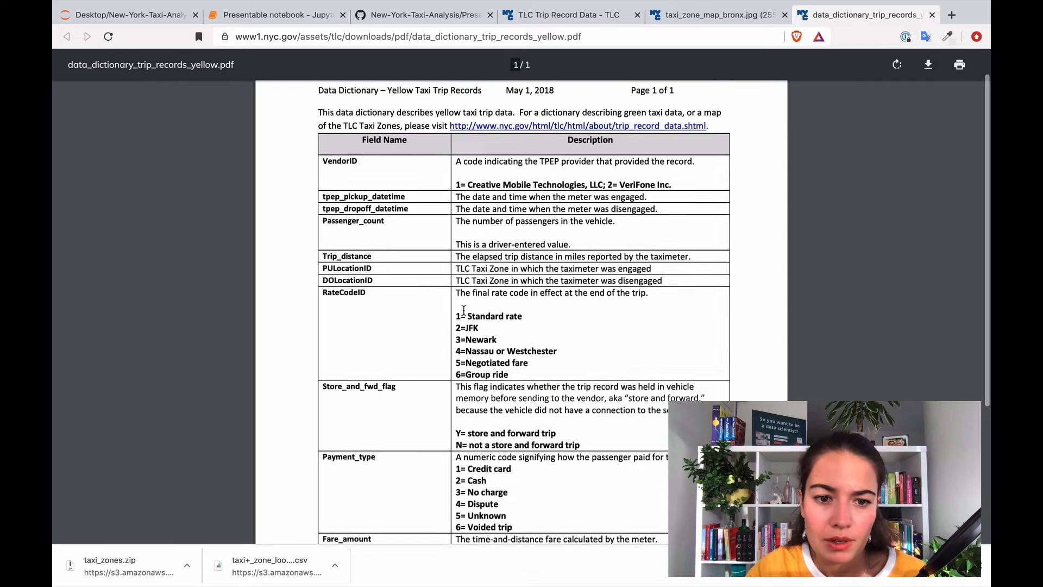
scroll(down, 3)
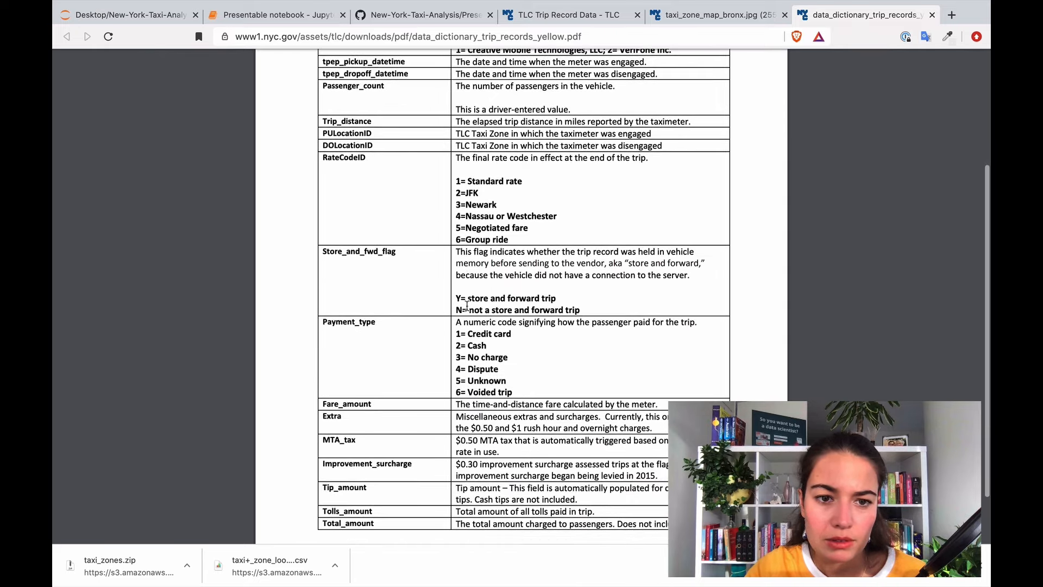
scroll(up, 3)
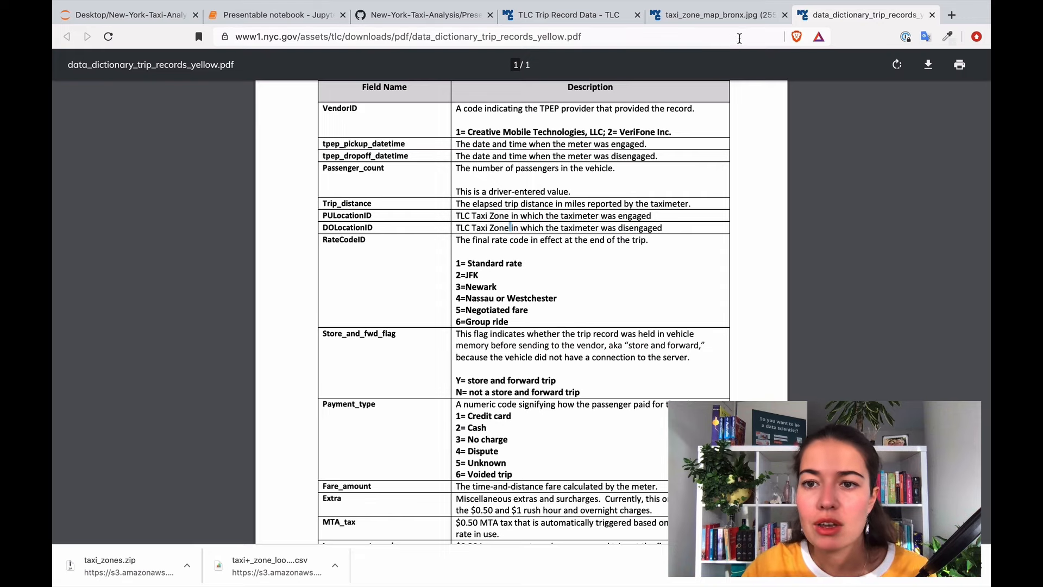
click(715, 15)
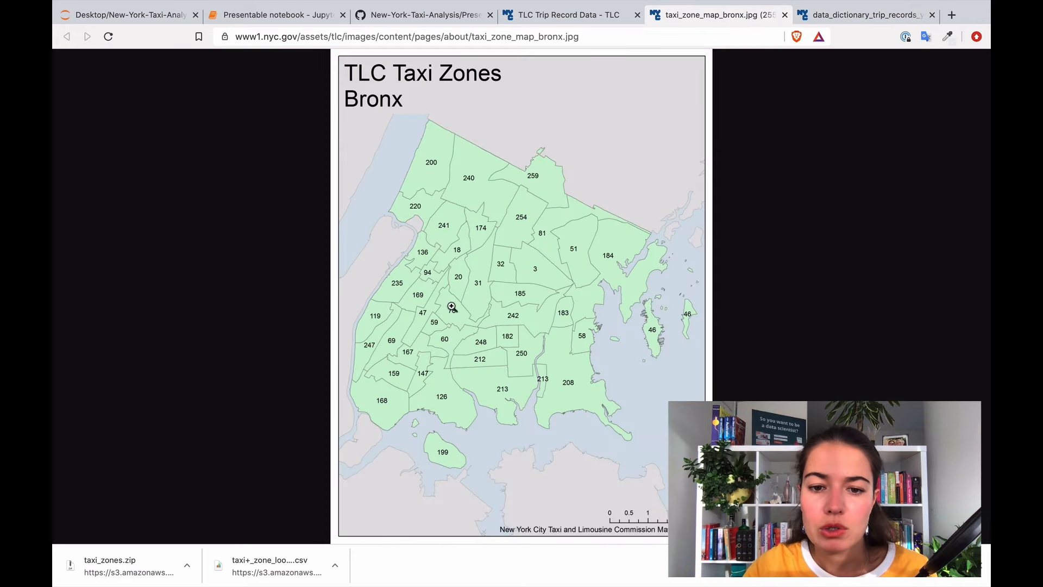
mouse_move(536, 271)
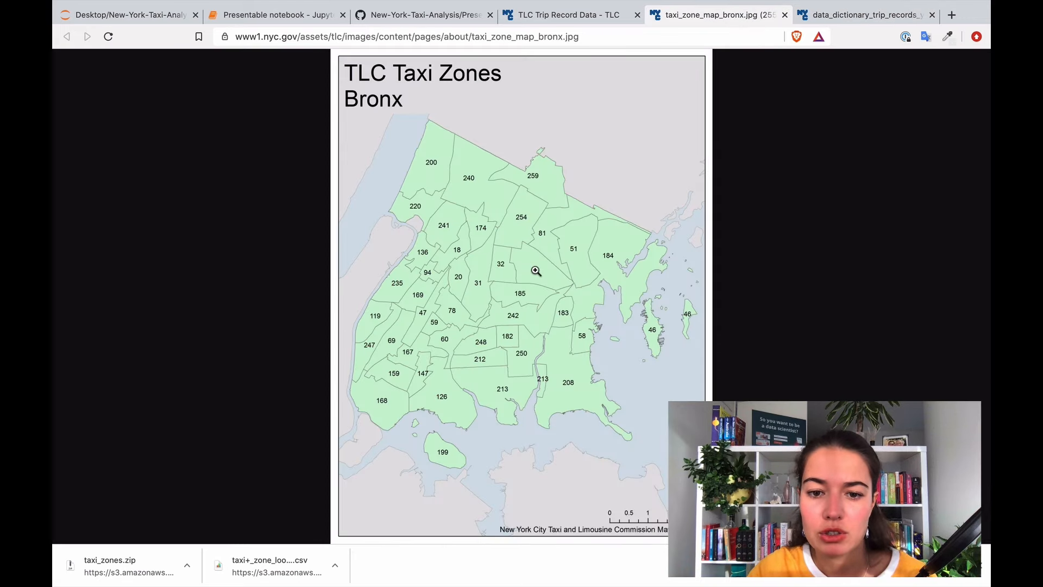
mouse_move(533, 293)
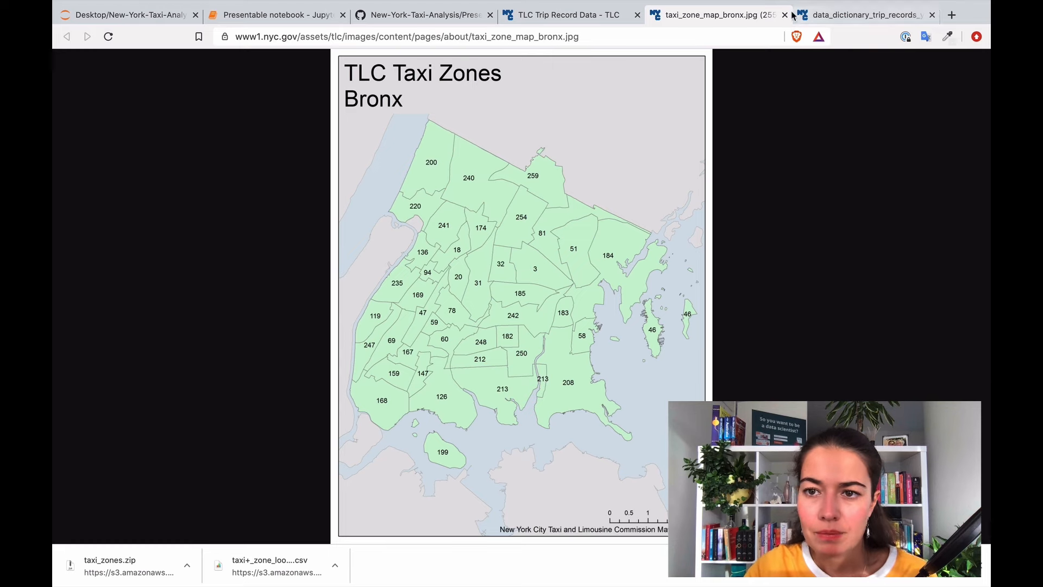
click(783, 15)
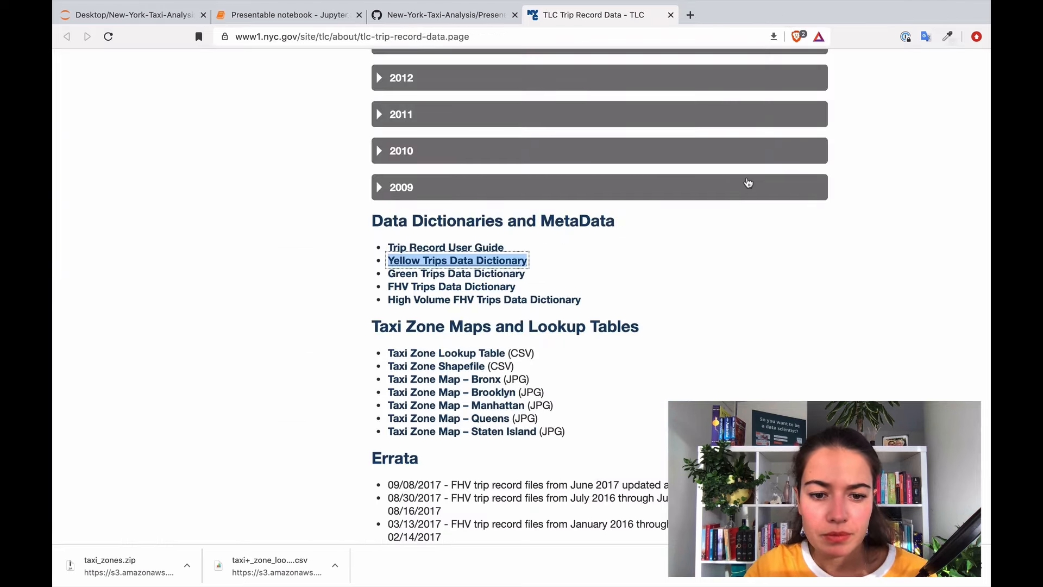
mouse_move(455, 405)
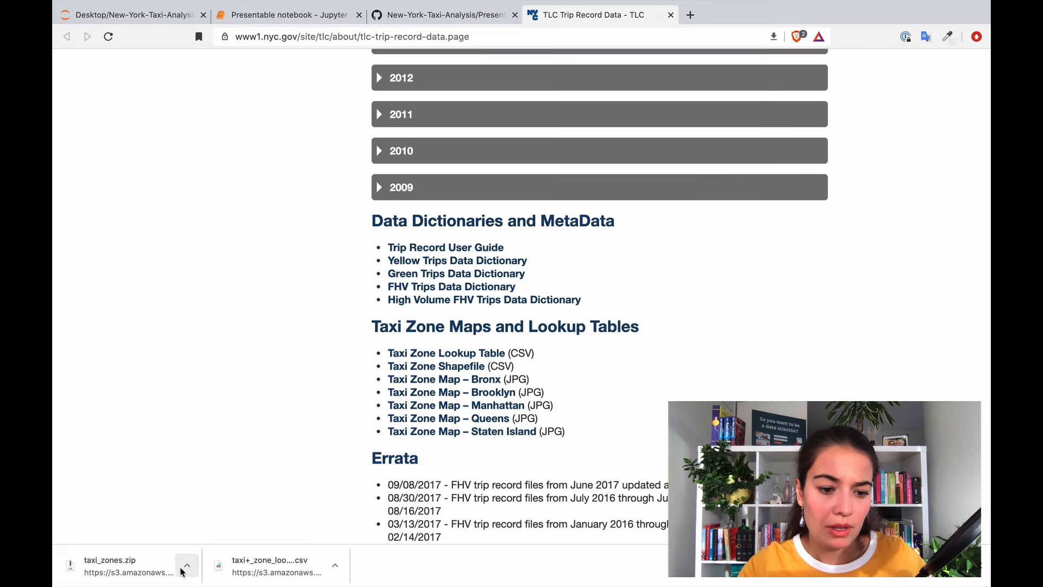
Reveal taxi+_zone_lookup.csv in Finder and preview its LocationID, Borough, Zone and service_zone columns
click(334, 565)
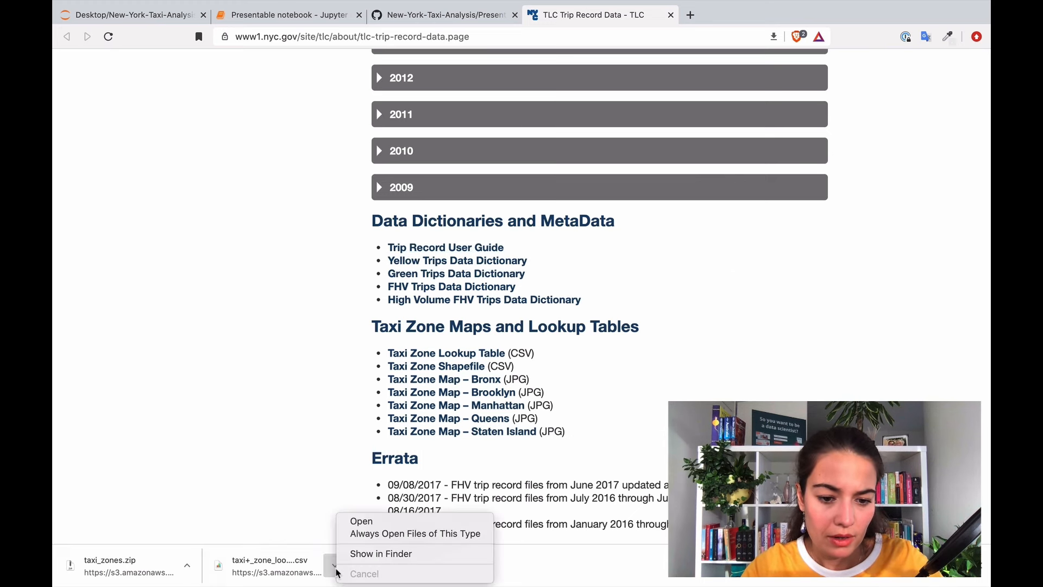
click(380, 553)
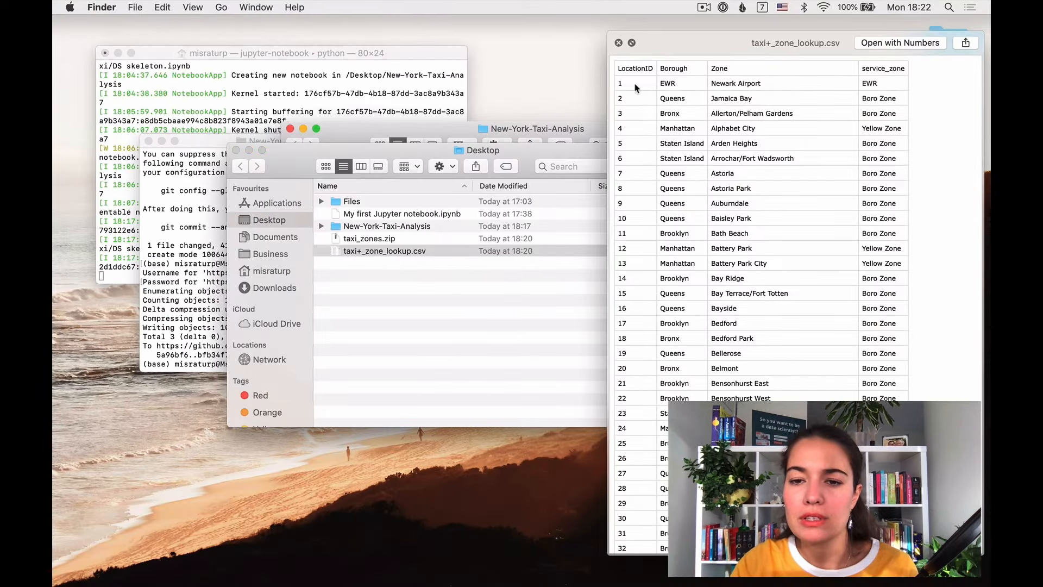
mouse_move(771, 98)
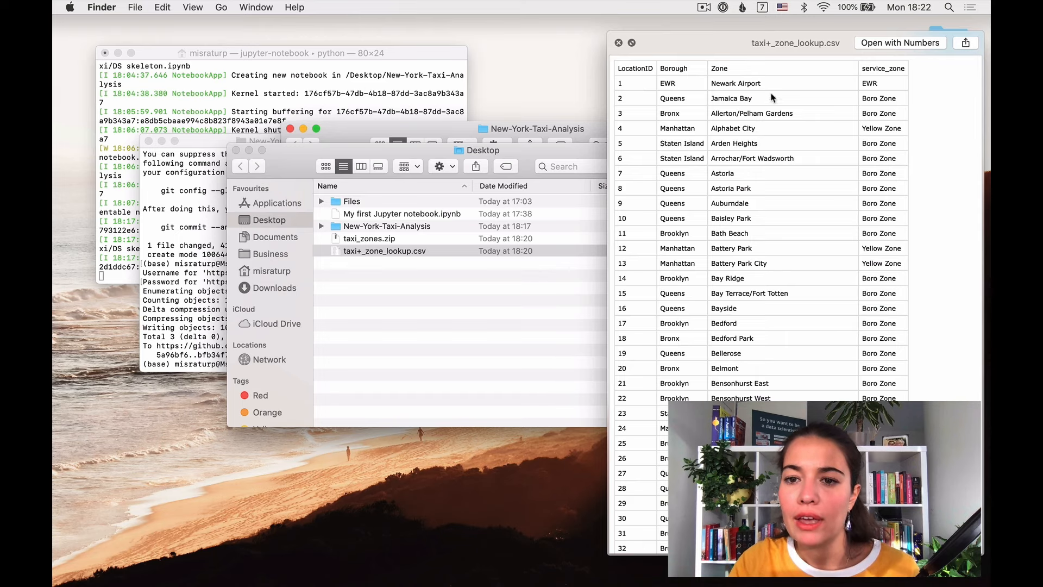
mouse_move(757, 70)
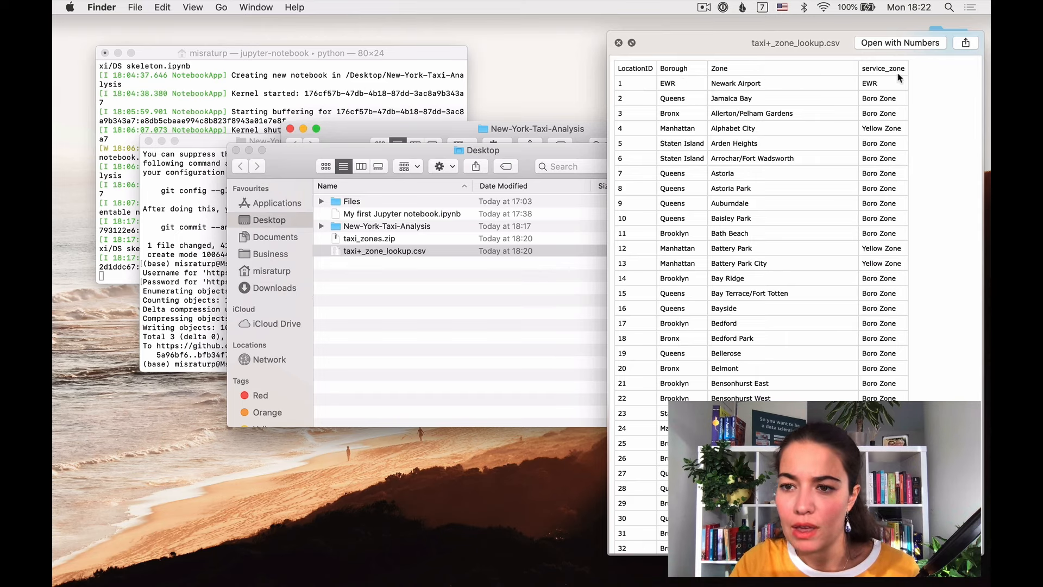
mouse_move(790, 318)
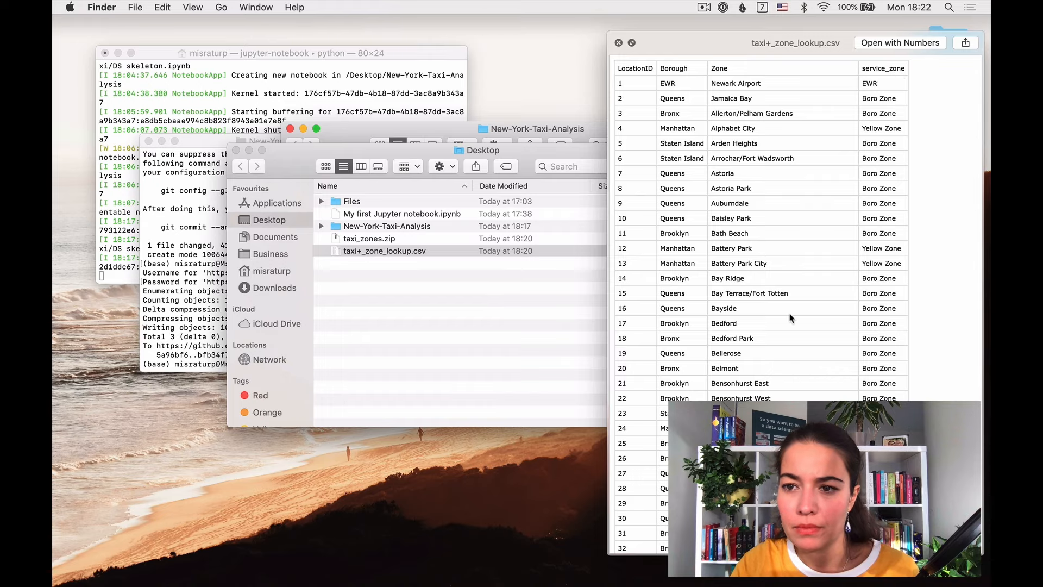
scroll(down, 3)
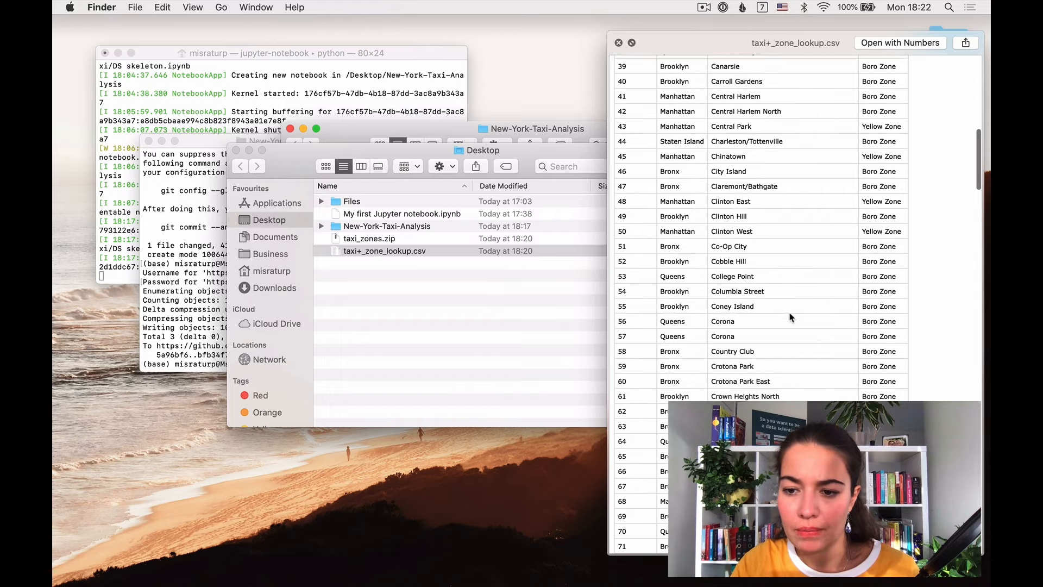
scroll(up, 3)
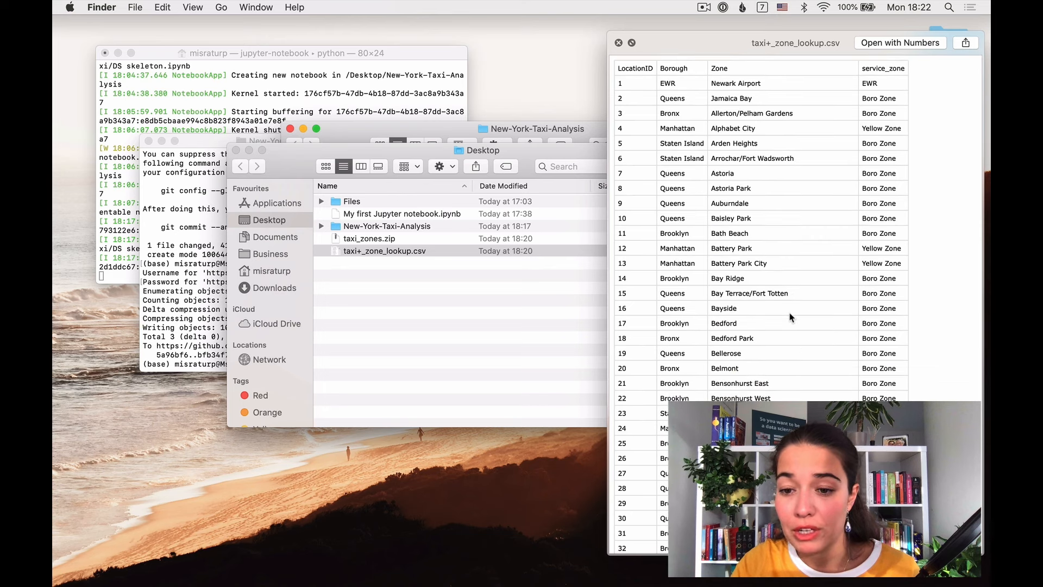
mouse_move(601, 221)
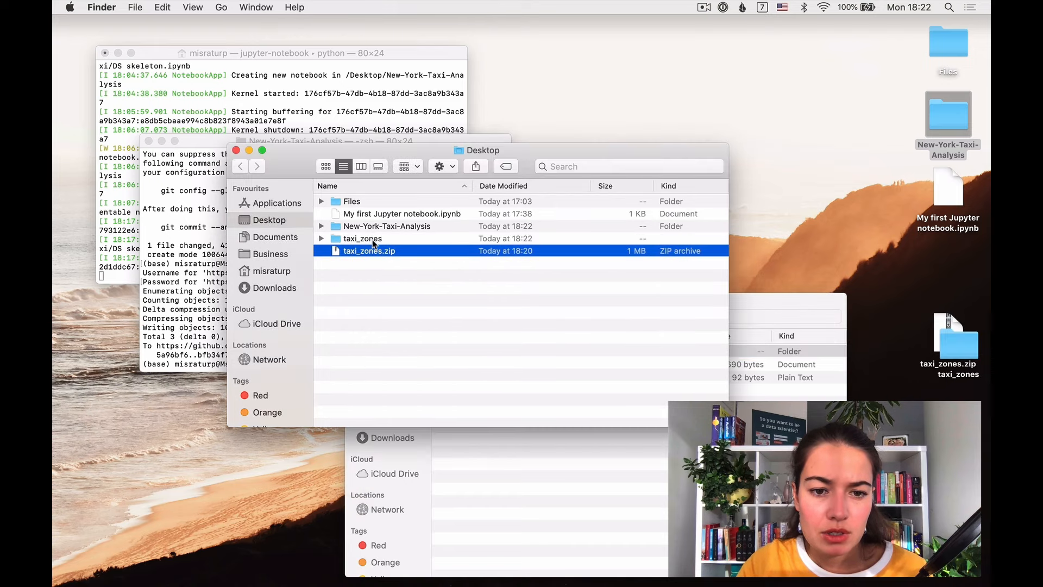
Inspect the shapefile parts in the unpacked taxi_zones folder, then return to the Desktop
double_click(362, 238)
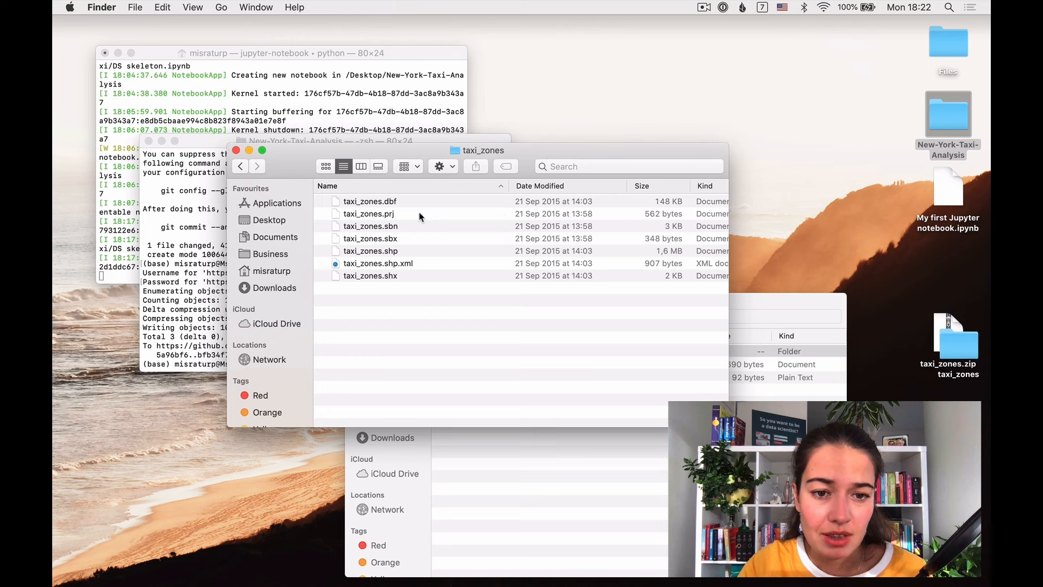
mouse_move(239, 172)
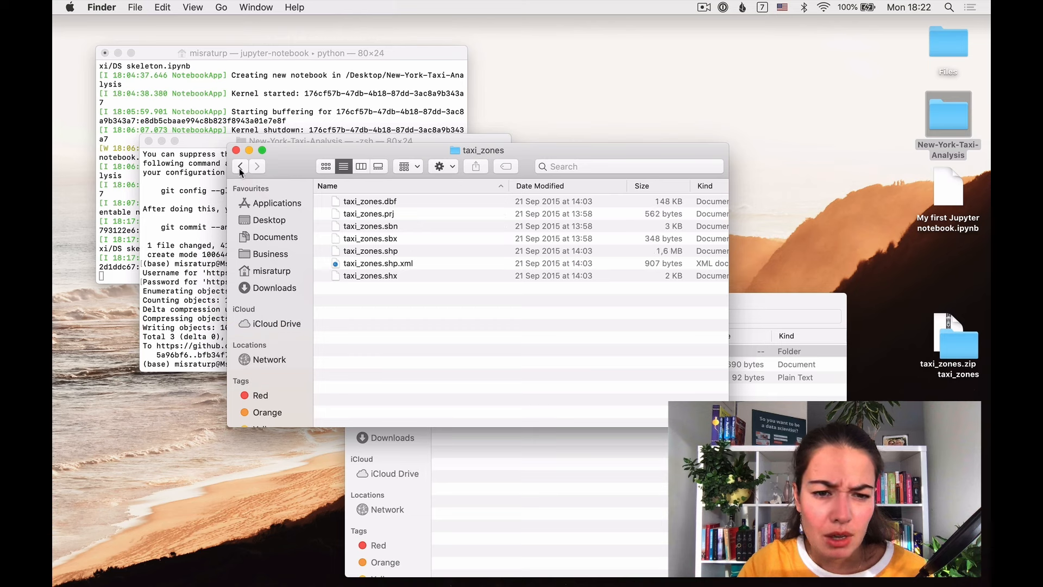
click(240, 166)
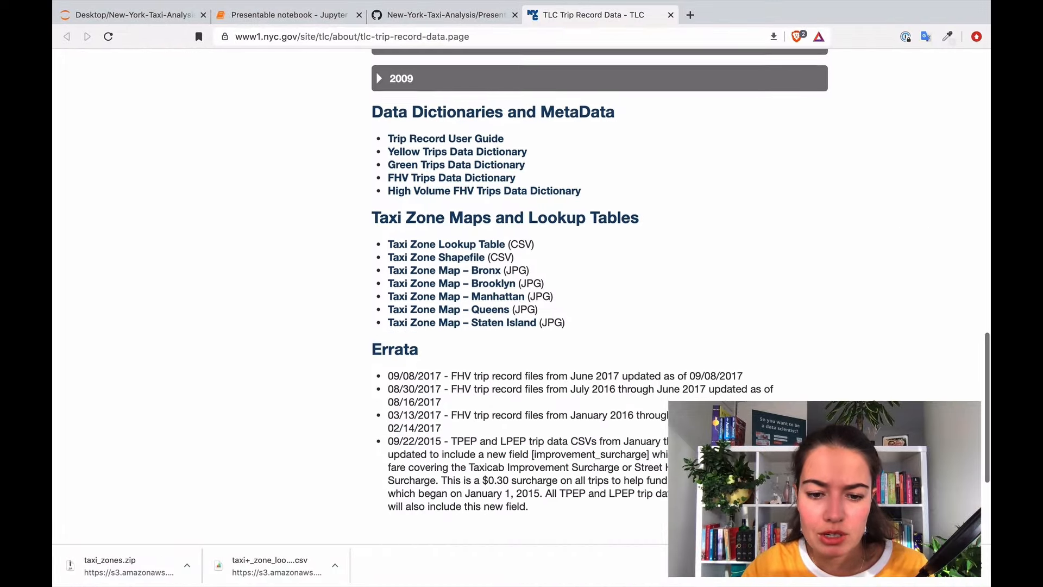
Save the January 2019 yellow taxi CSV as yellow_tripdata_2019-01 into the data folder
scroll(up, 3)
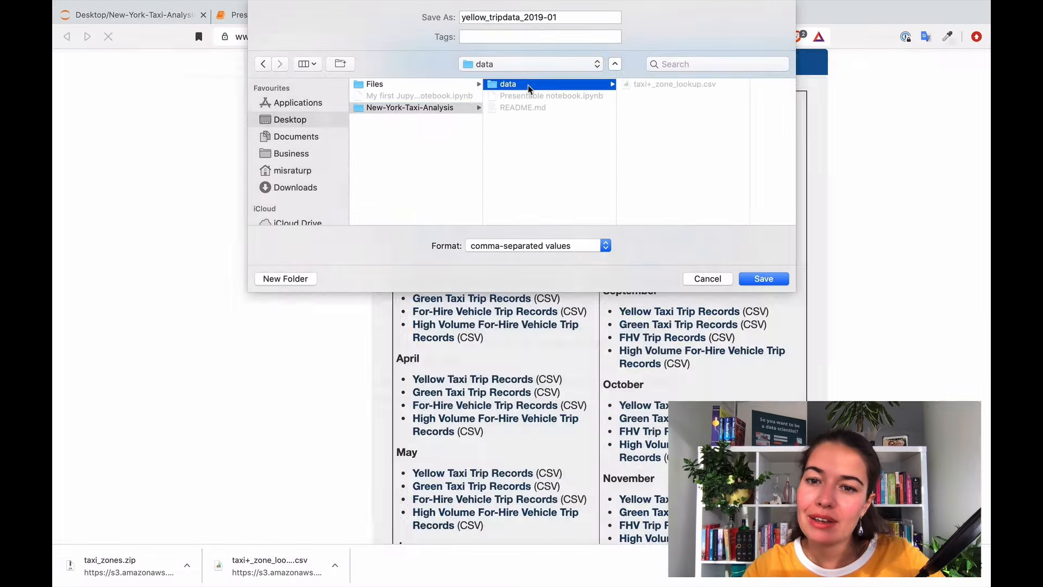
mouse_move(557, 92)
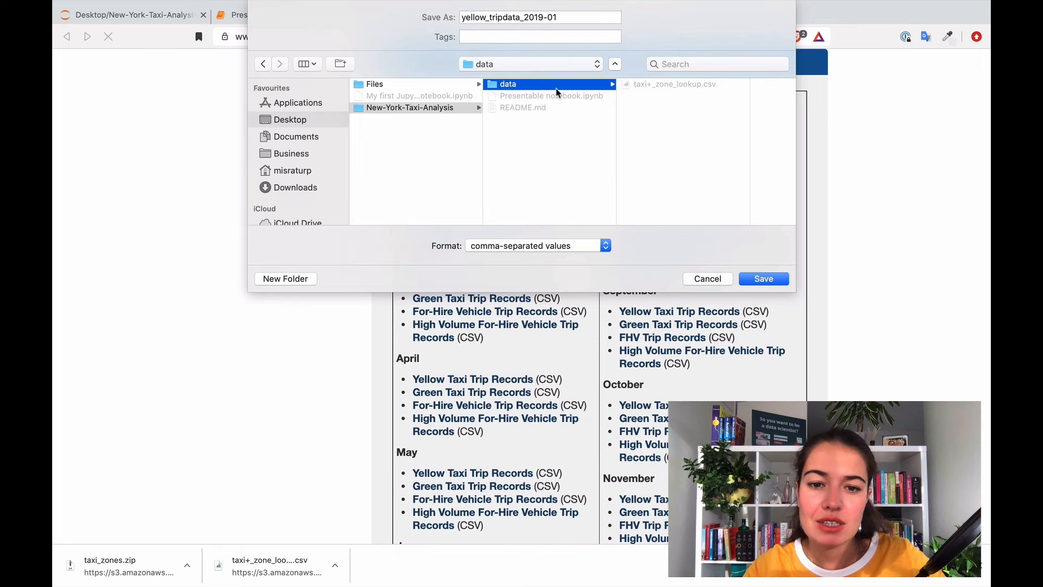
click(763, 278)
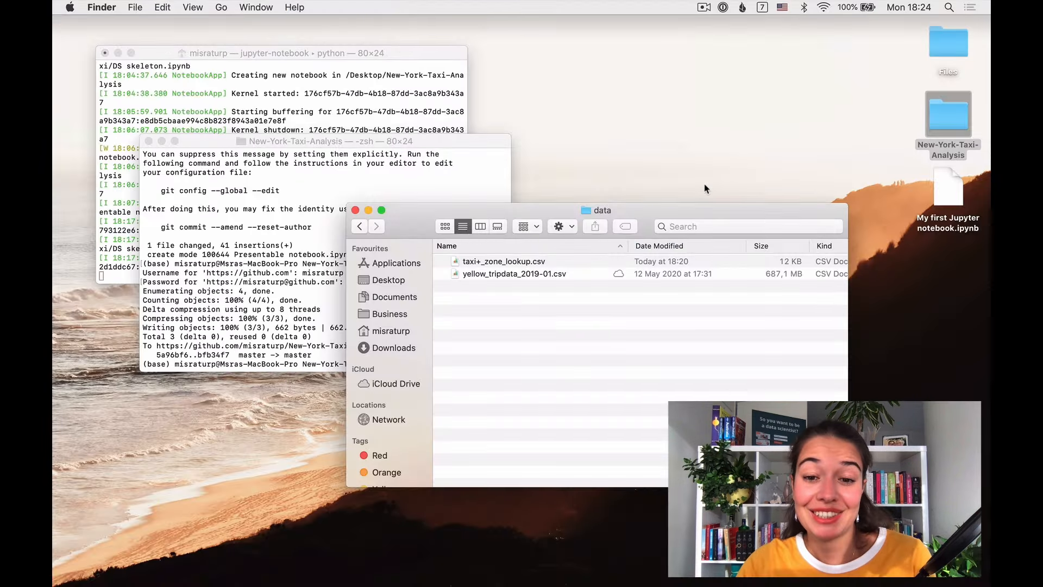
Select yellow_tripdata_2019-01.csv in Finder's data folder to confirm it is 687 MB
click(513, 273)
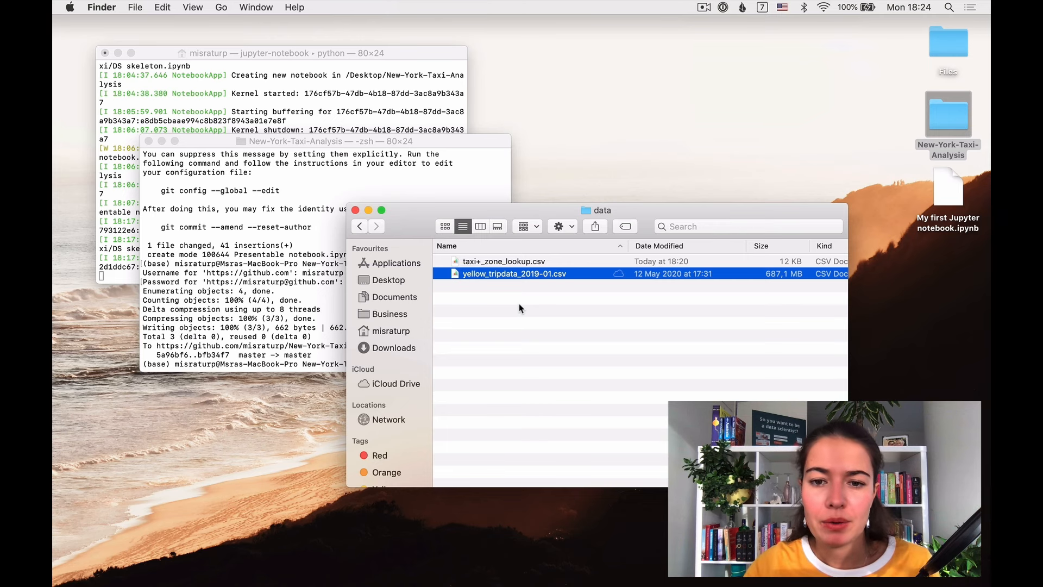
click(359, 226)
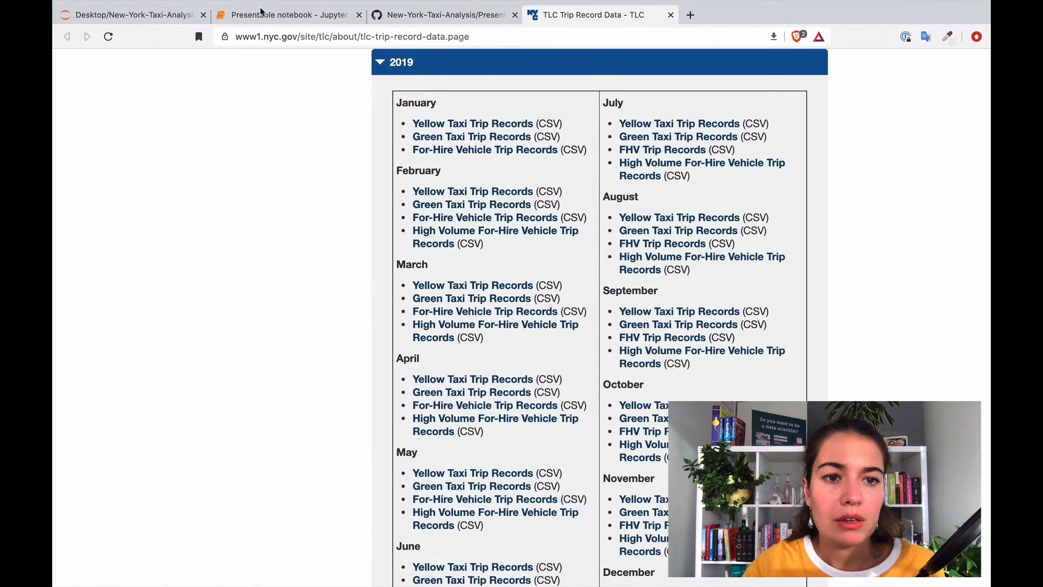
Re-run the pandas import, then write taxi_df = pd.read_csv('data/yellow_tripdata_2019-01.csv')
click(288, 15)
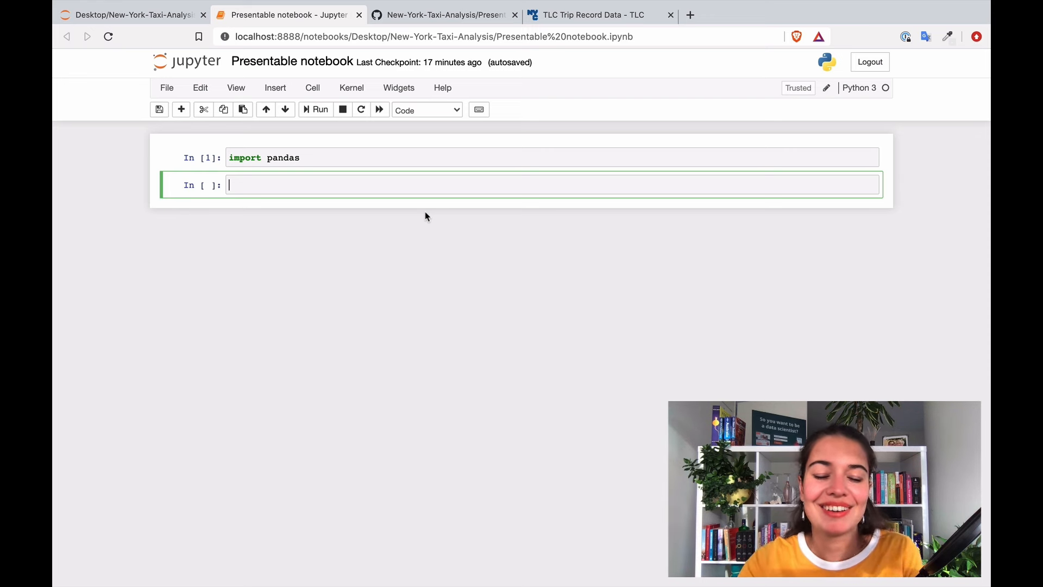
mouse_move(320, 217)
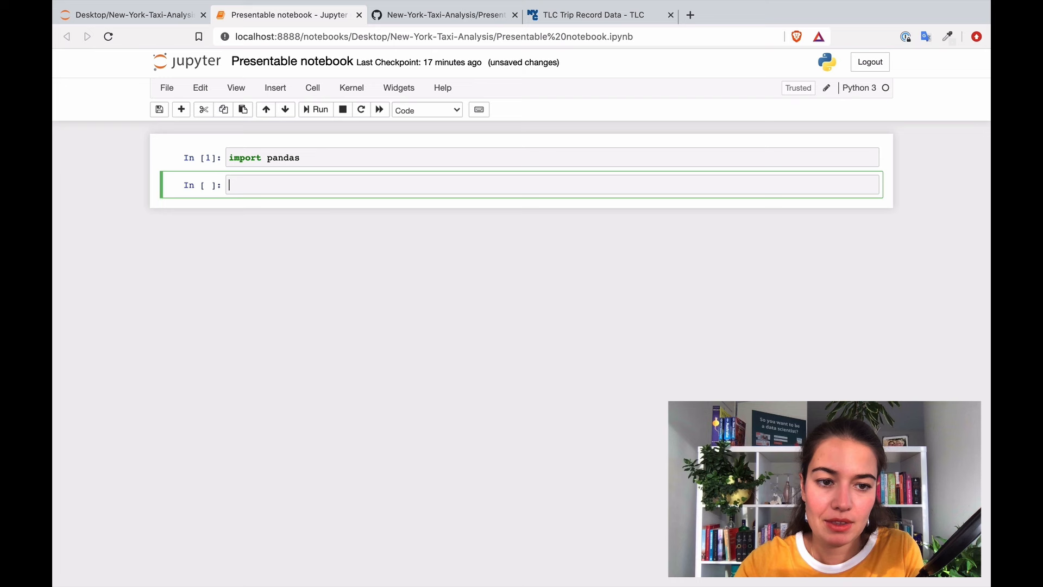
text(taxi_df =)
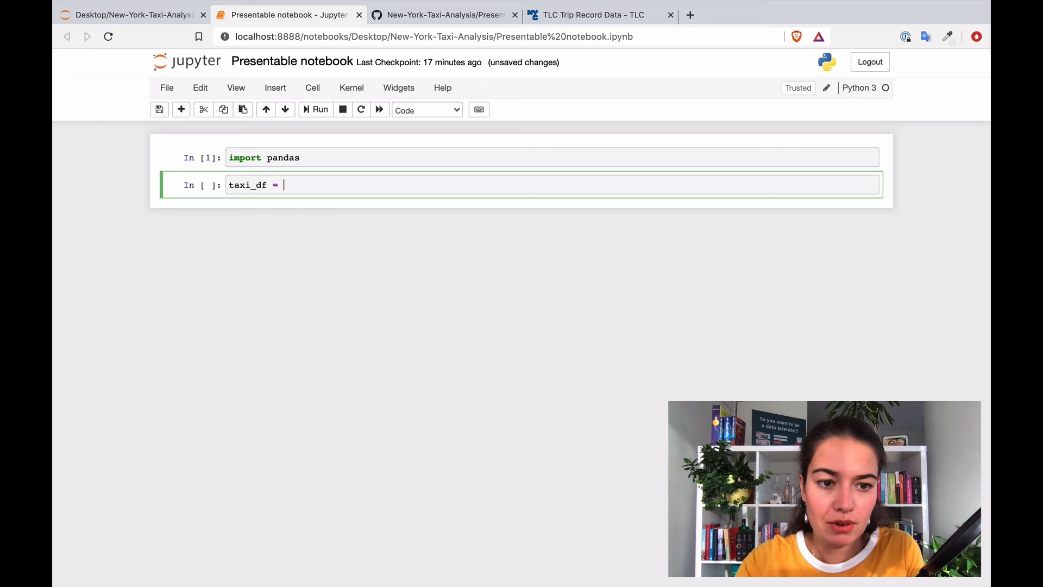
text(pd)
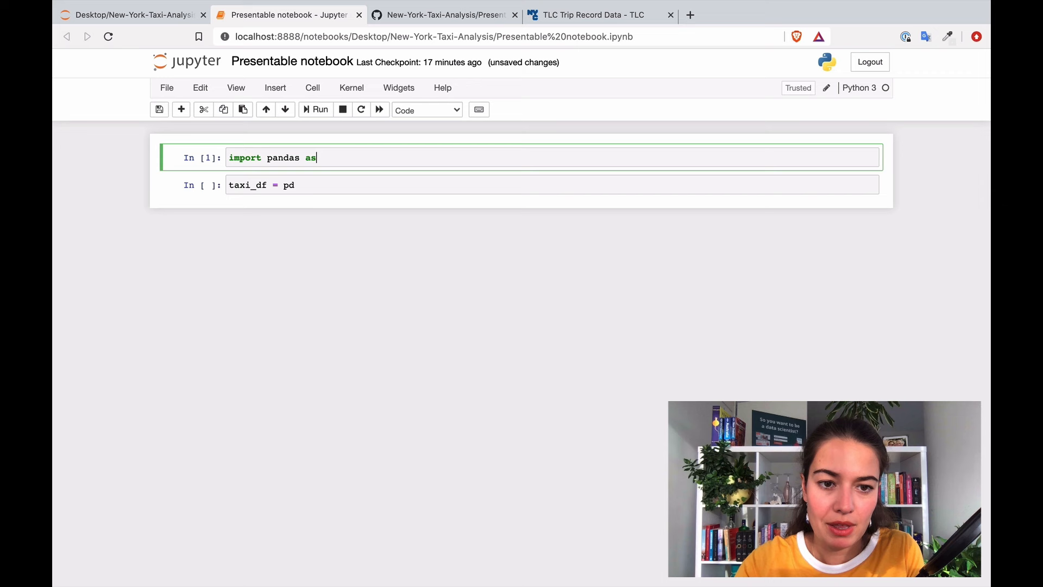
text(pd)
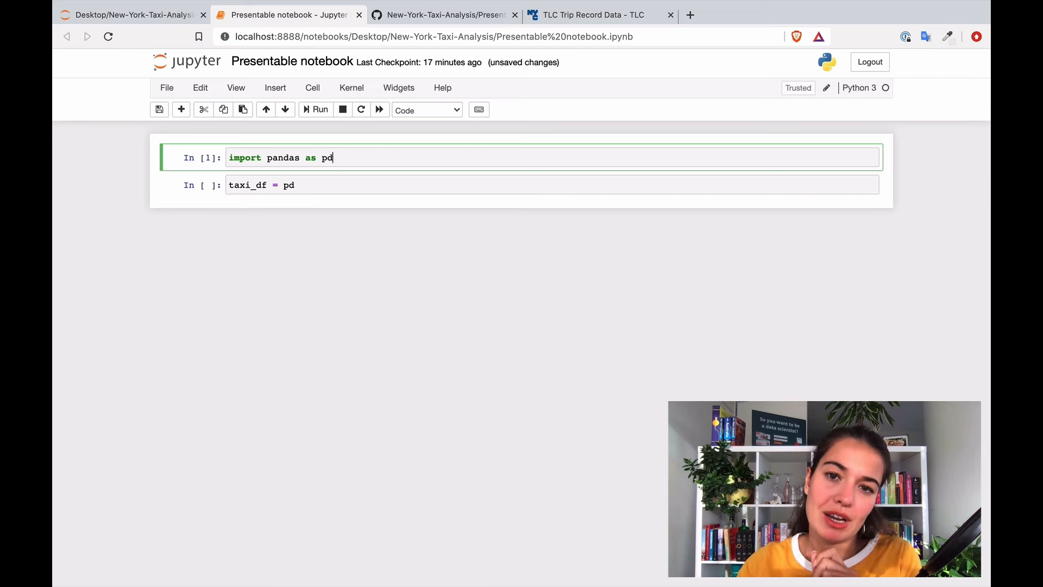
key(shift+Return)
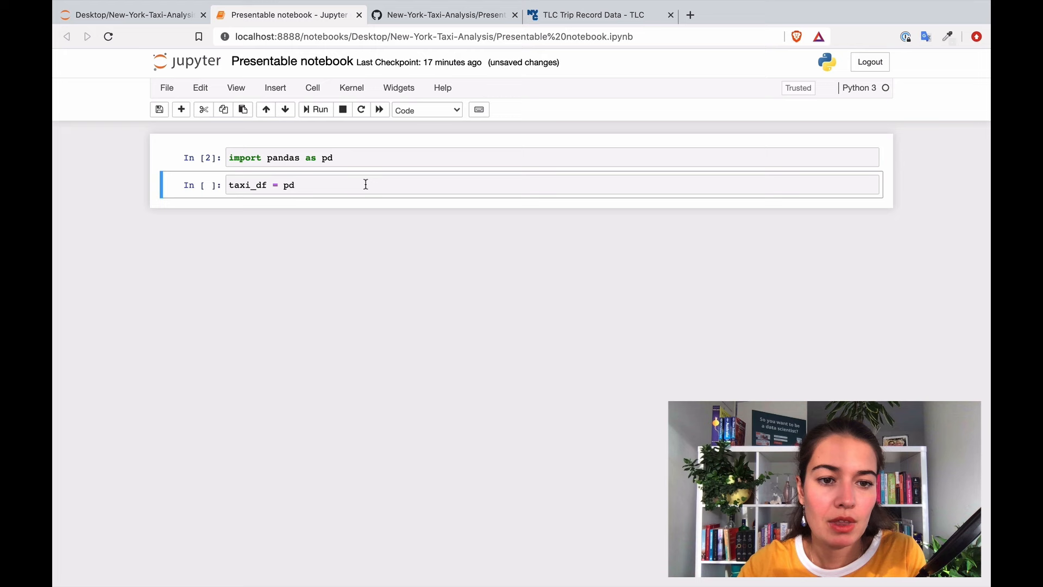
text(.read)
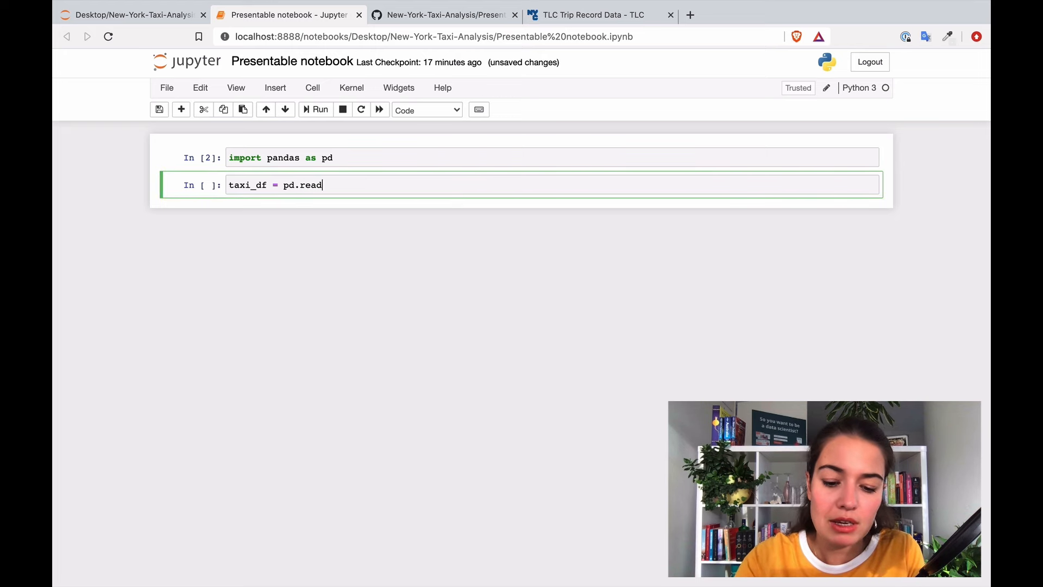
text(_csv)
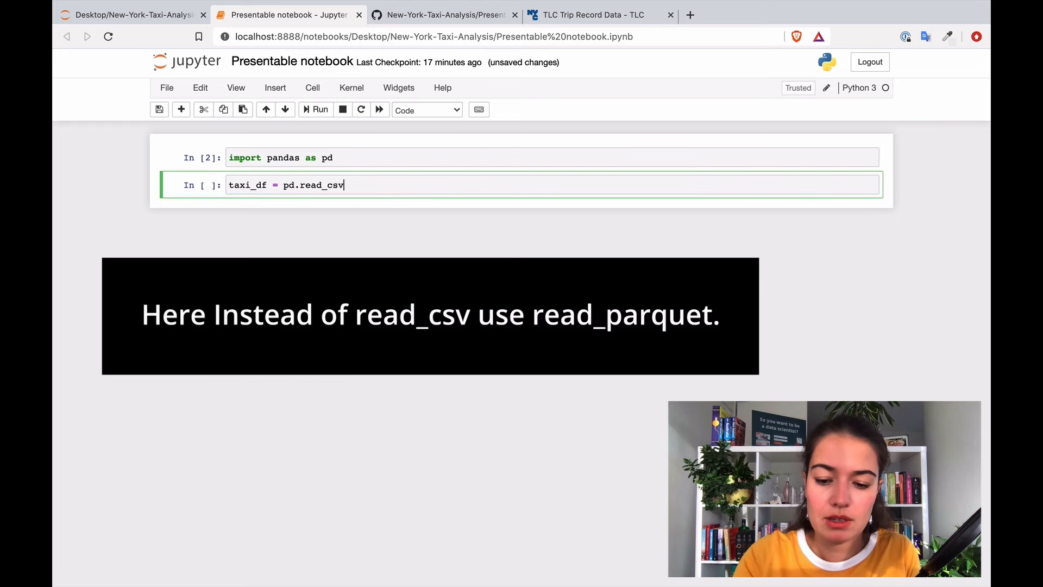
text((''))
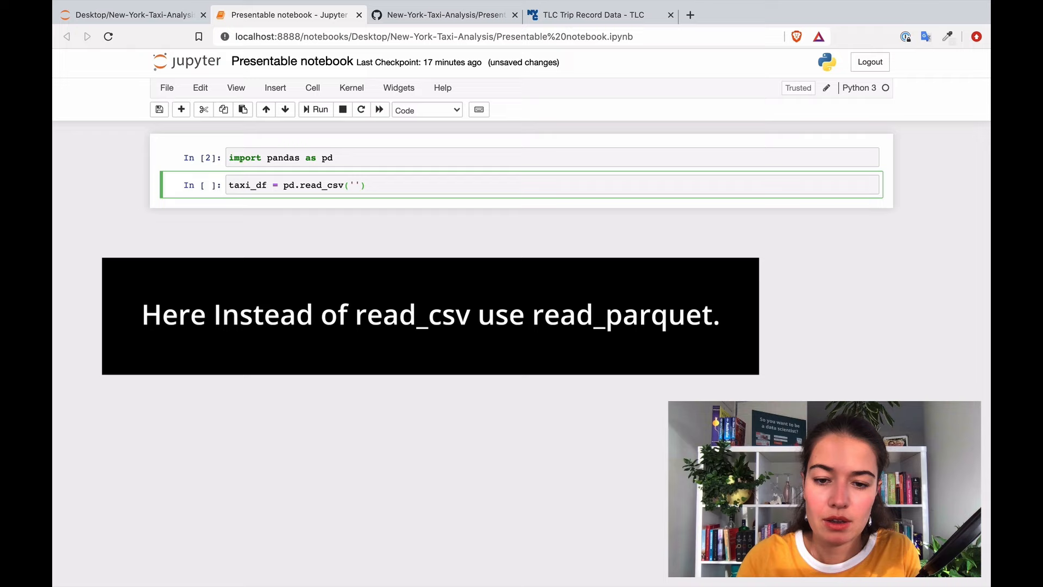
text(data)
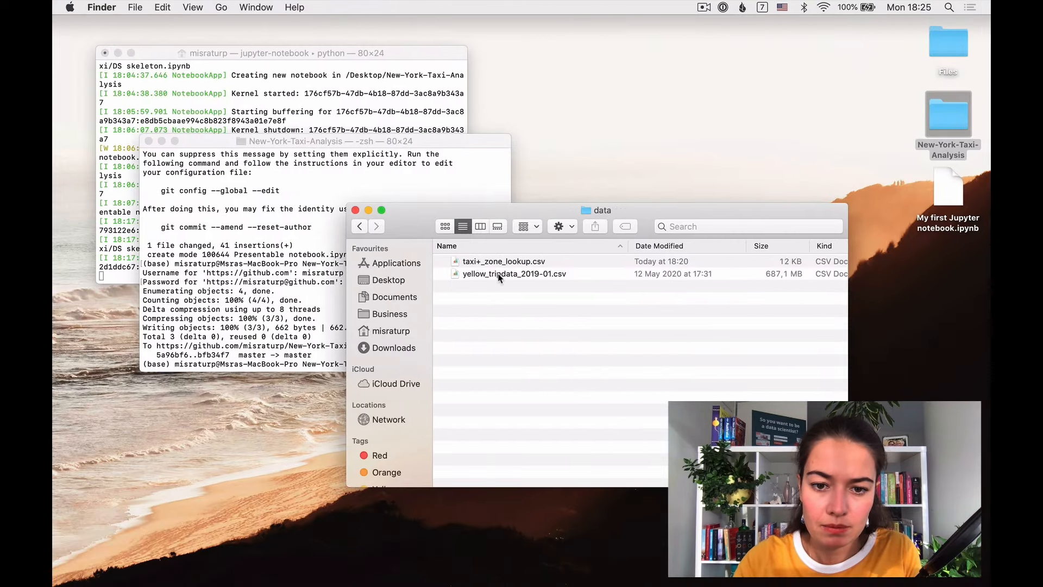
click(513, 273)
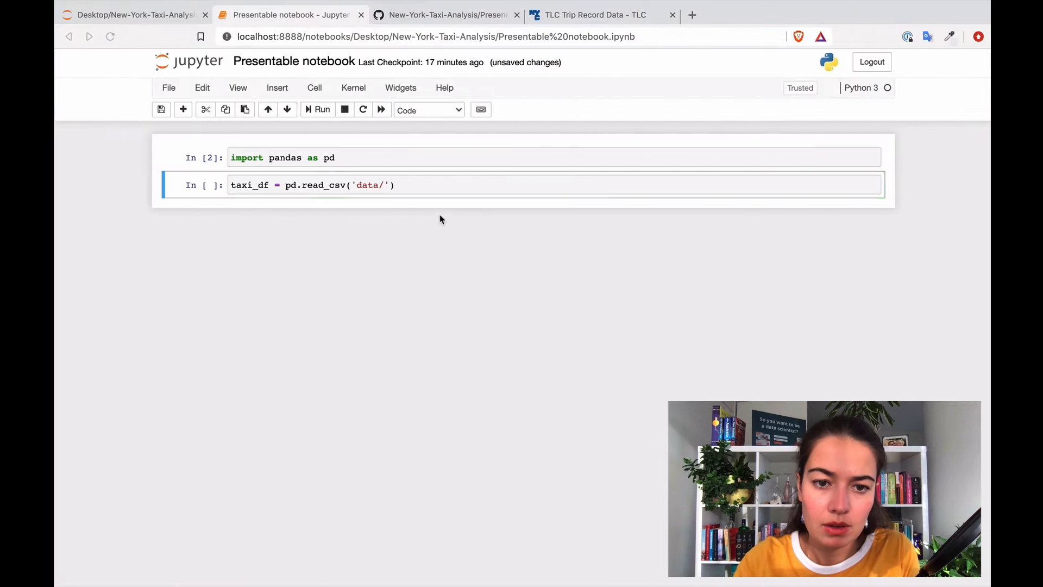
text(yellow_tripdata_2019-01.csv)
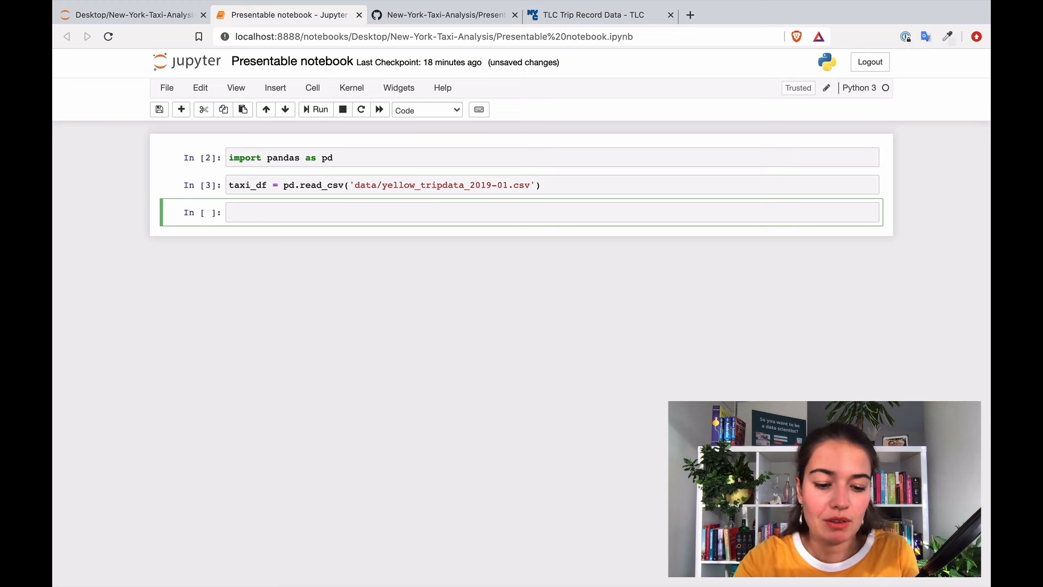
Run taxi_df.head() and scroll across the five-row output table
text(taxi_df)
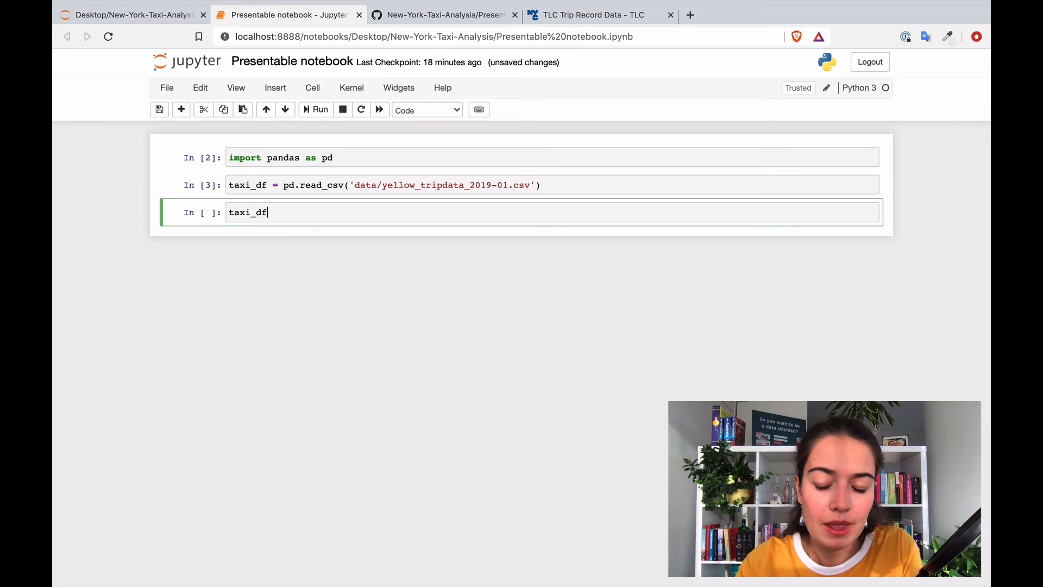
text(.head())
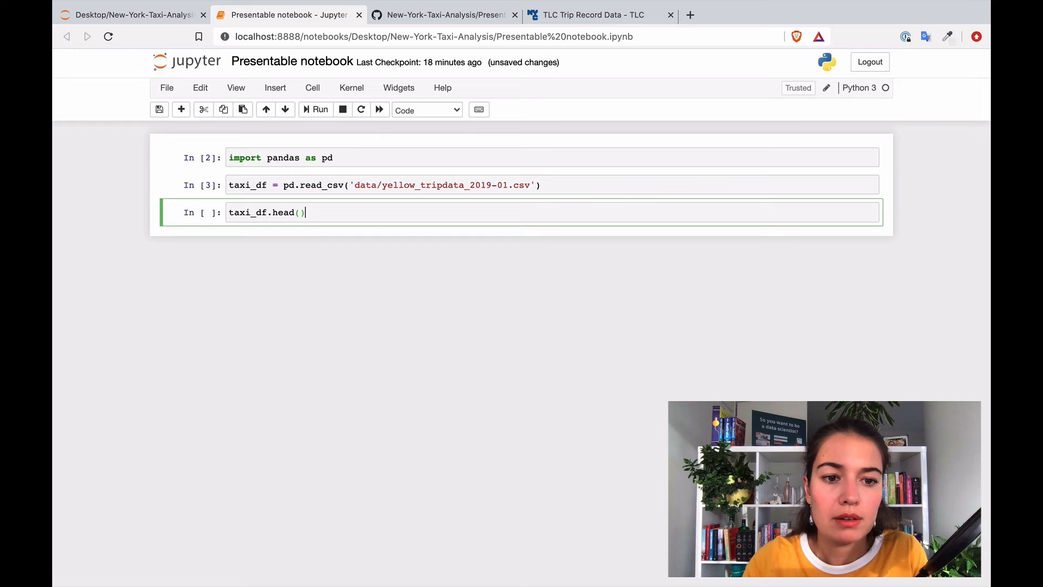
click(319, 110)
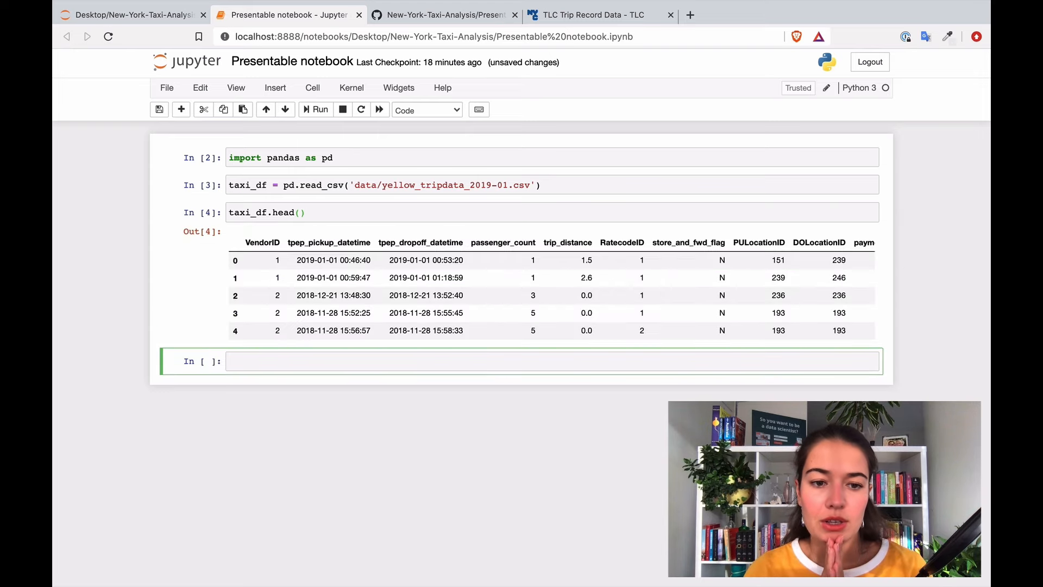
click(674, 294)
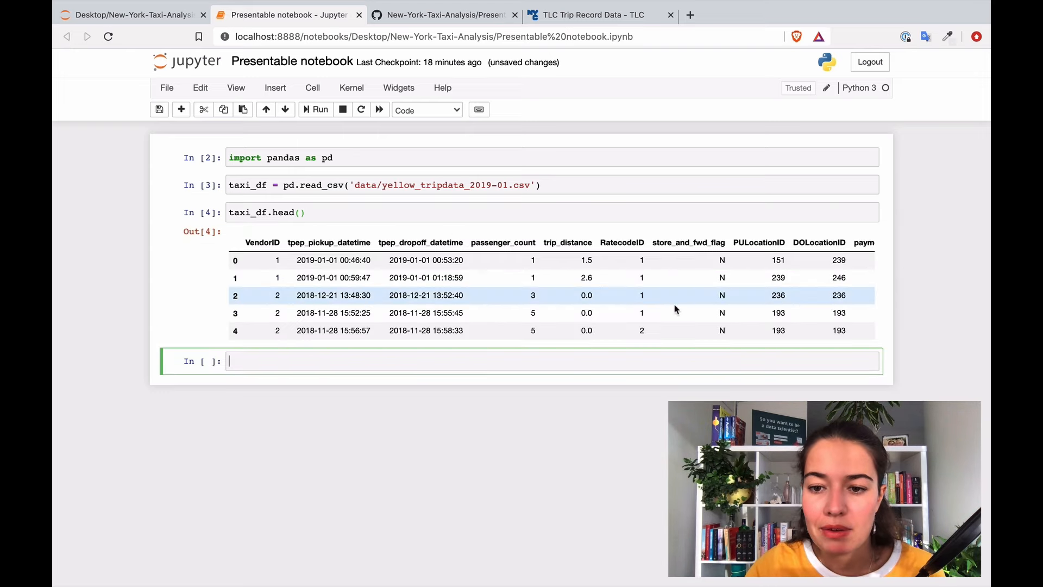
scroll(right, 3)
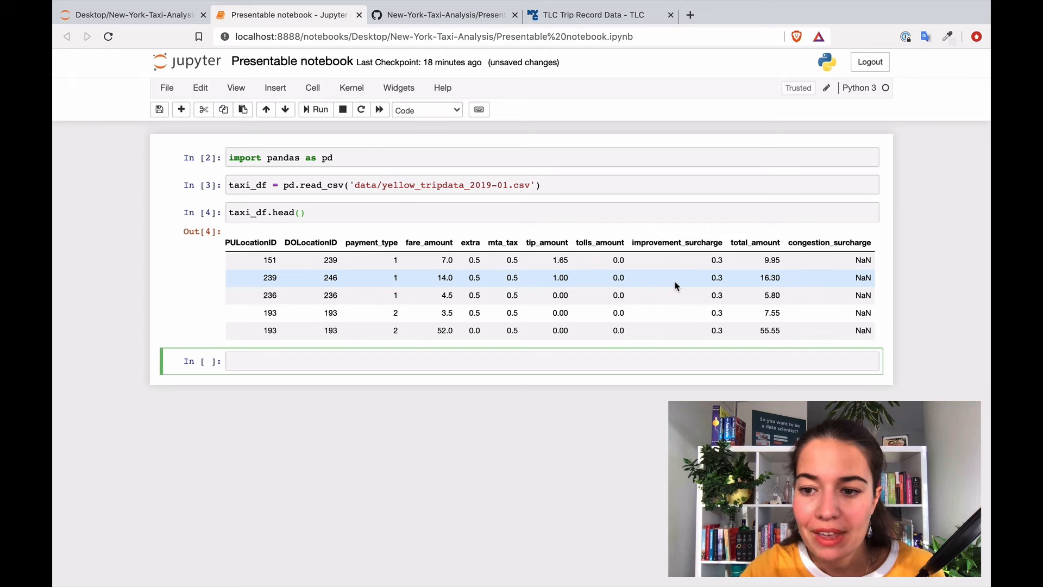
scroll(left, 3)
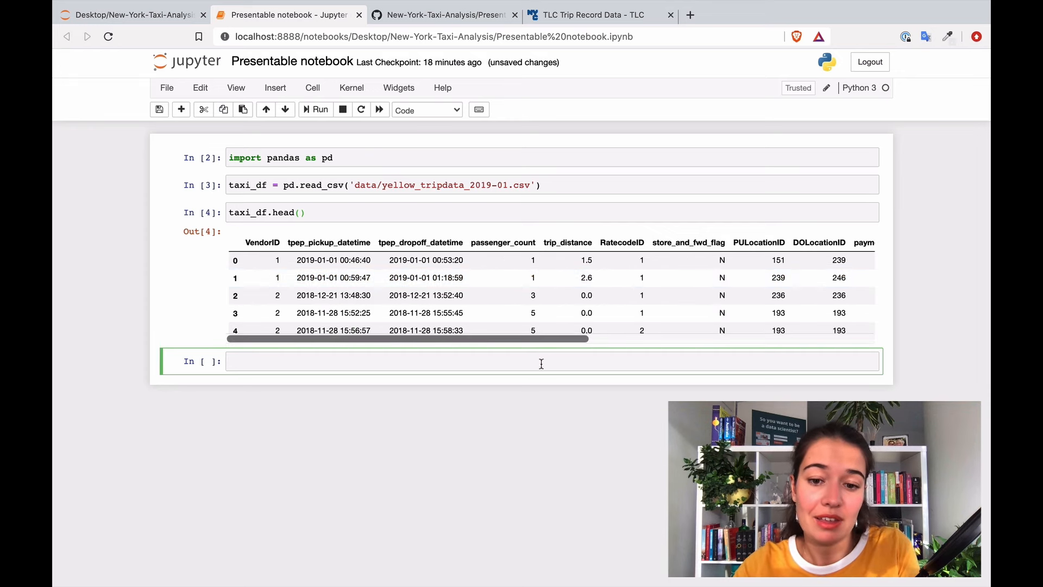
Run taxi_df.shape, showing (7667792, 18)
text(taxi_)
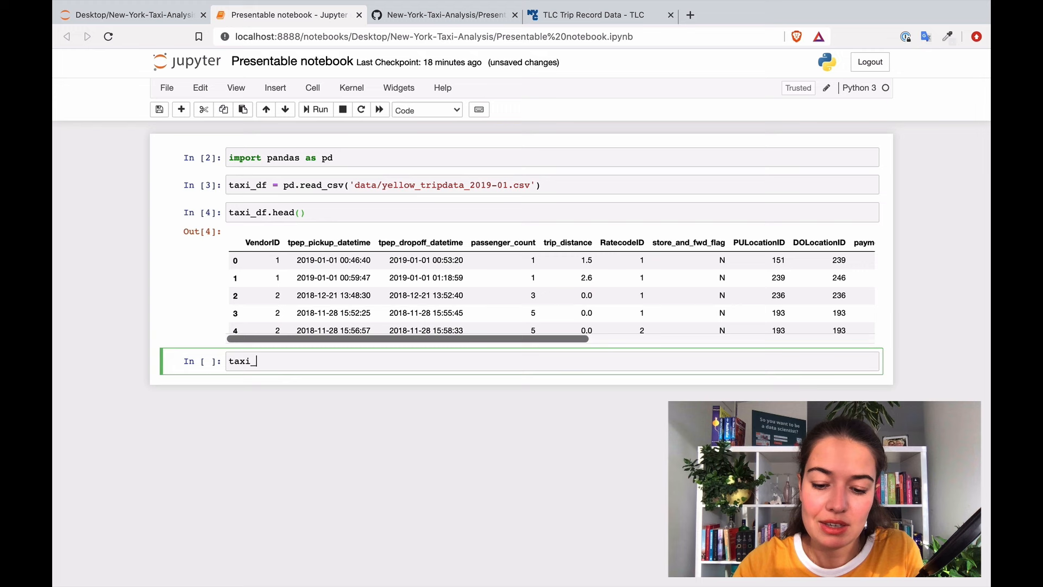
text(df.)
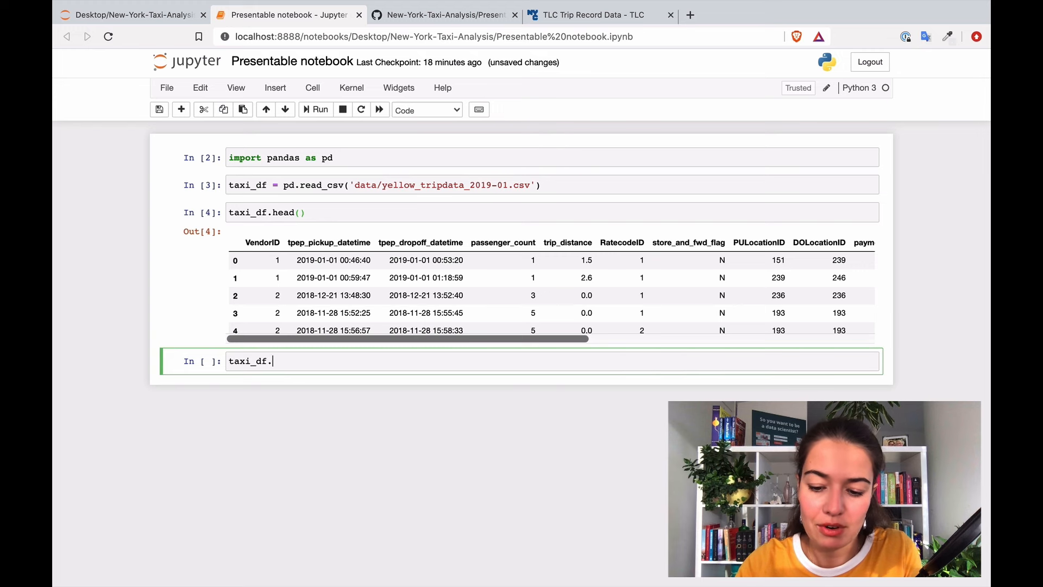
click(320, 109)
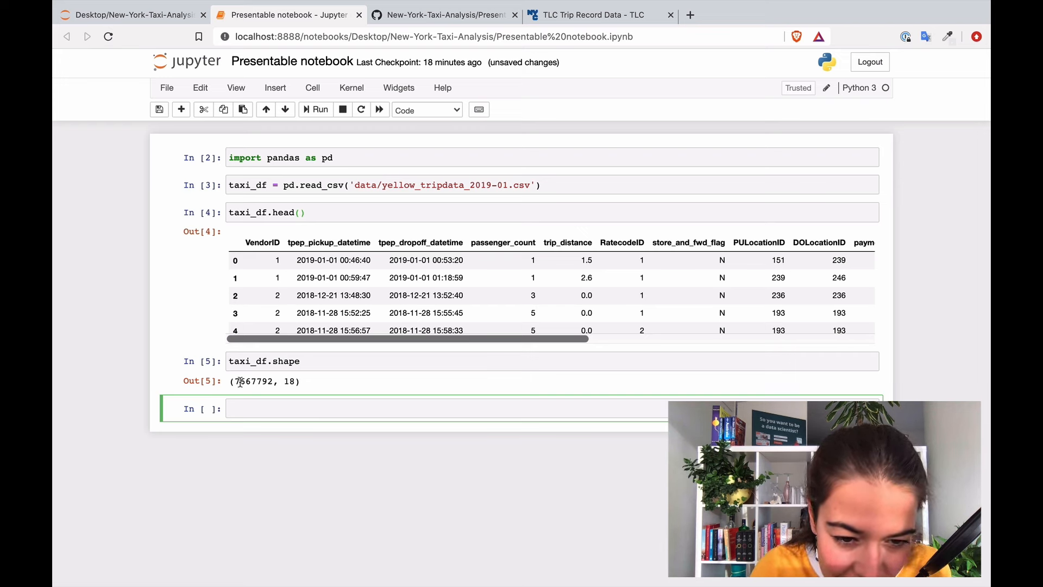
click(229, 408)
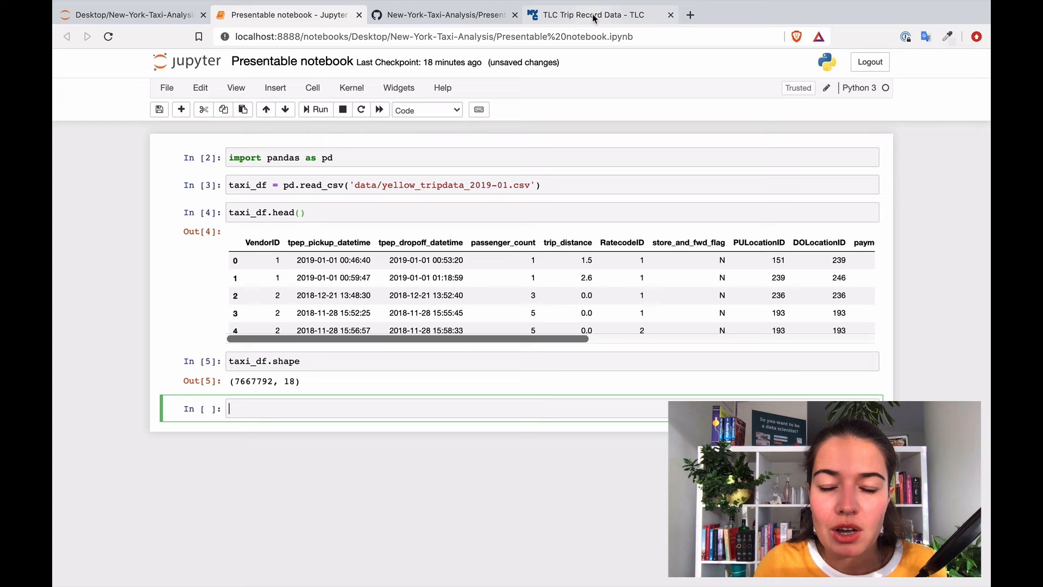
Read the Yellow Trips Data Dictionary from the TLC page, then return to the notebook
click(590, 15)
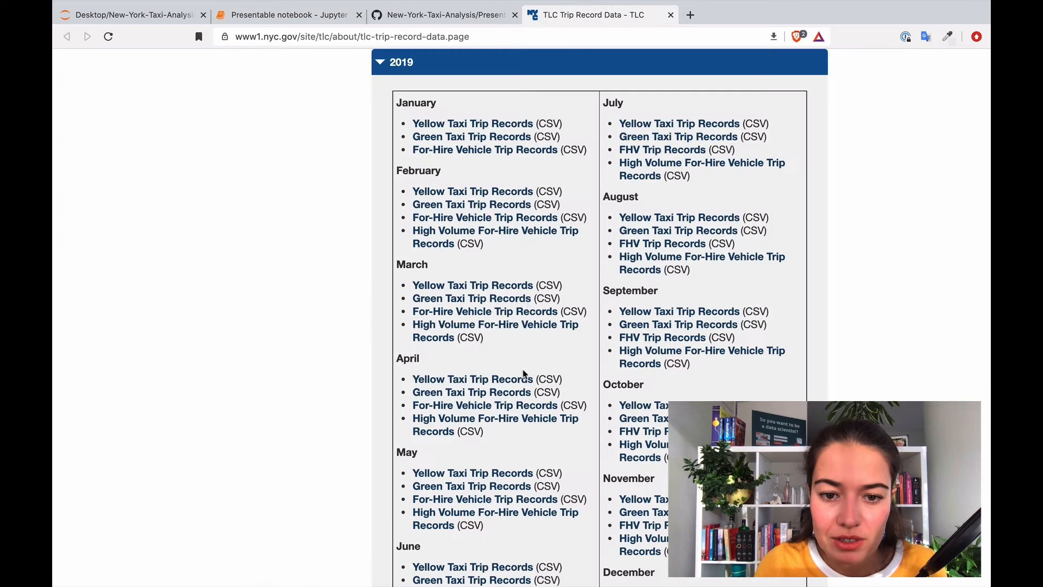
scroll(down, 3)
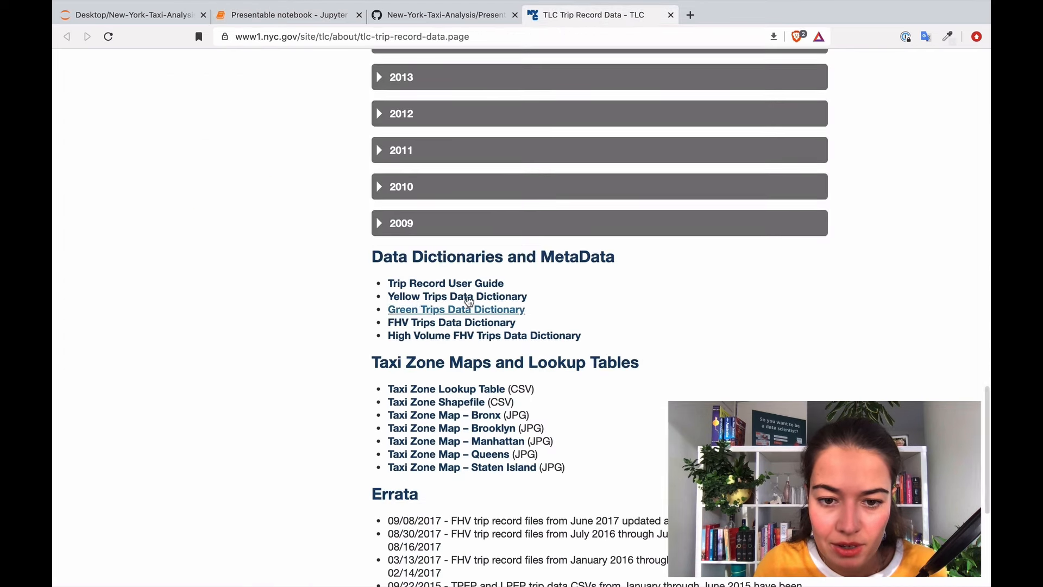
click(457, 296)
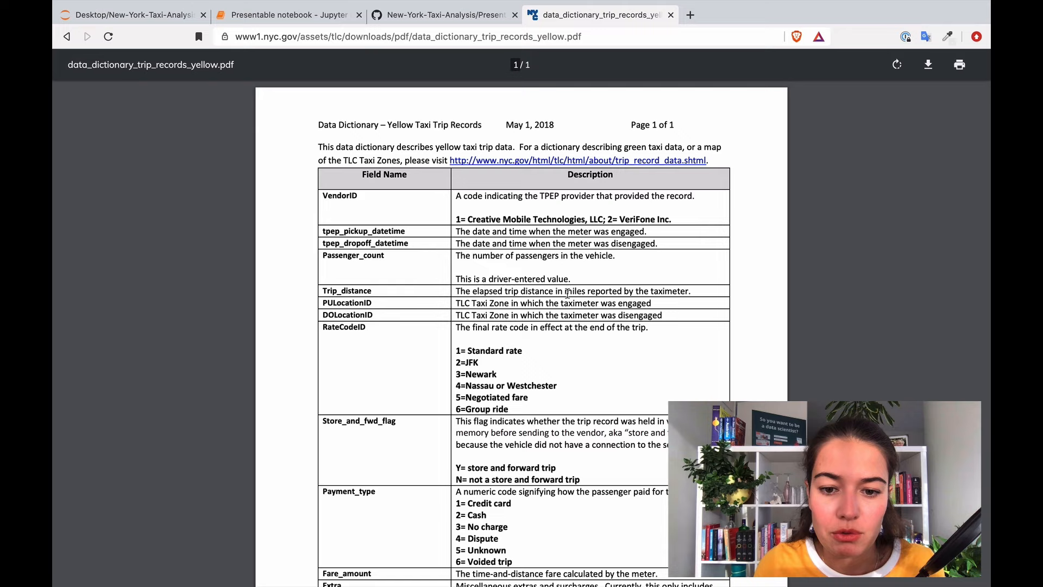
scroll(down, 3)
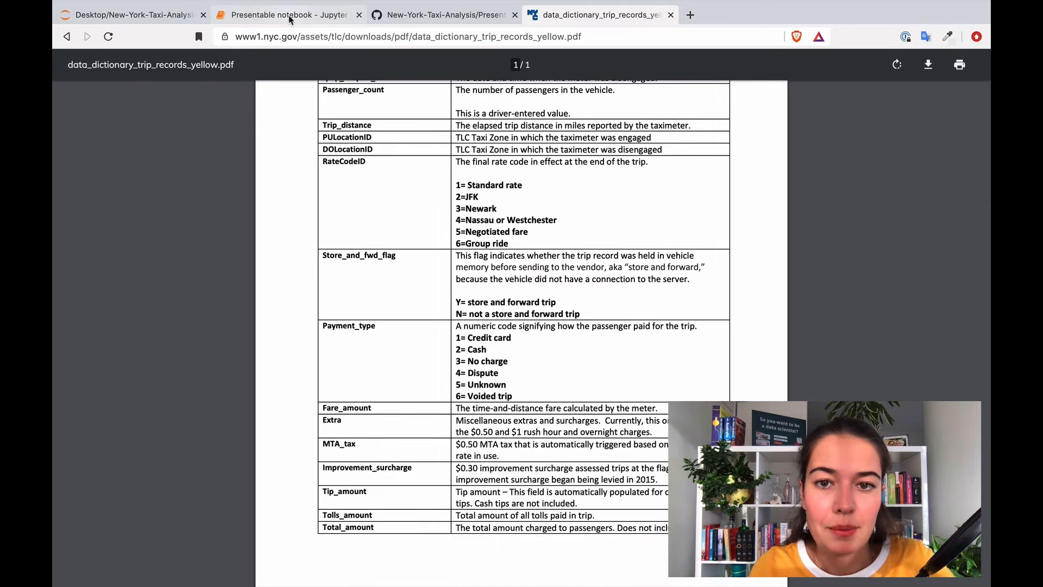
click(287, 15)
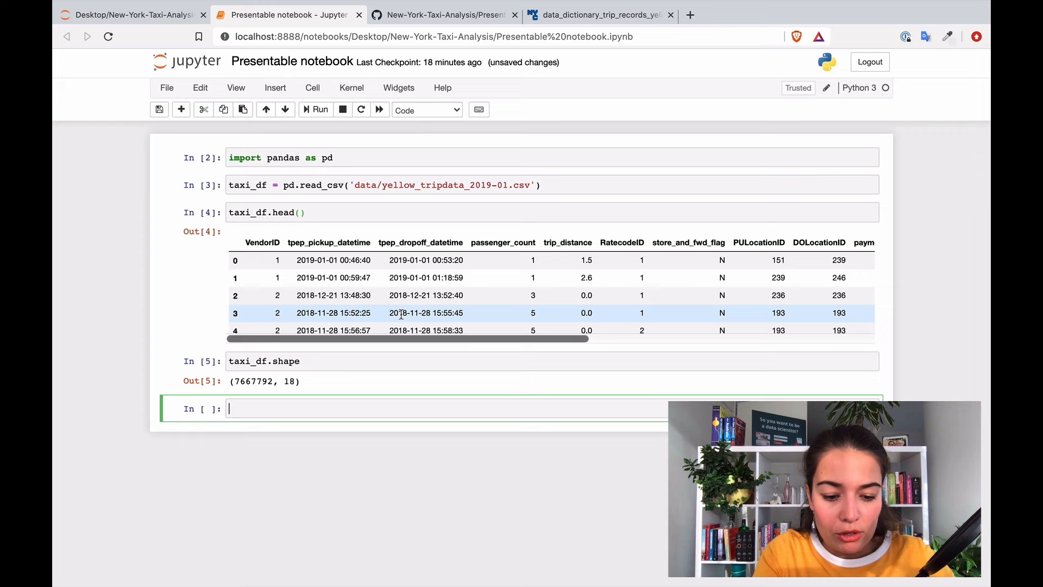
Stage all changes, commit as 'Downloaded the data and looked into it', and git push
key(ctrl+s)
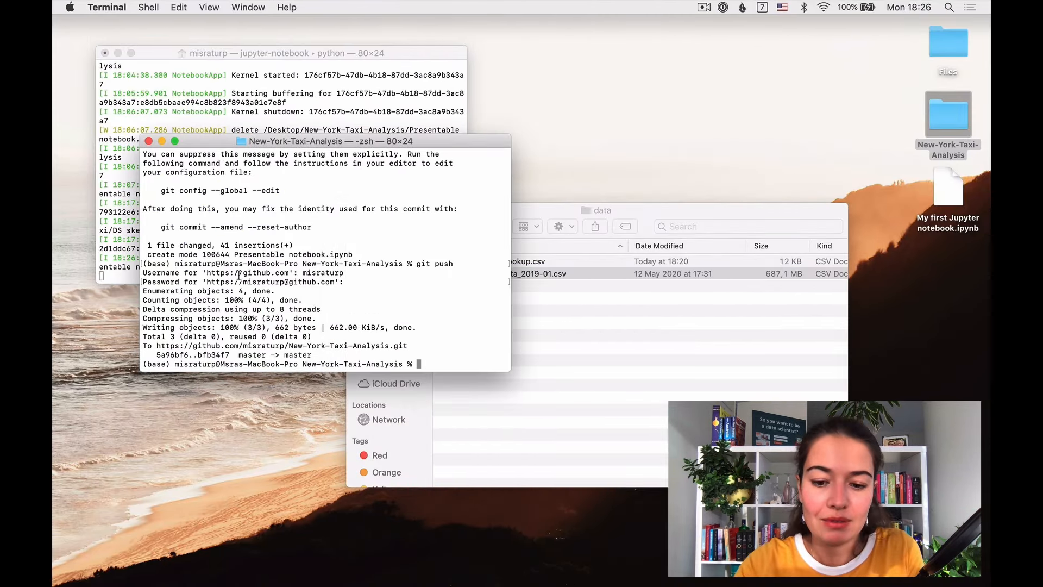
text(git add)
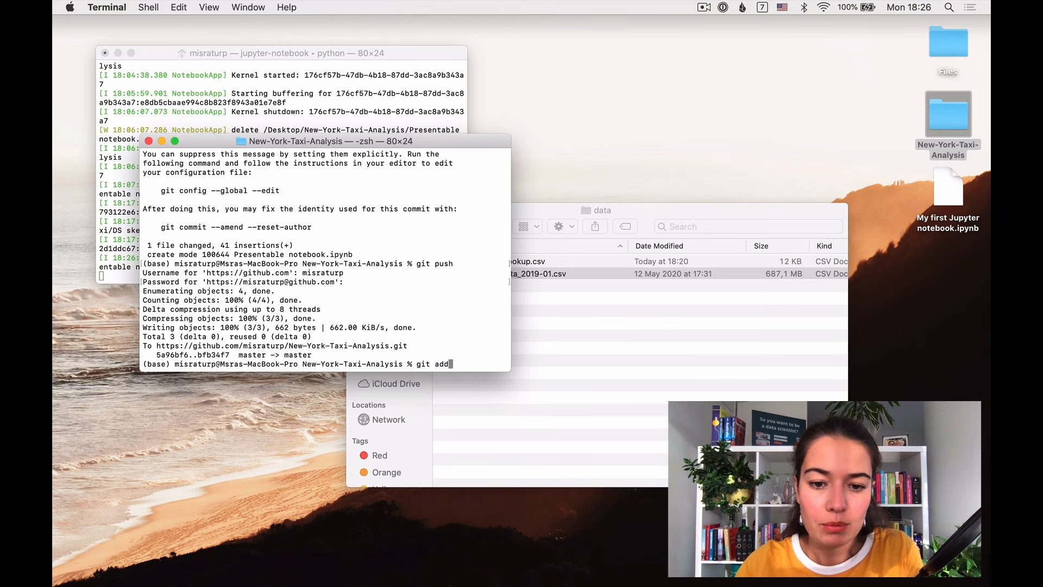
text(.)
text(git co)
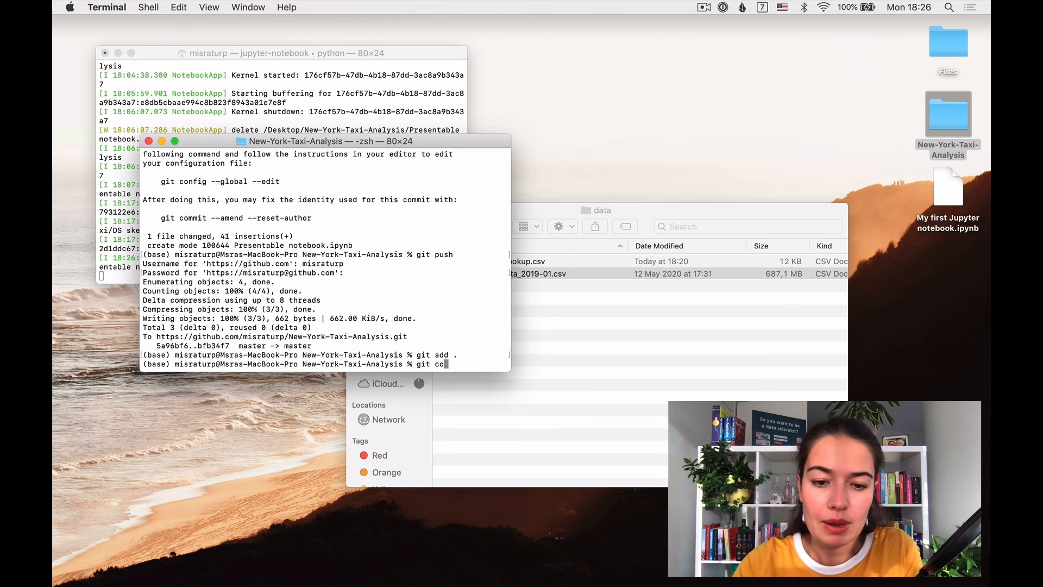
text(mmit -m)
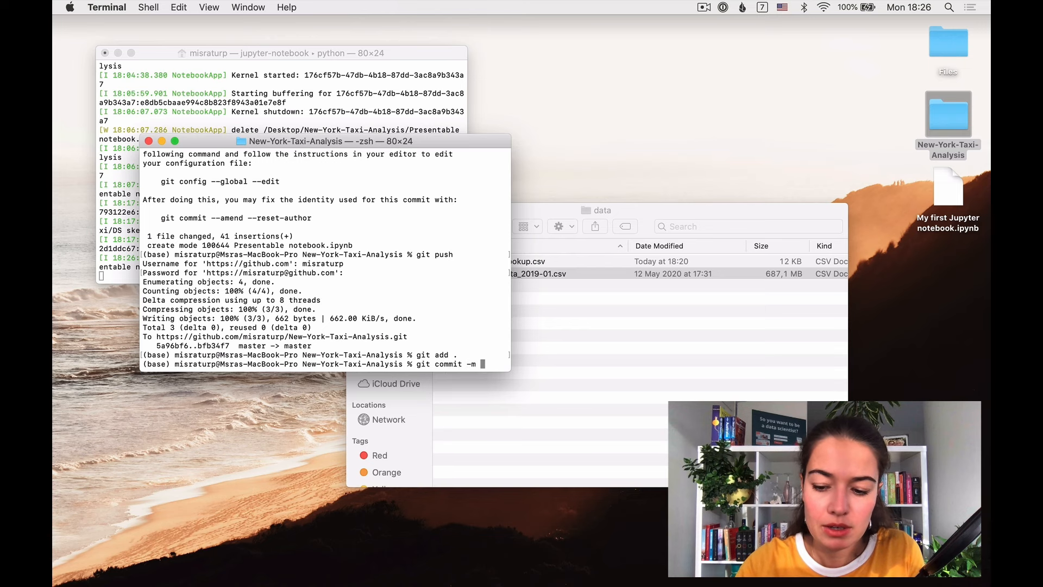
text('Downl)
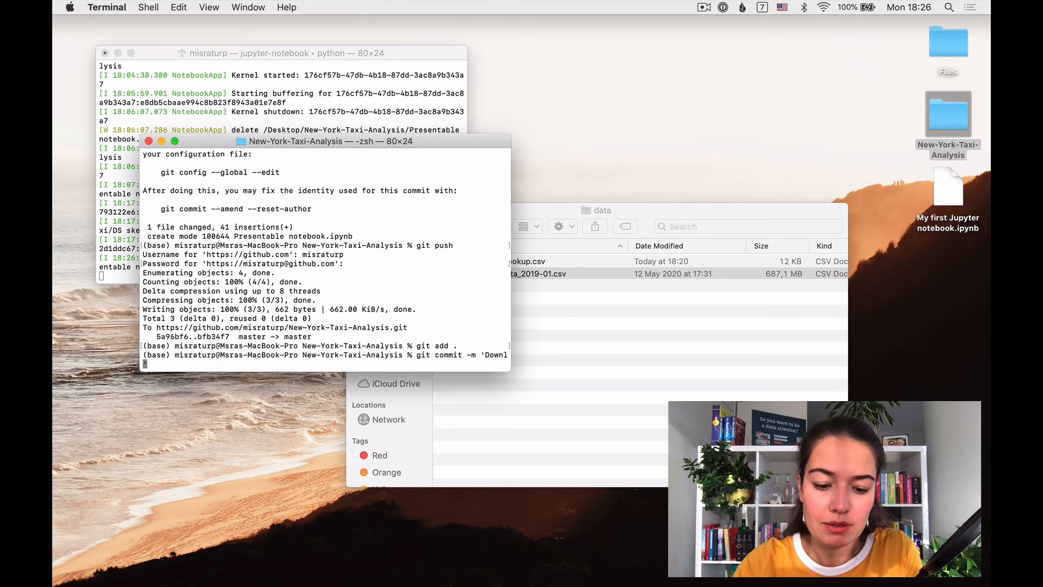
text(oaded the data and looked)
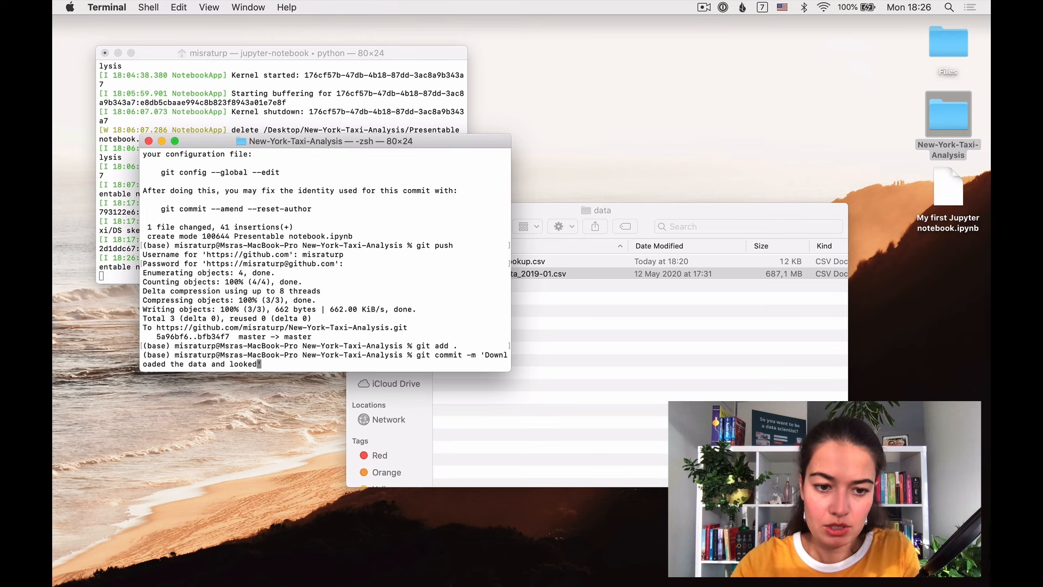
key(Return)
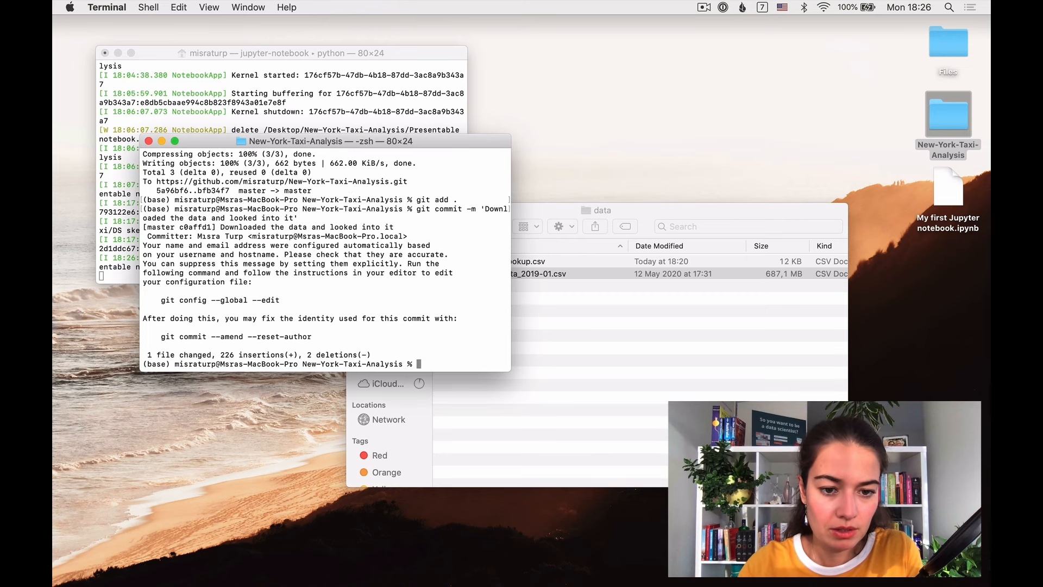
text(git push)
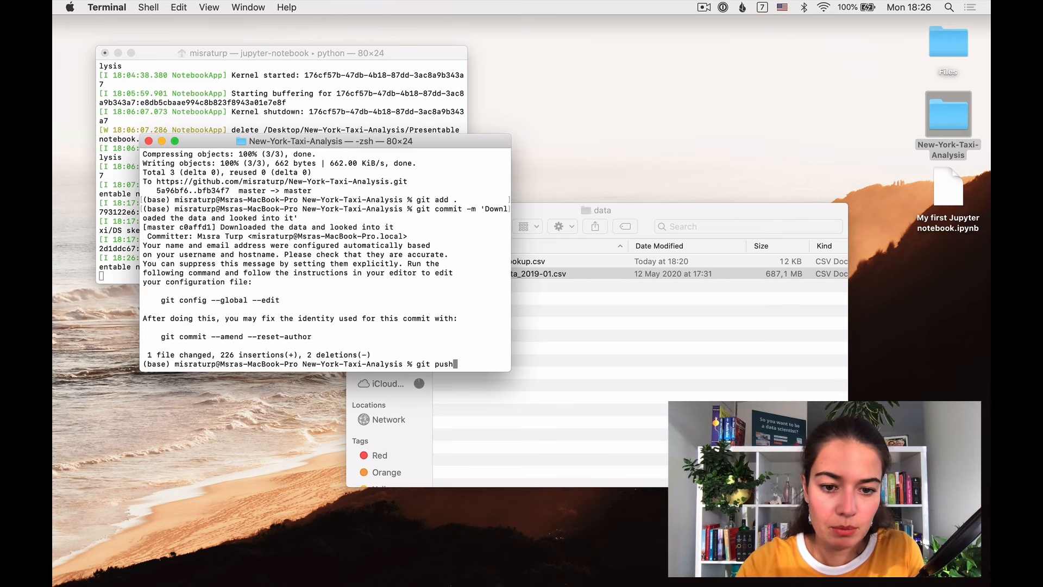
key(Return)
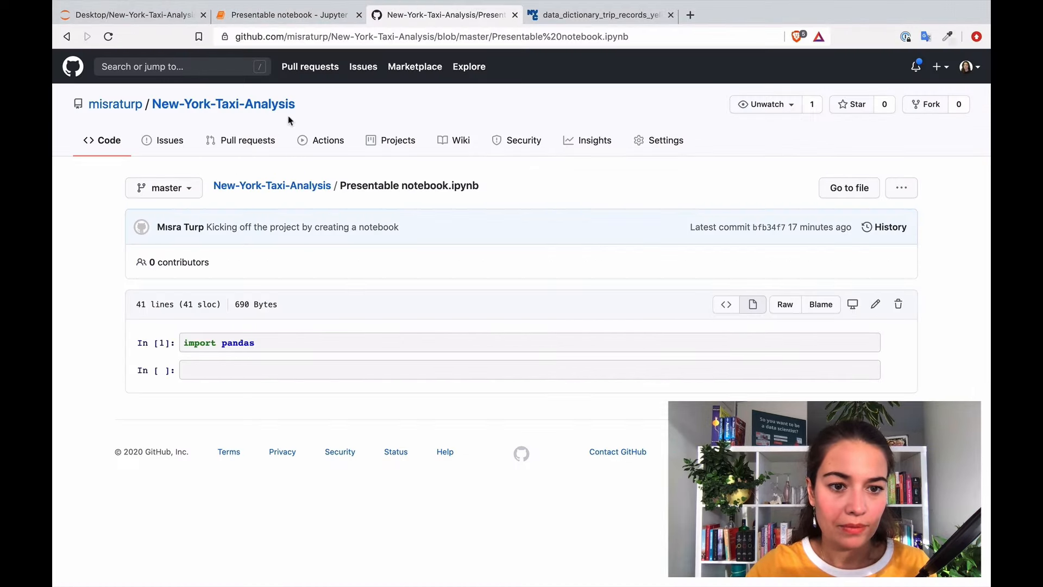
View Presentable notebook.ipynb in the New-York-Taxi-Analysis repository and scroll through its outputs
click(224, 104)
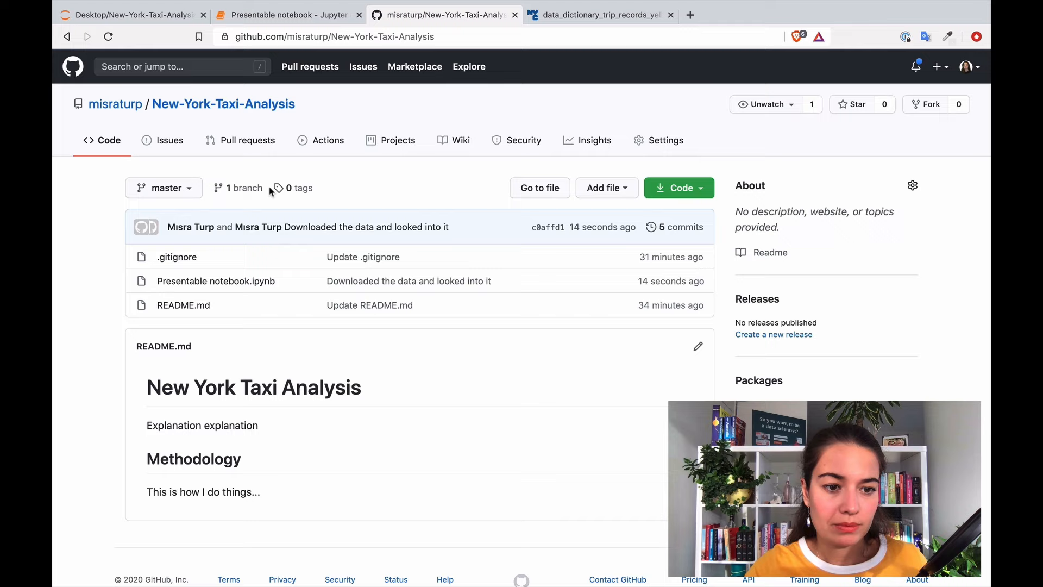
click(215, 281)
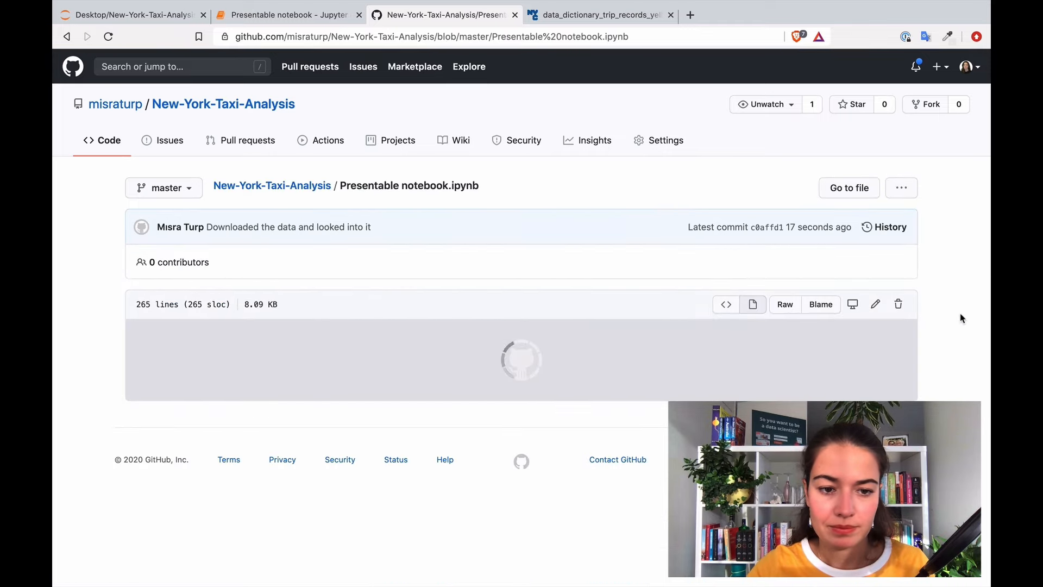
scroll(down, 3)
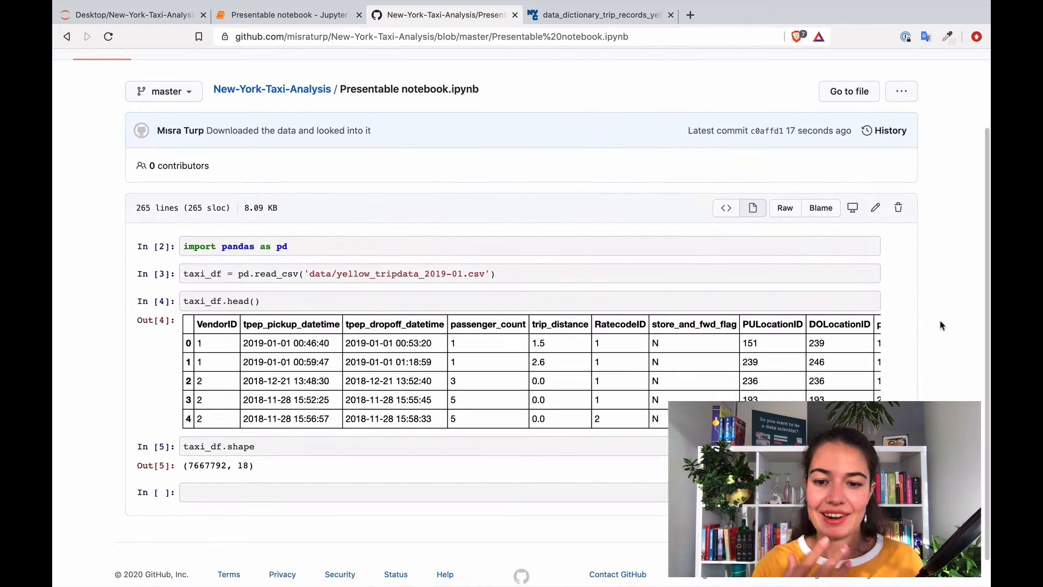